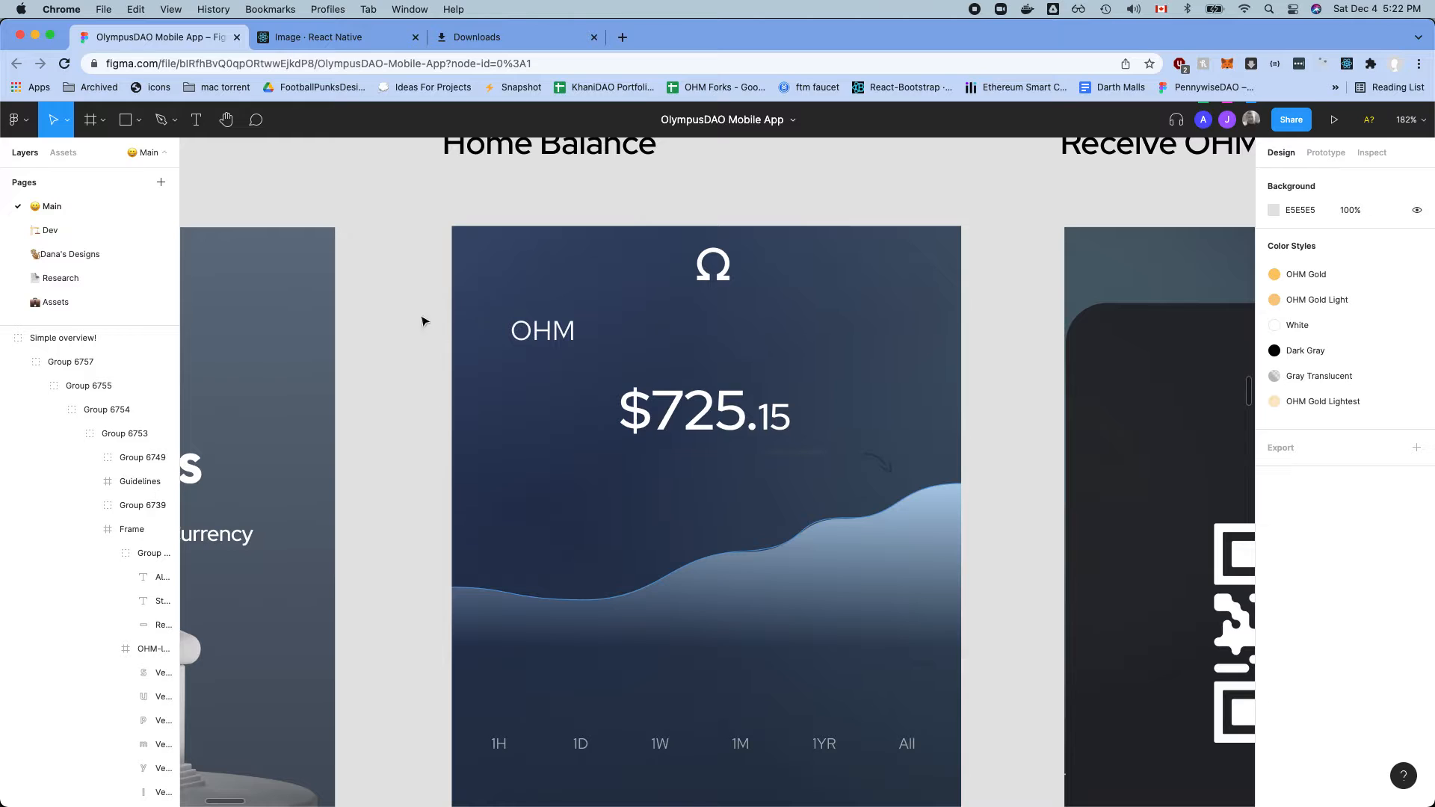
- Search Google for "react navigation" and land on the React Native navigation guide
left_click(63, 338)
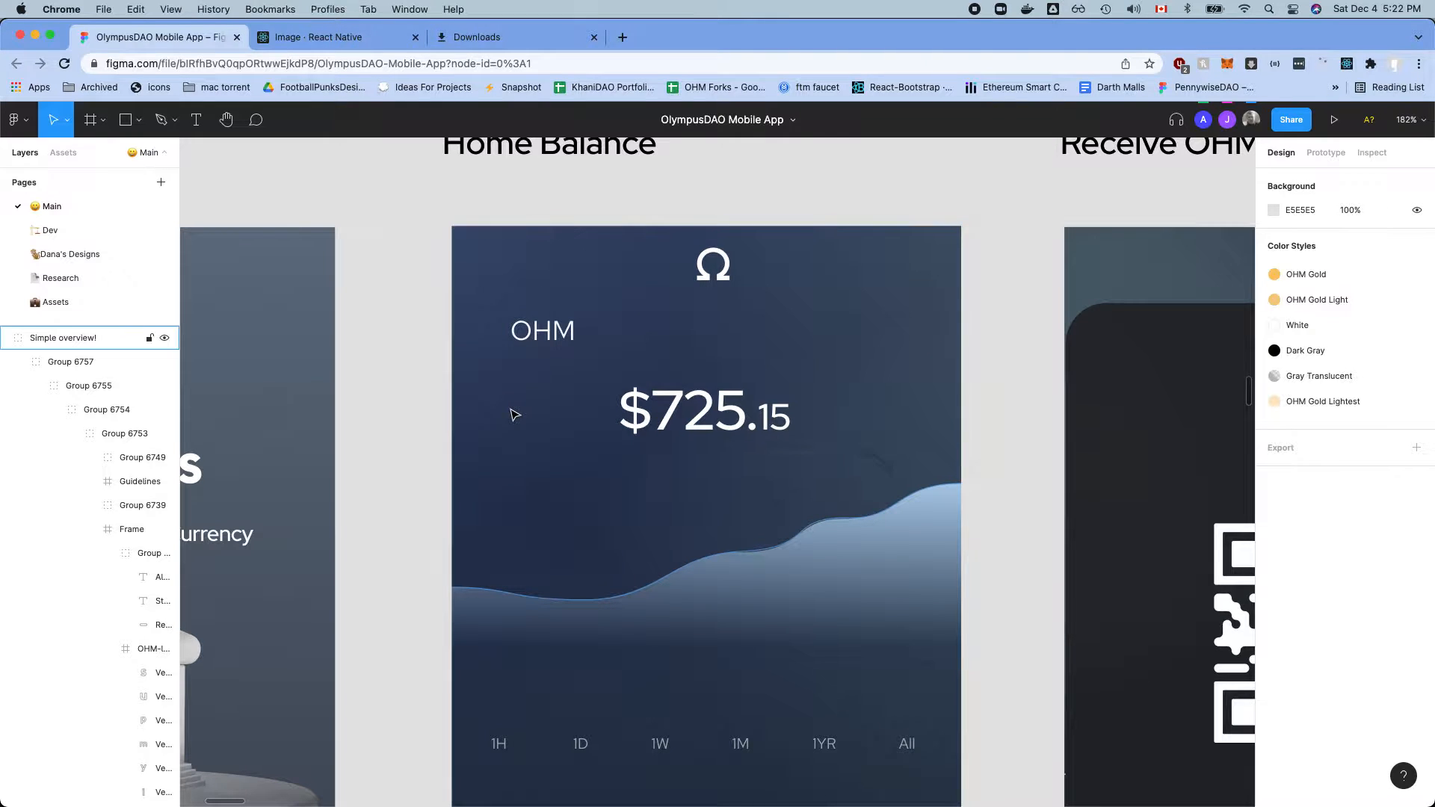
left_click(622, 37)
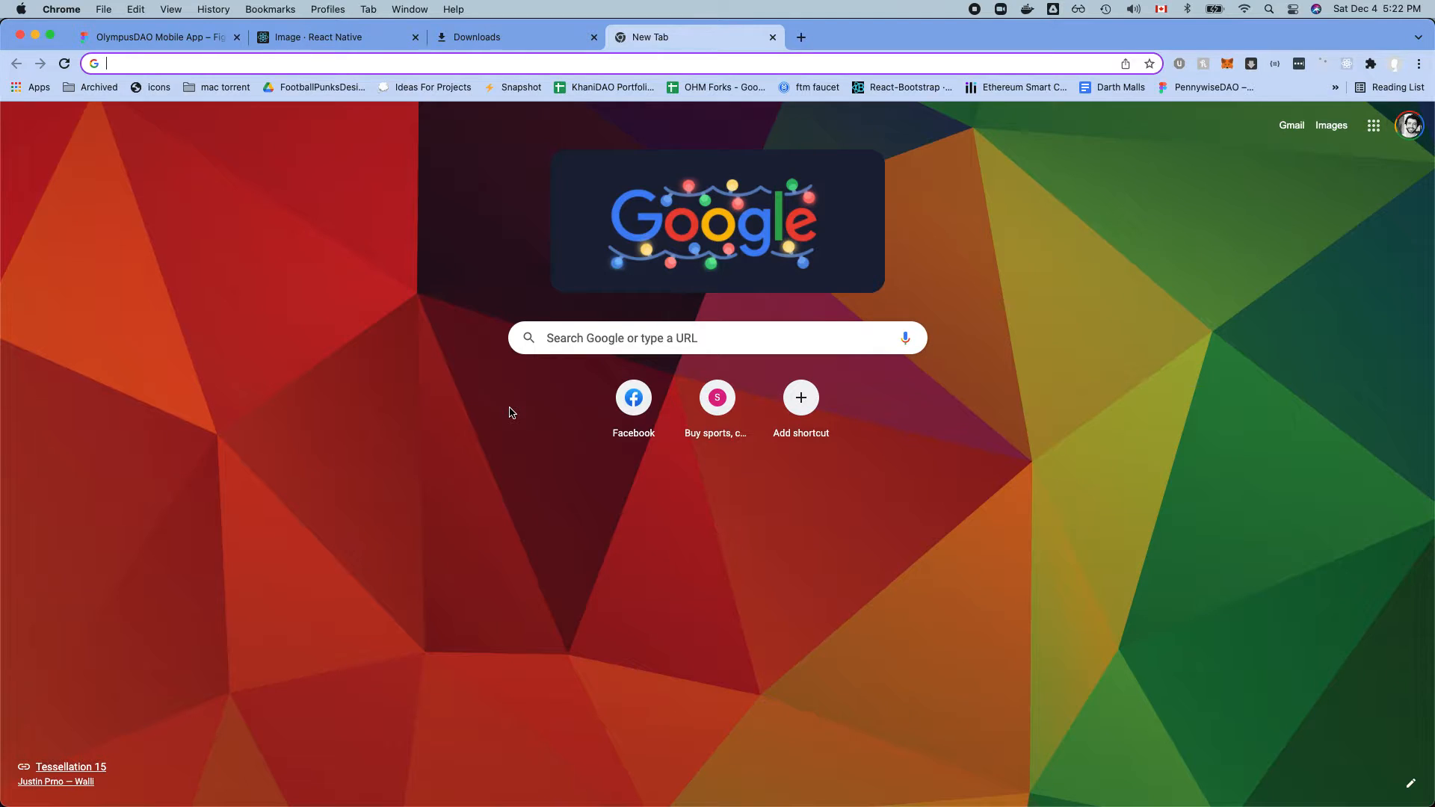
type("react navigation")
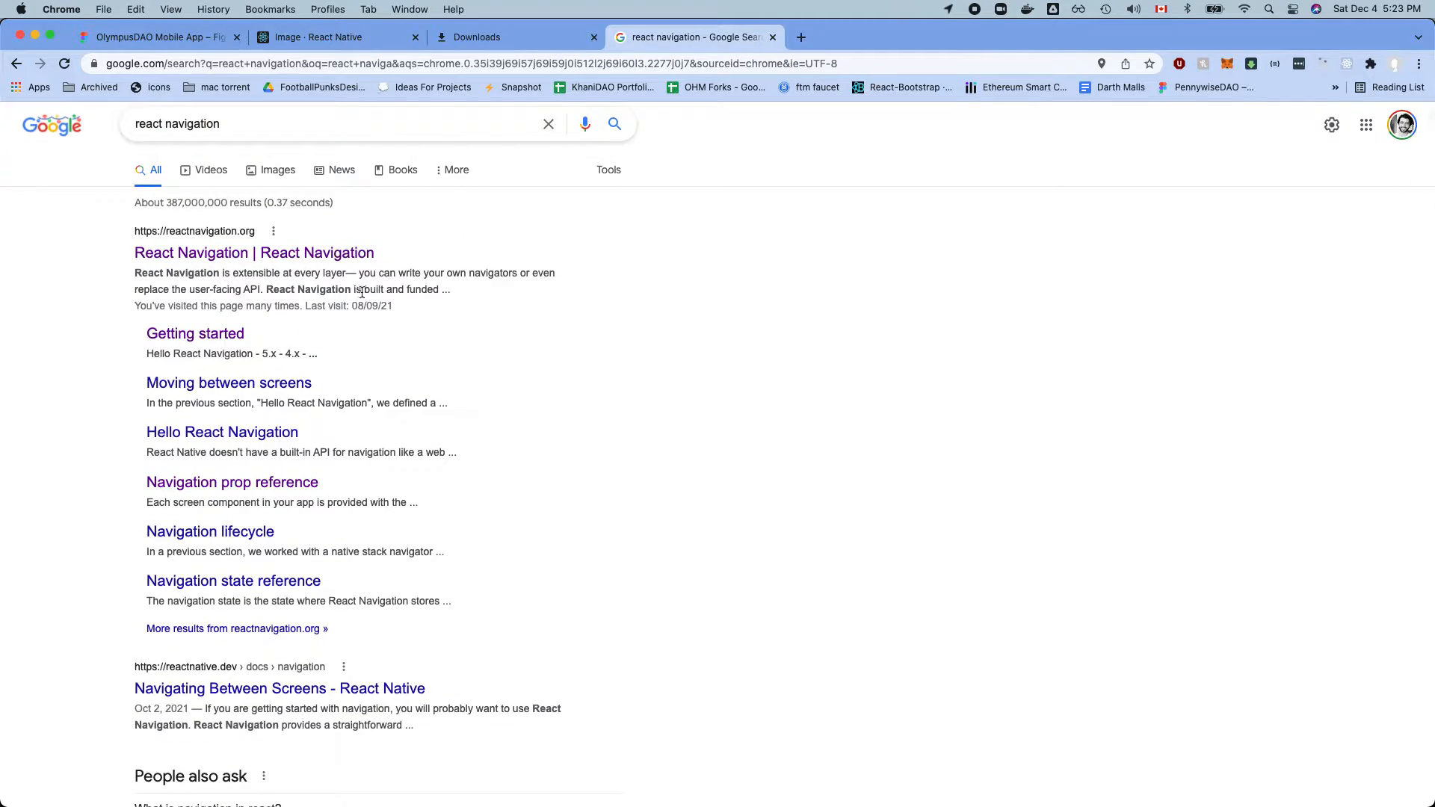
mouse_move(246, 701)
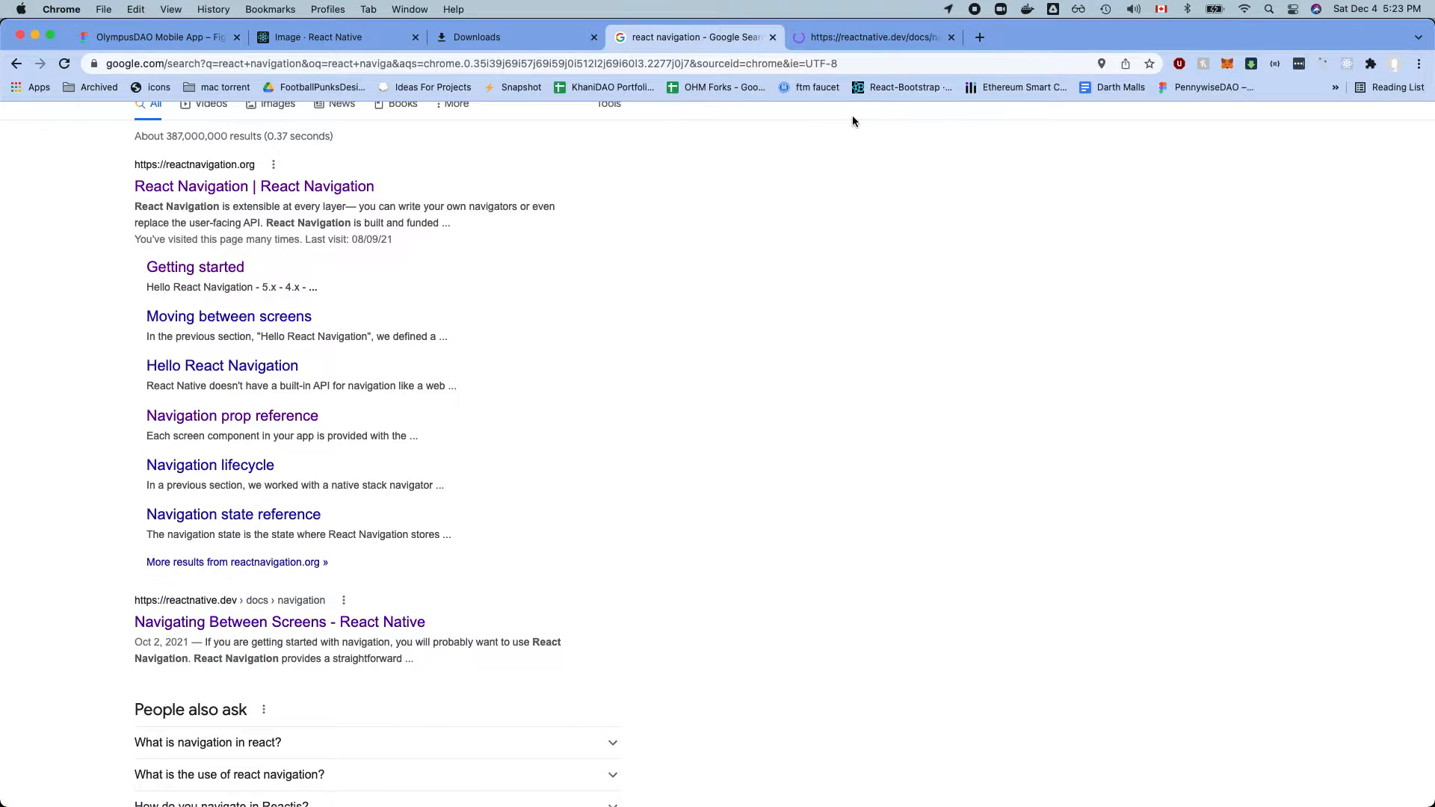
left_click(279, 622)
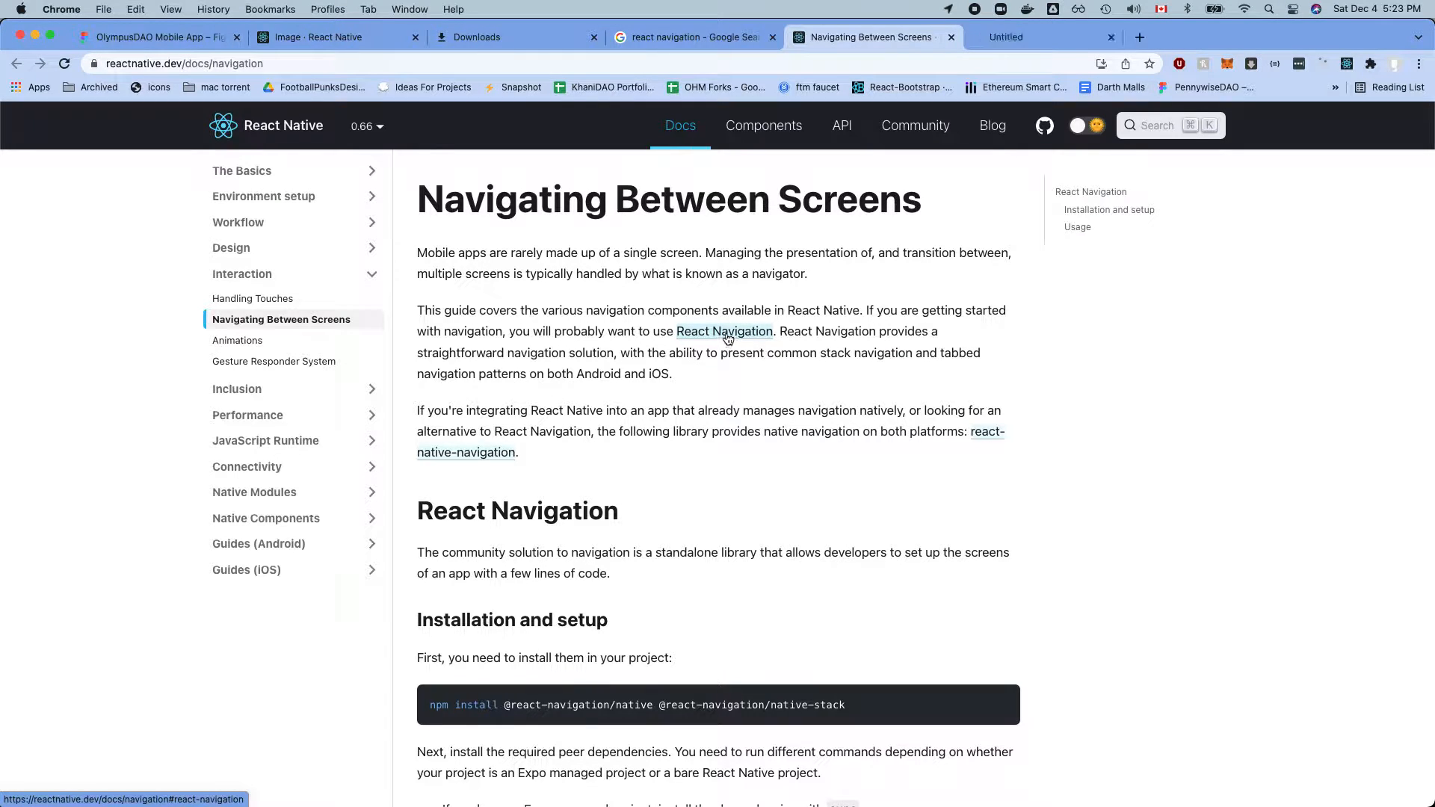
left_click(726, 332)
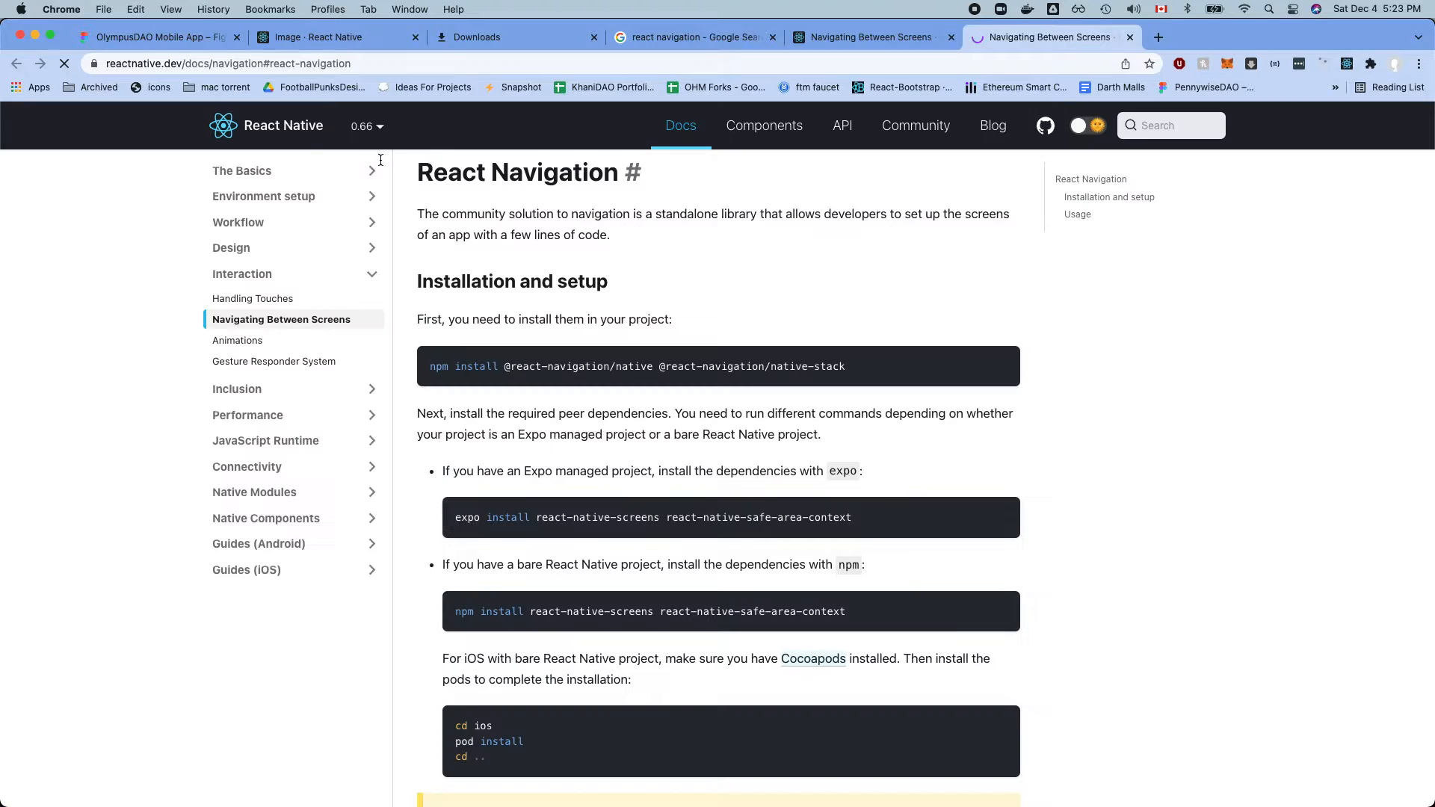
scroll("down", 3)
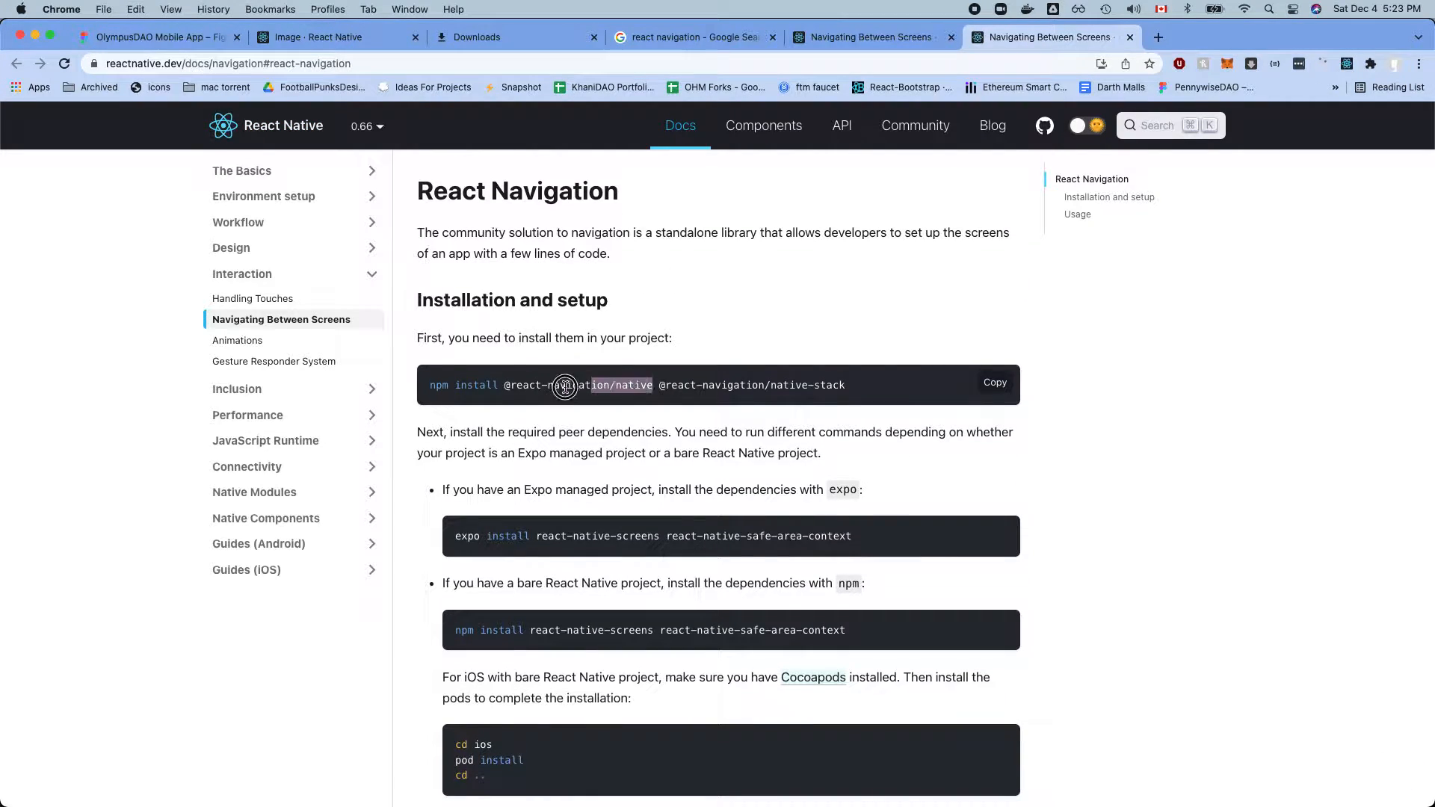
double_click(566, 385)
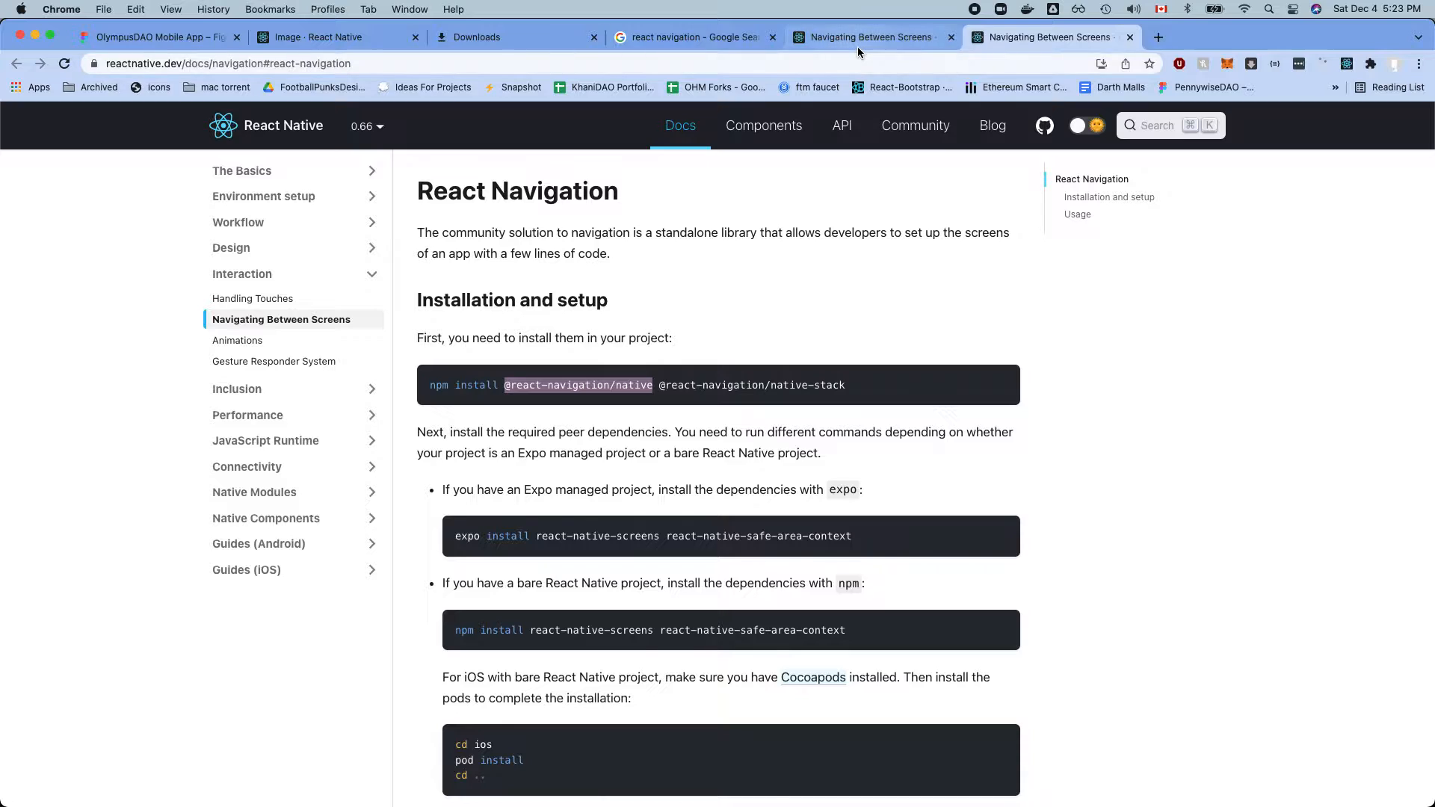
- Reach the official React Navigation site from the search results and its Getting started docs
left_click(693, 37)
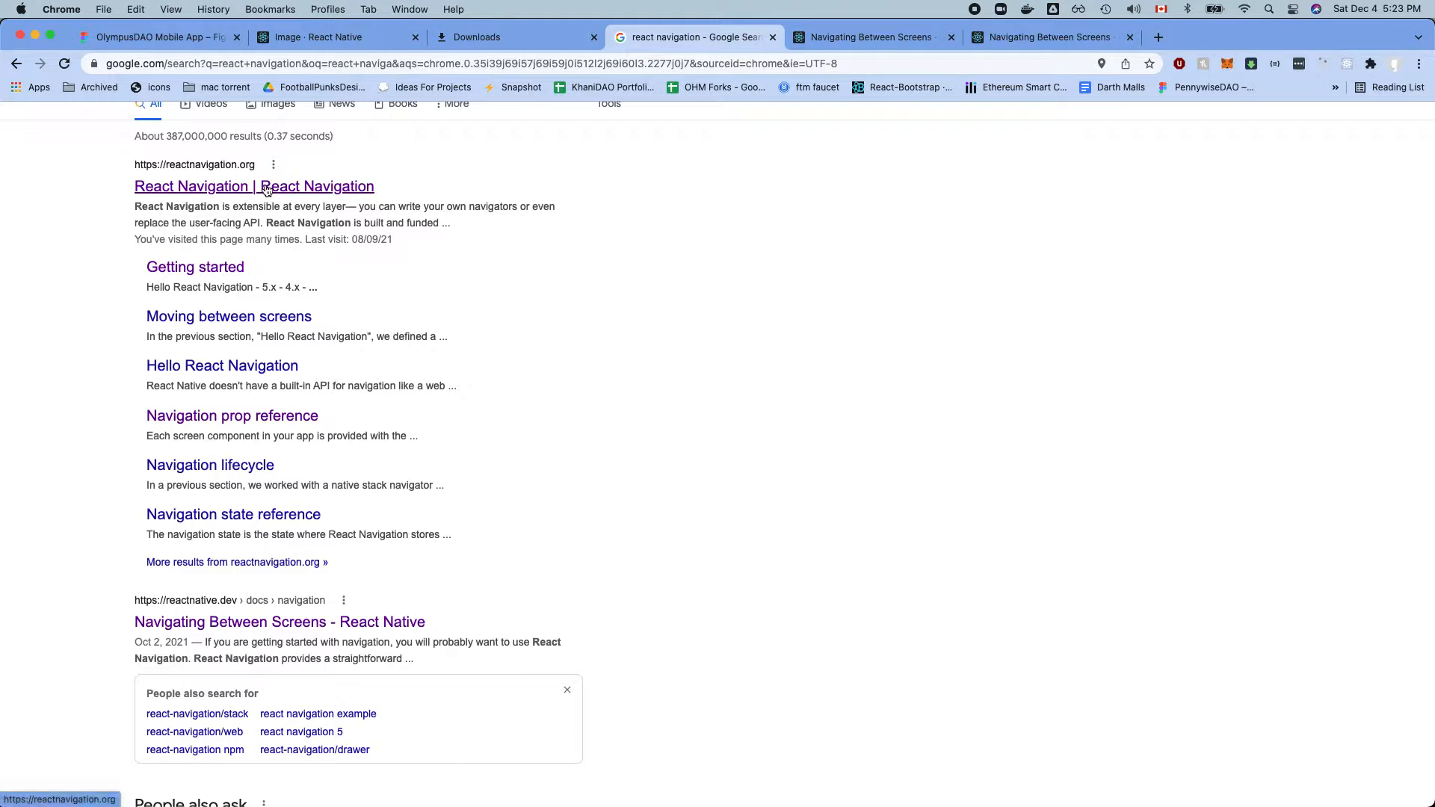
left_click(254, 186)
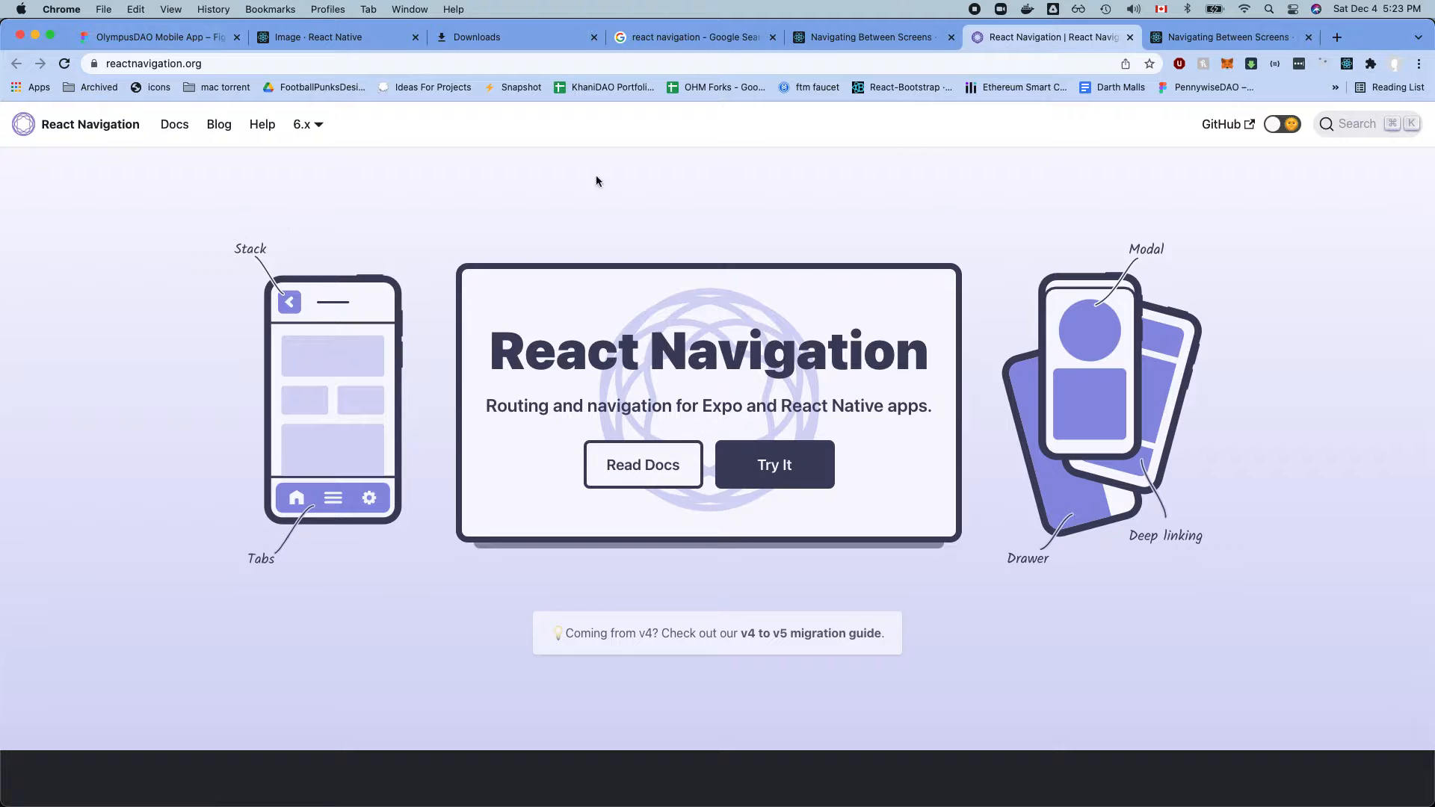
mouse_move(815, 437)
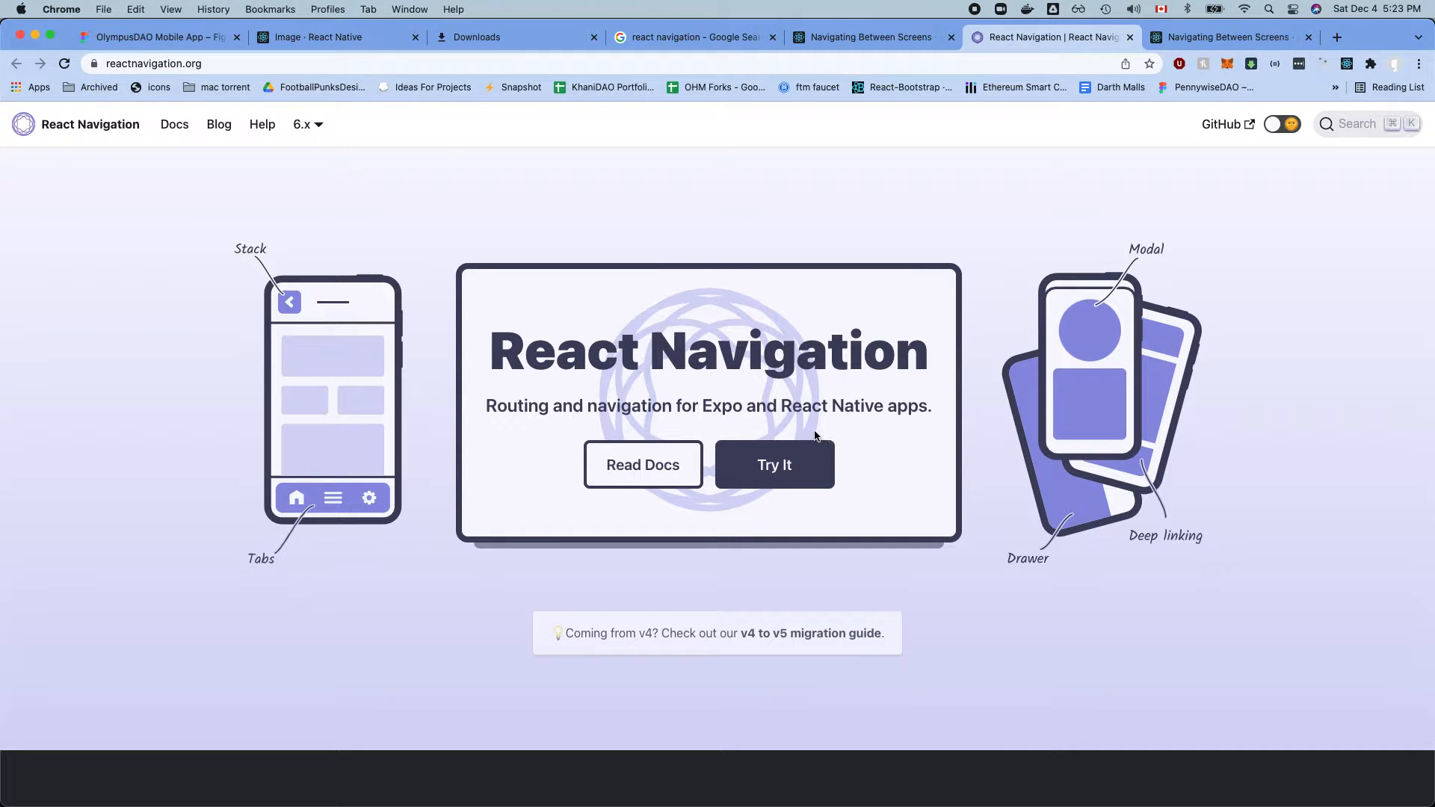
mouse_move(767, 391)
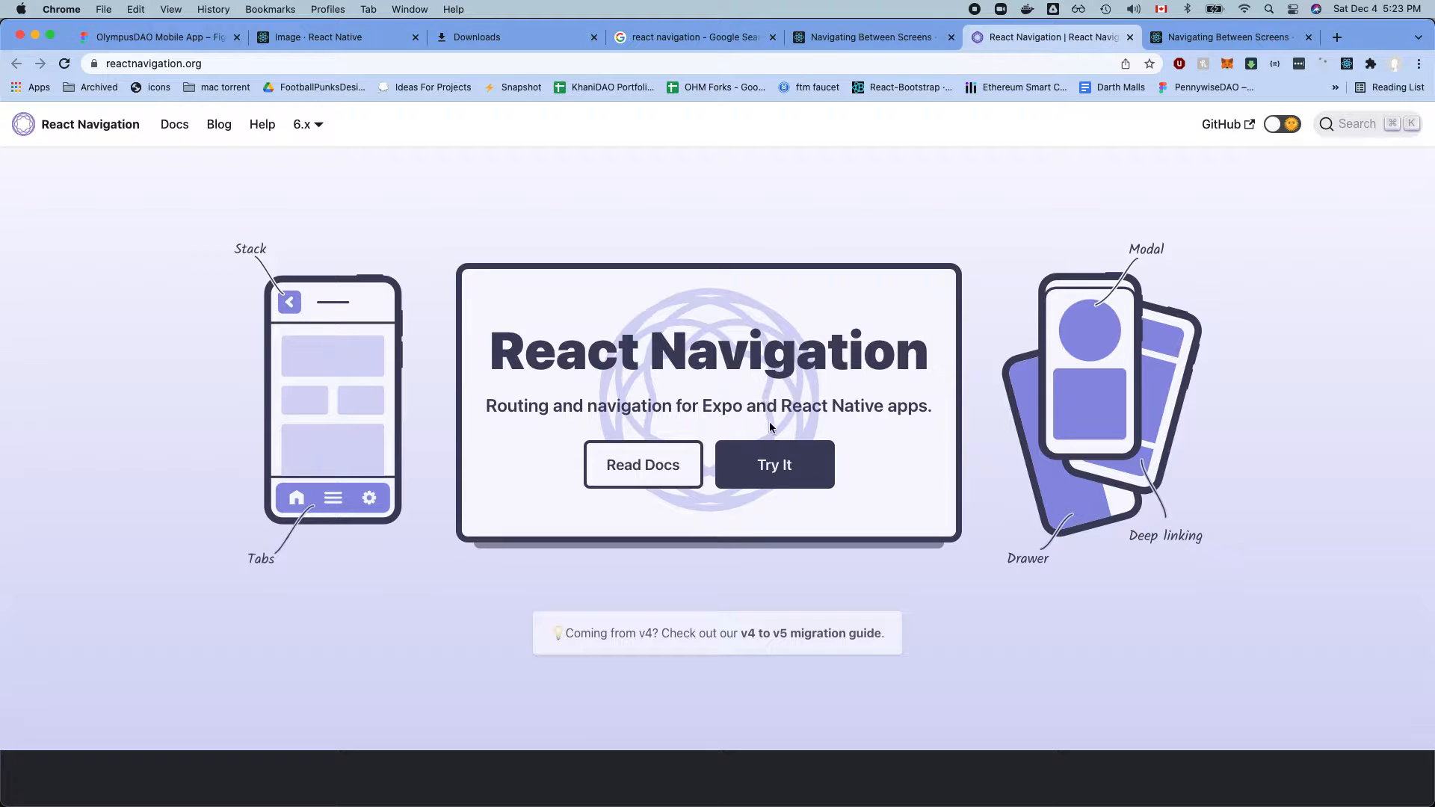
left_click(774, 463)
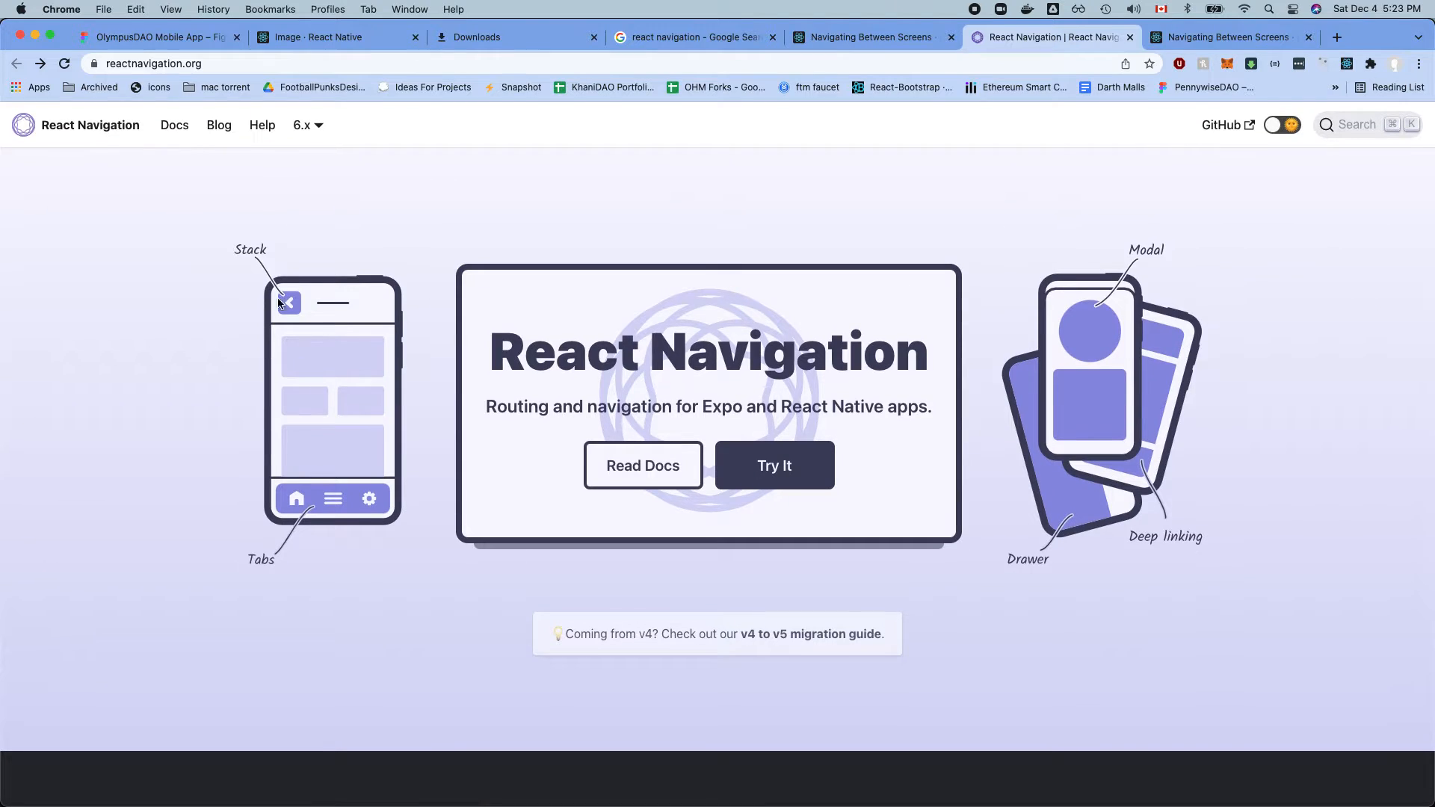
left_click(643, 465)
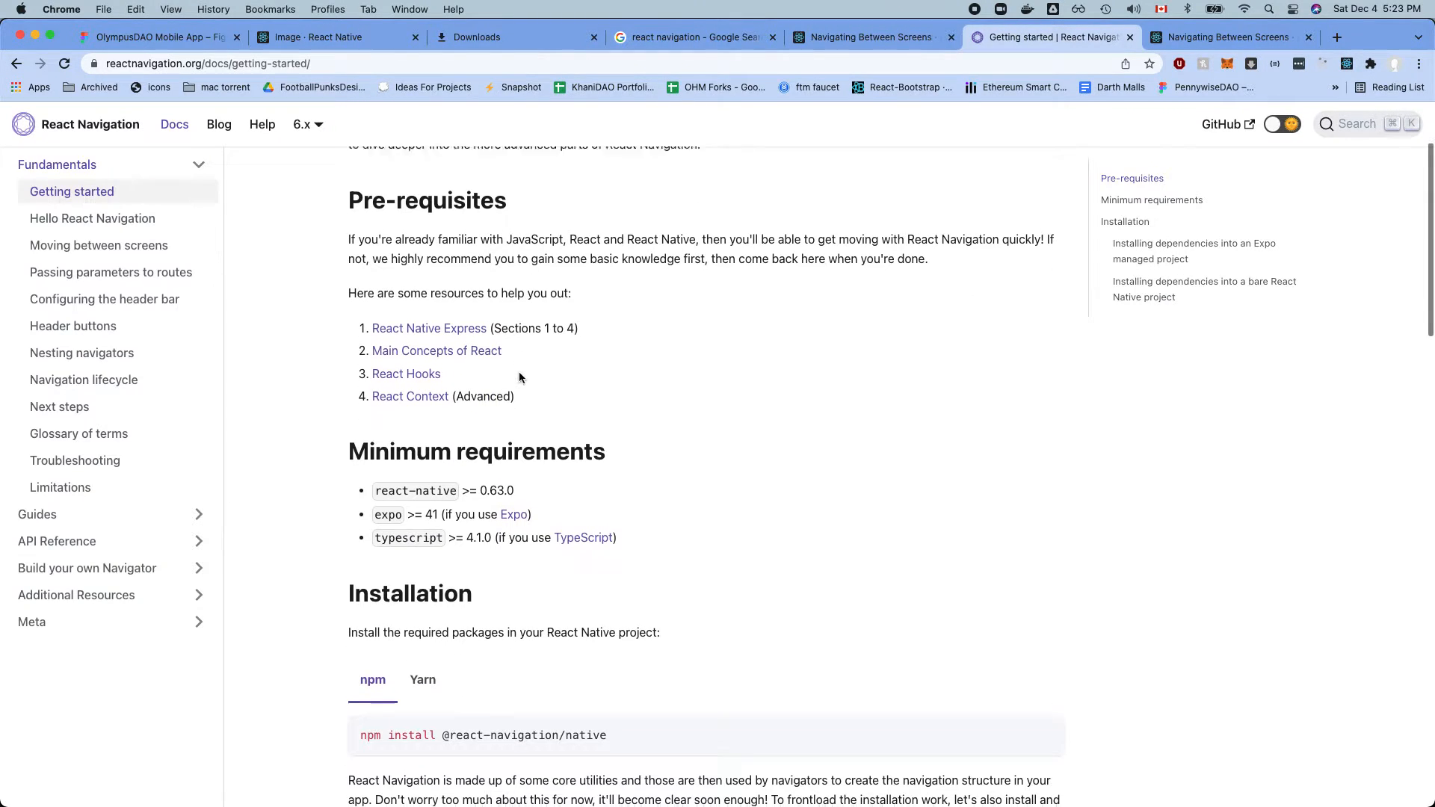
scroll("down", 3)
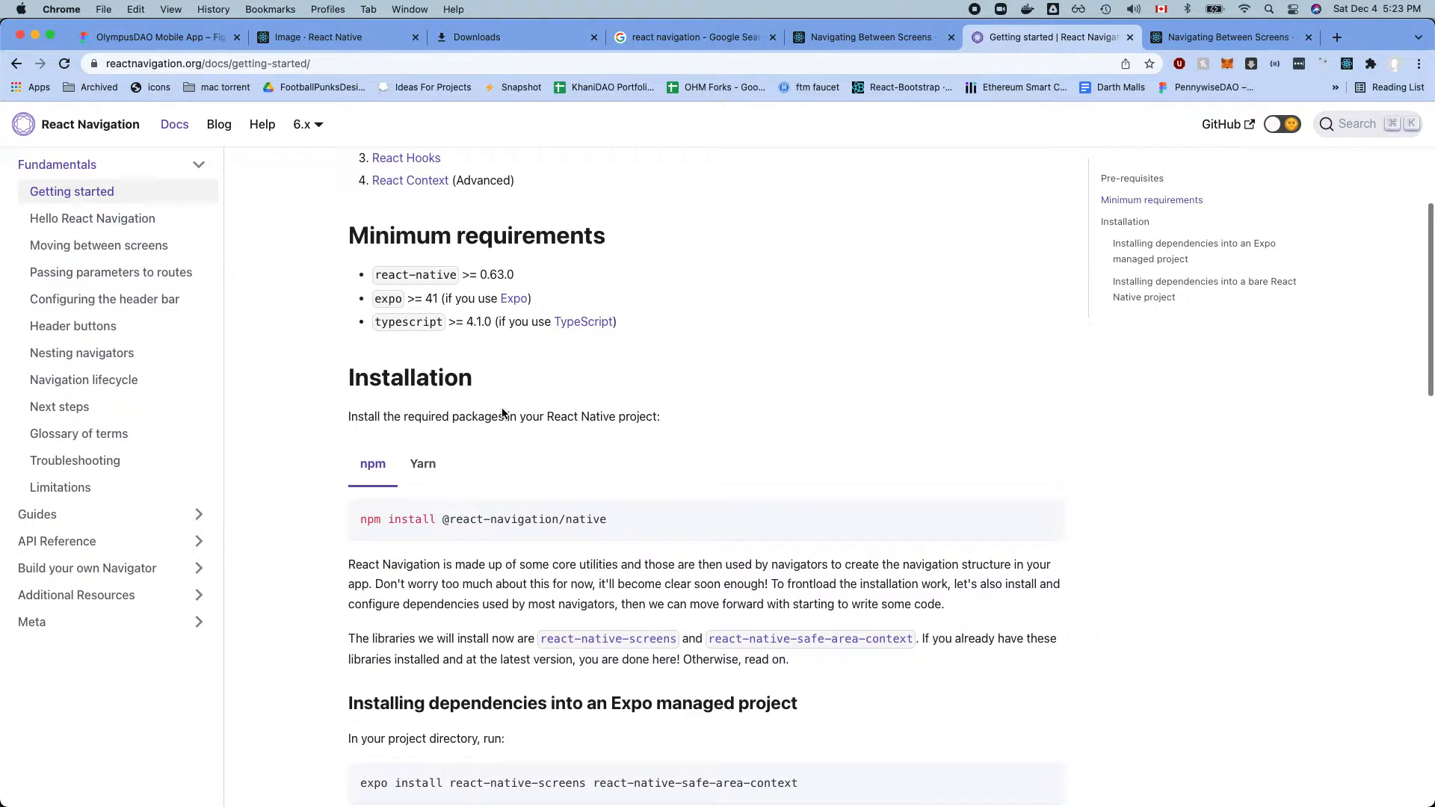
mouse_move(401, 515)
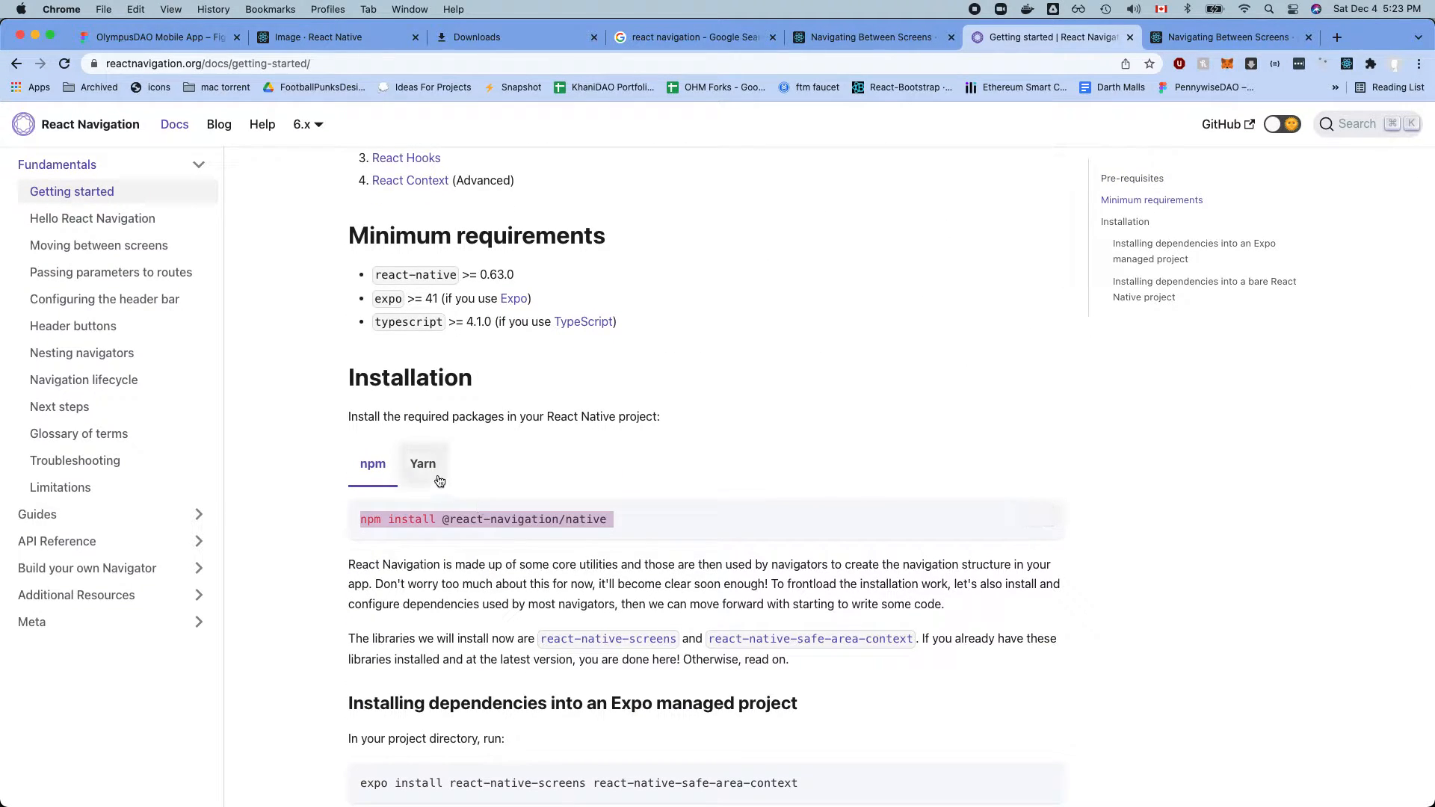
left_click(422, 463)
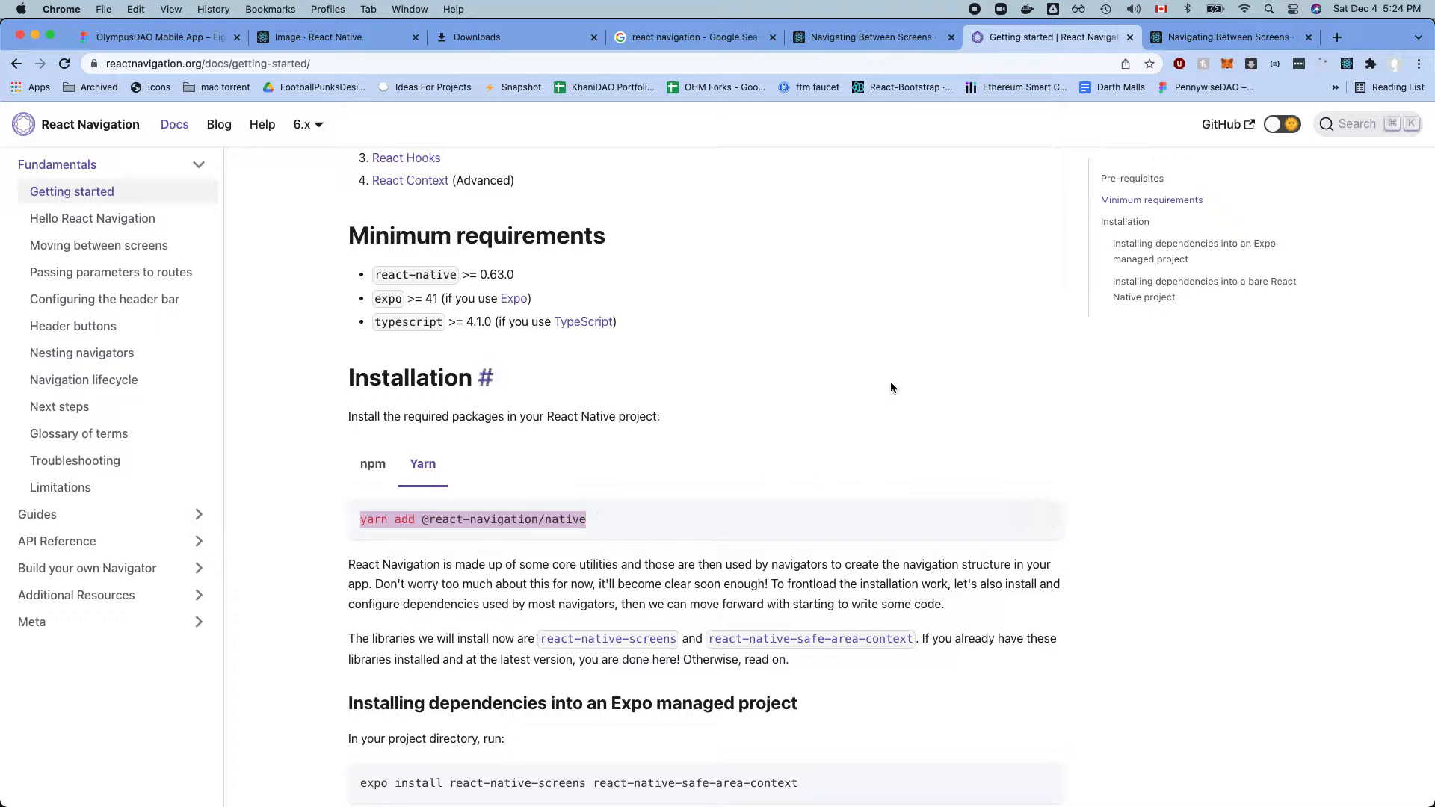
left_click(1226, 36)
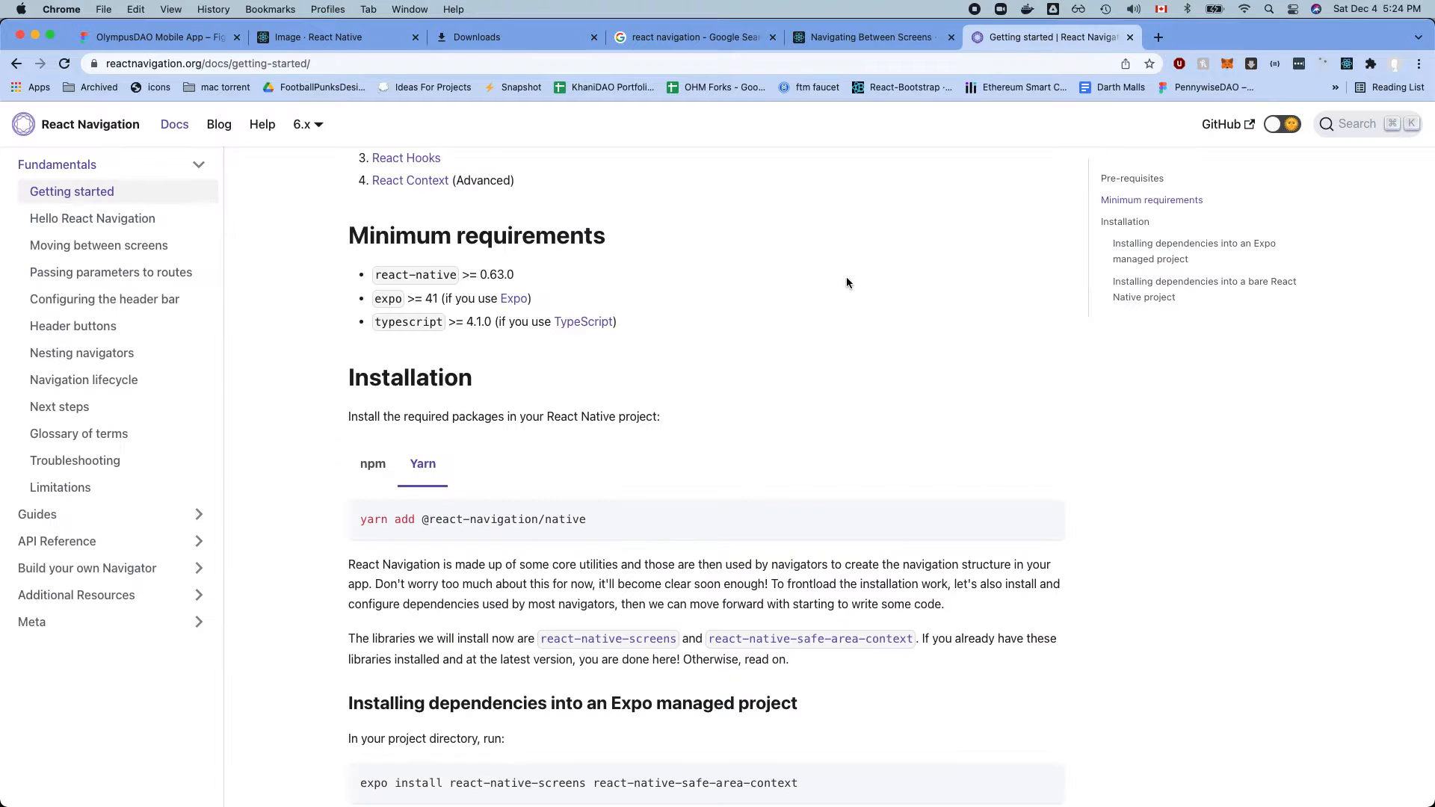
left_click(1035, 516)
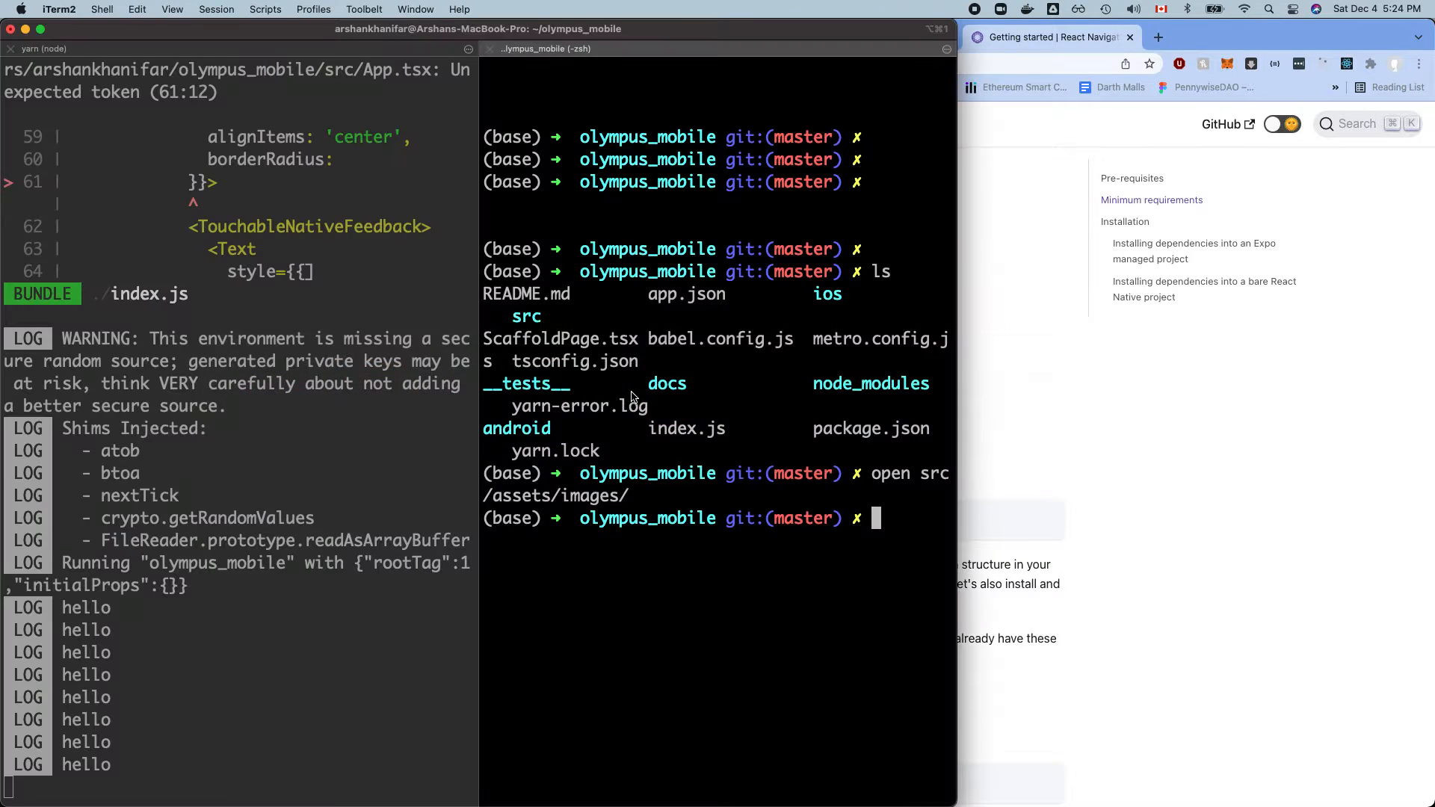
type("yarn add @react-navigation/native")
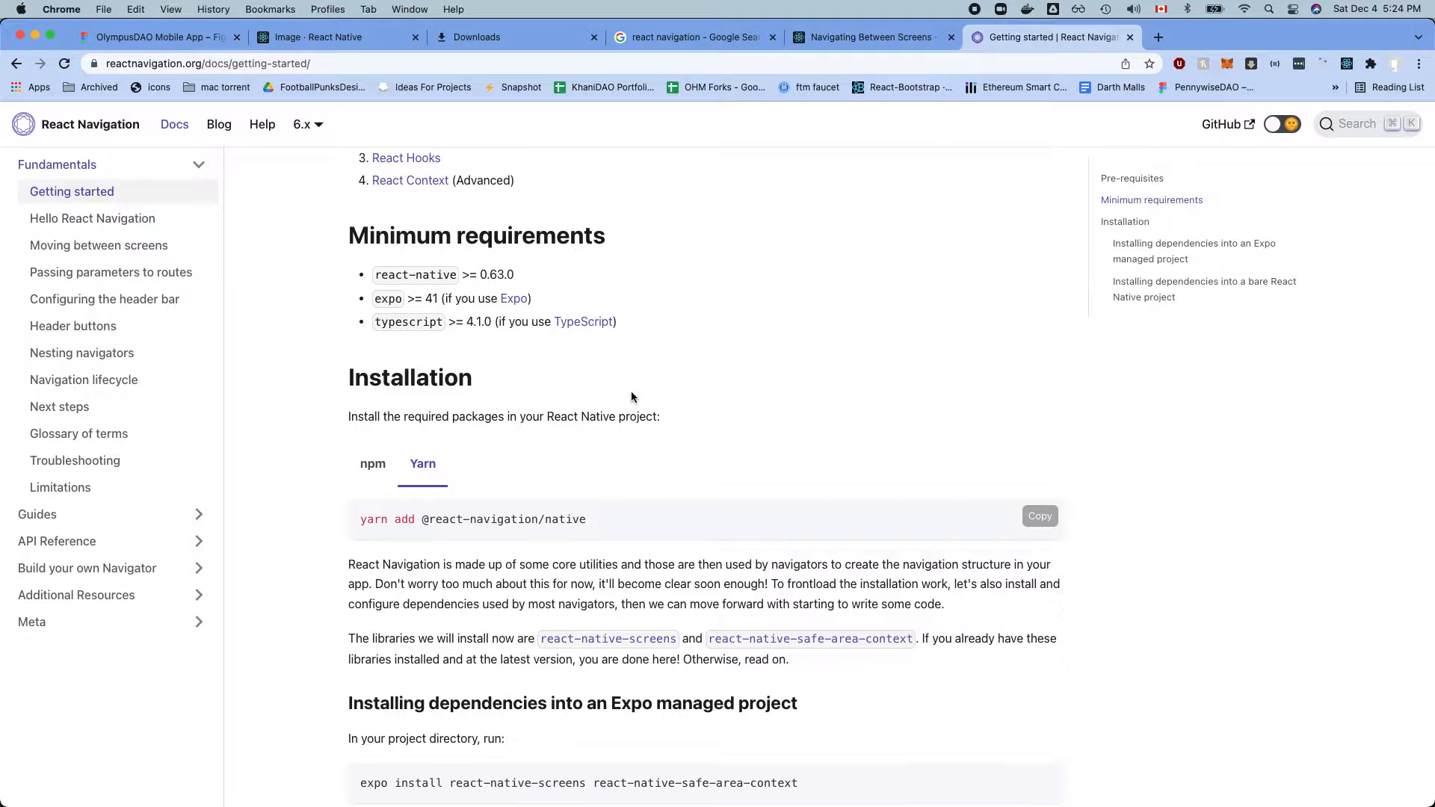
- Scroll to the bare React Native project dependency steps and return to the installation guide
scroll("down", 3)
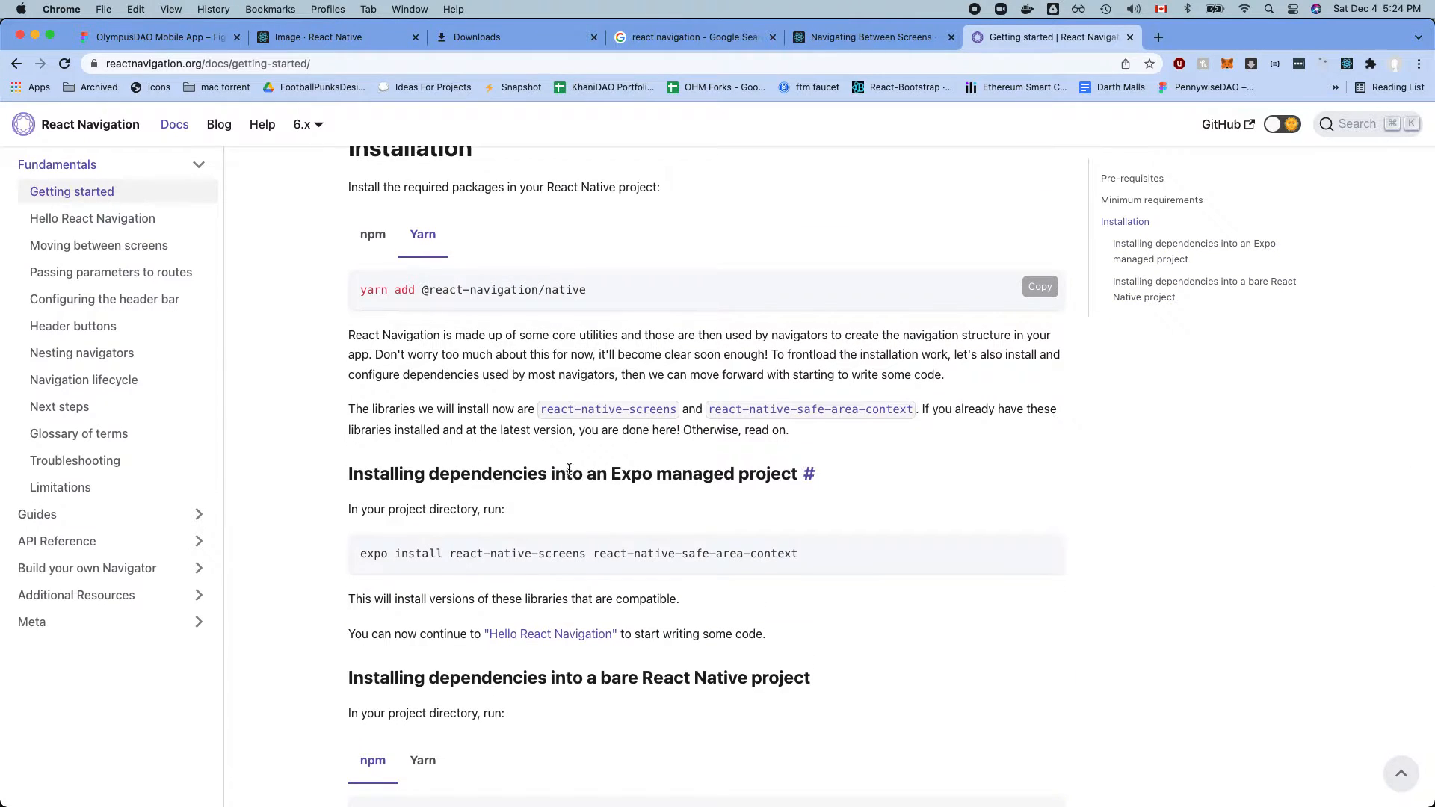
scroll("down", 3)
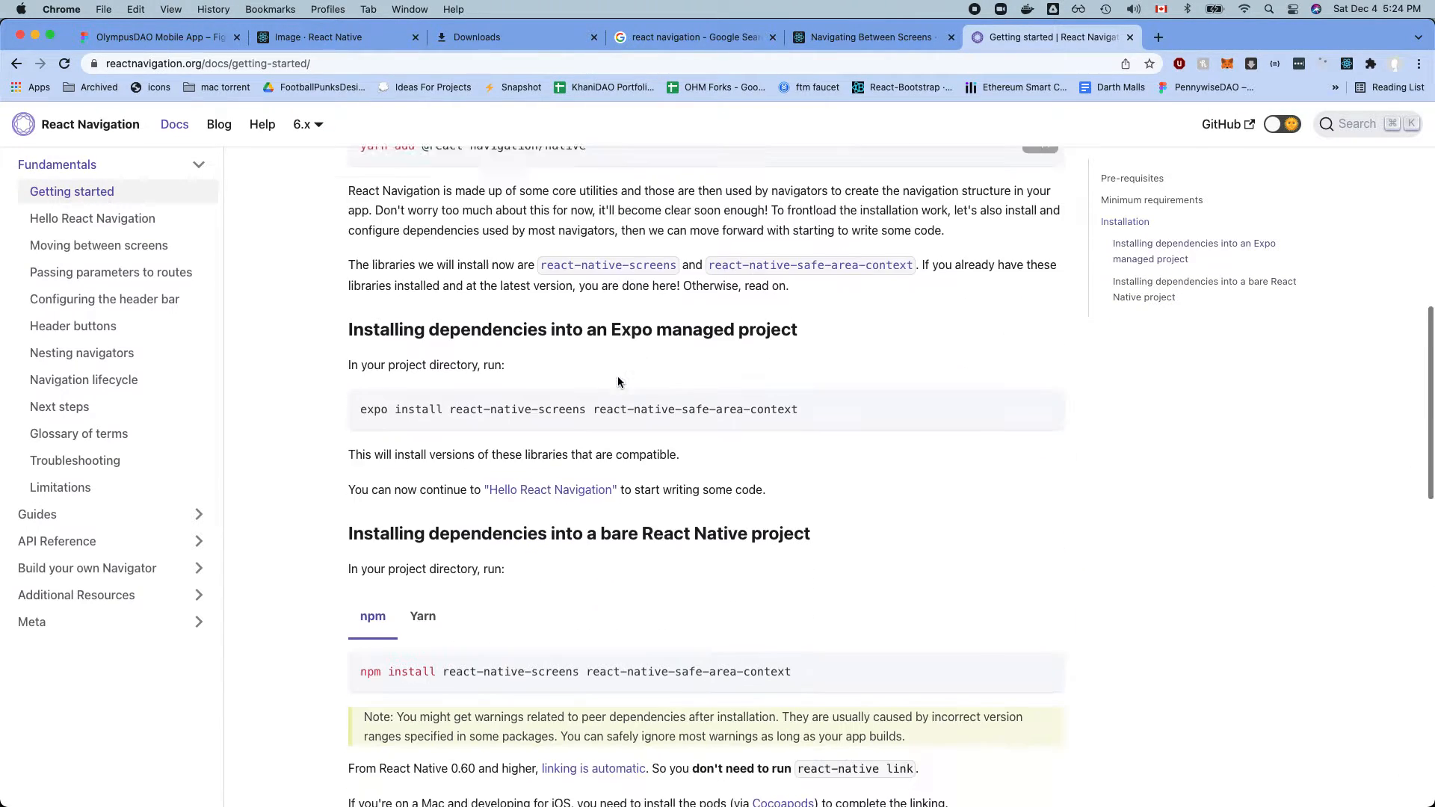
scroll("down", 3)
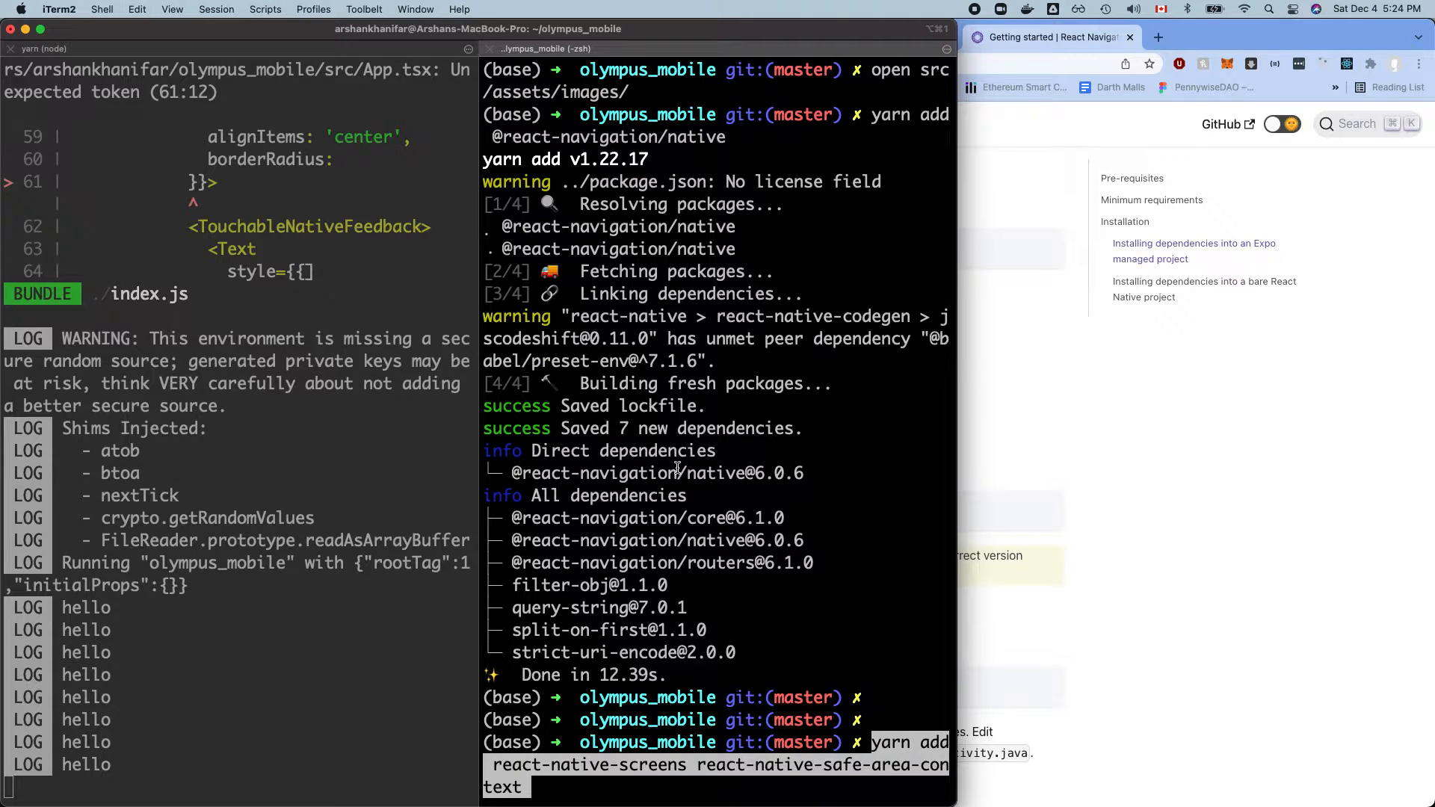
left_click(1053, 36)
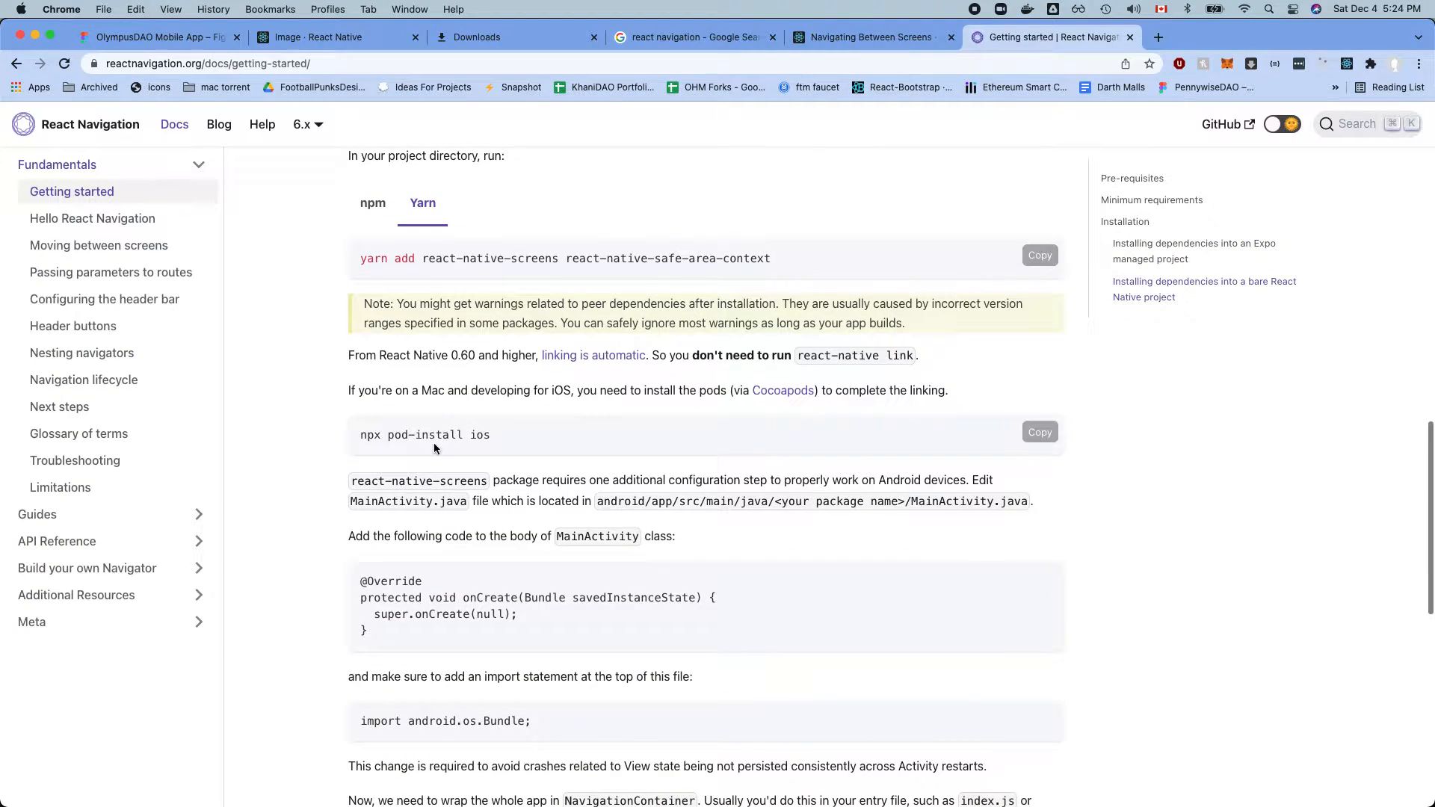
- Copy the npx pod-install ios command from the guide
double_click(424, 436)
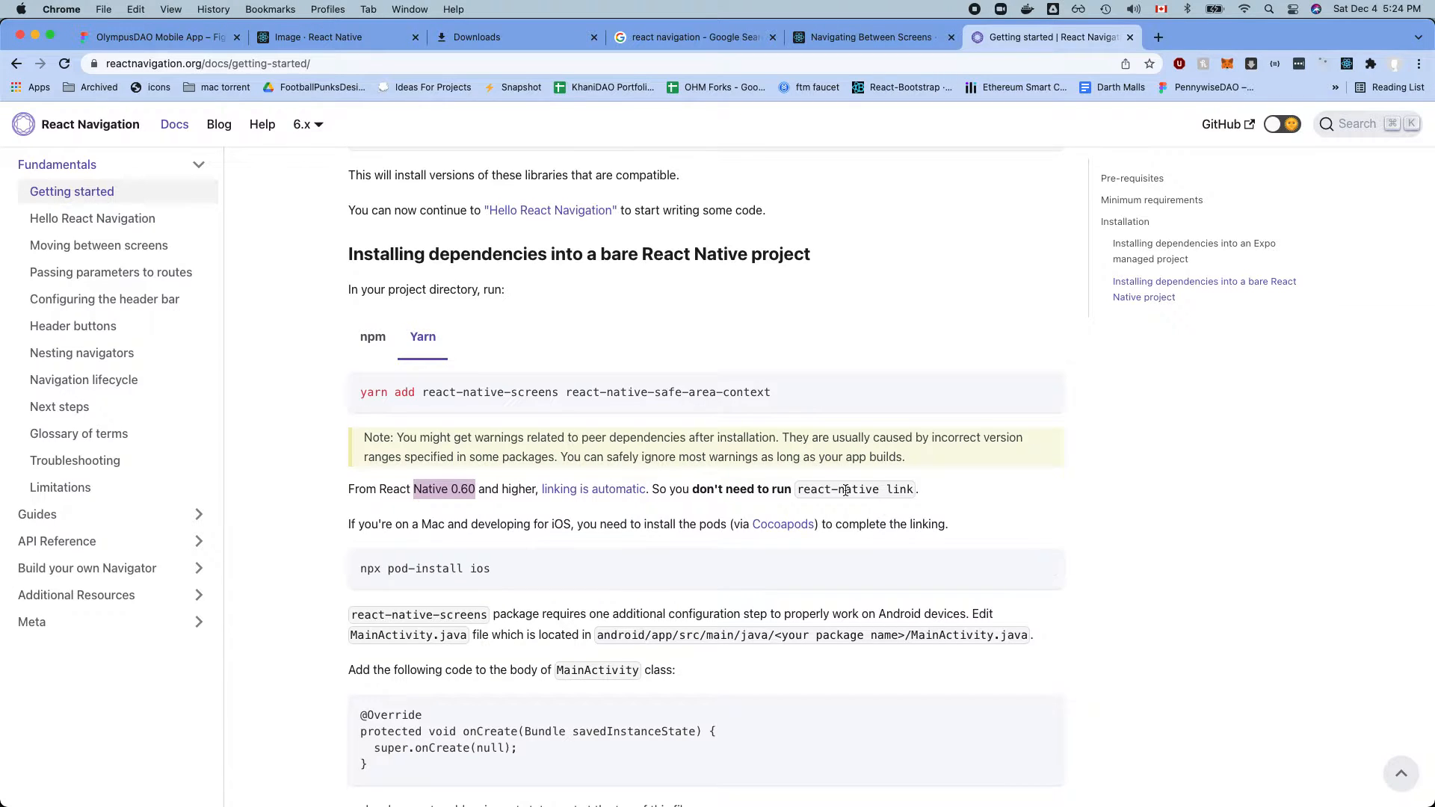
scroll("down", 3)
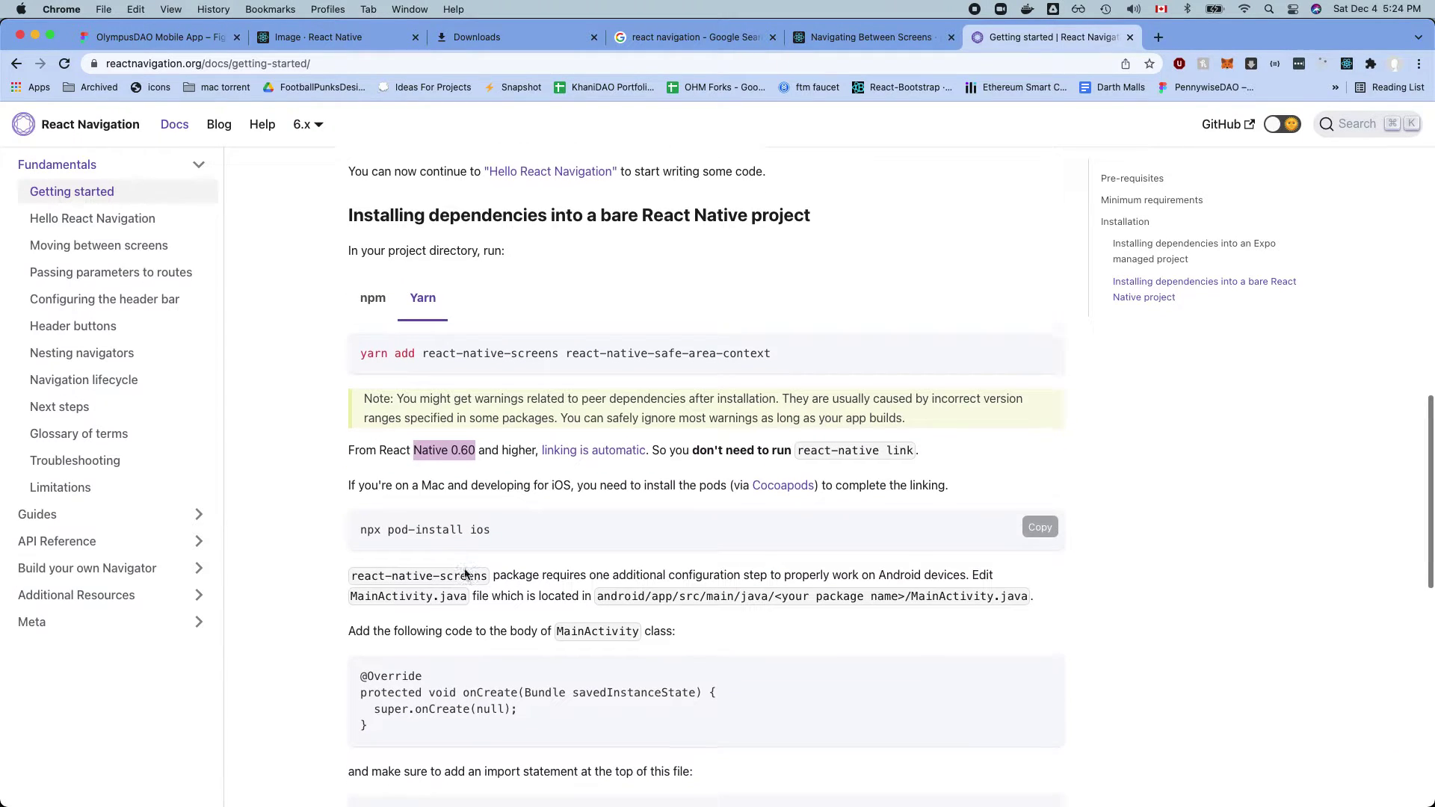
scroll("down", 3)
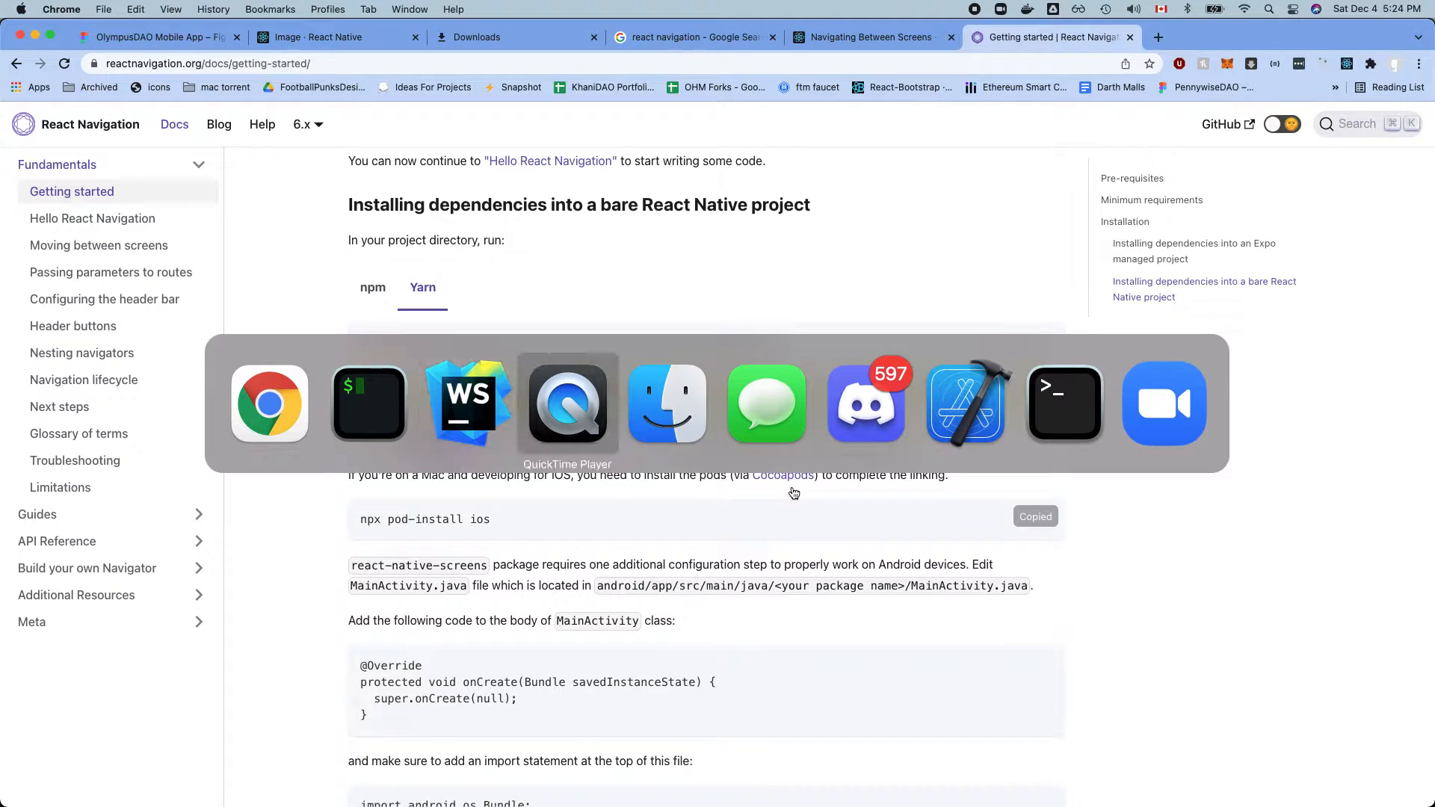
left_click(368, 404)
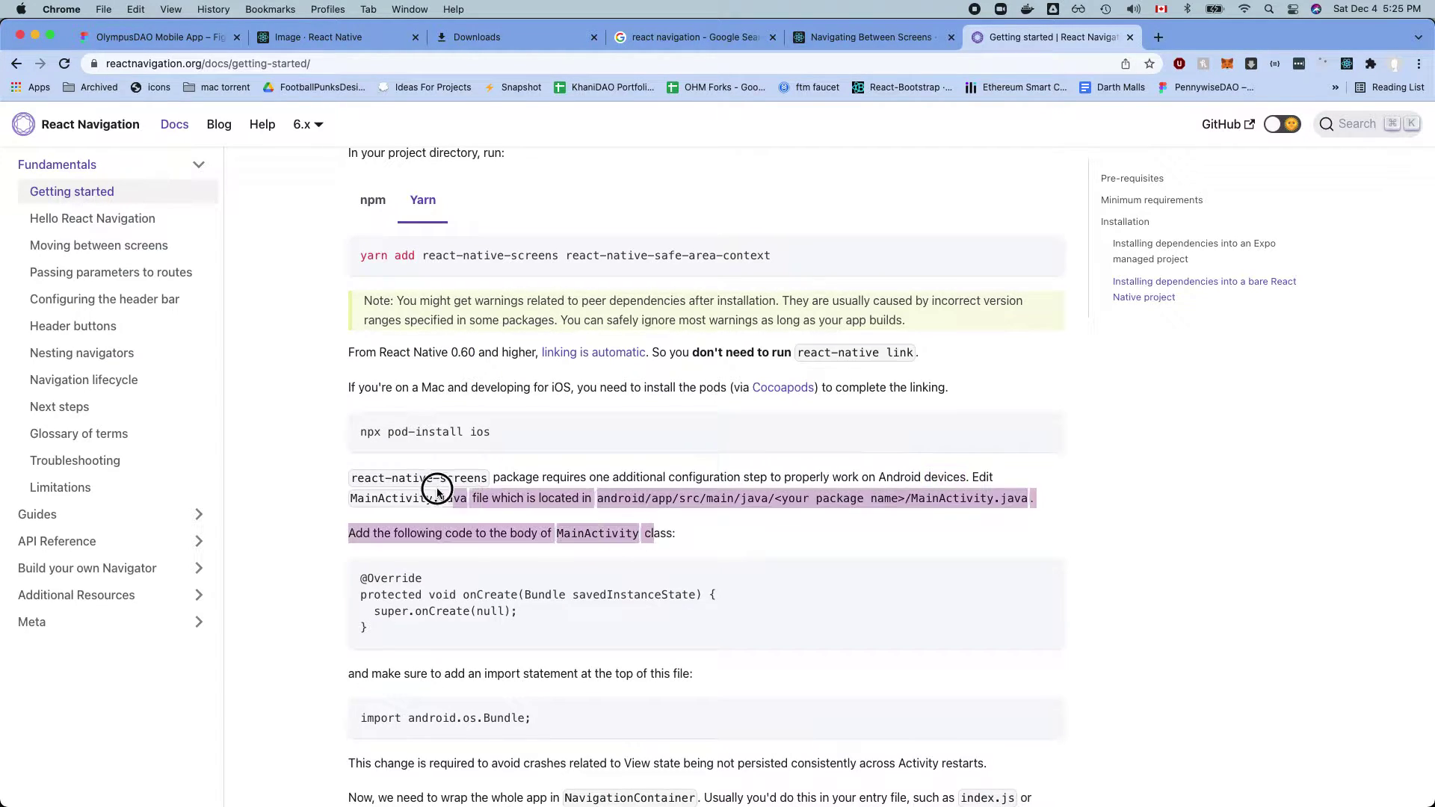
- Scroll on to the NavigationContainer wrapping example for the entry file
scroll("down", 3)
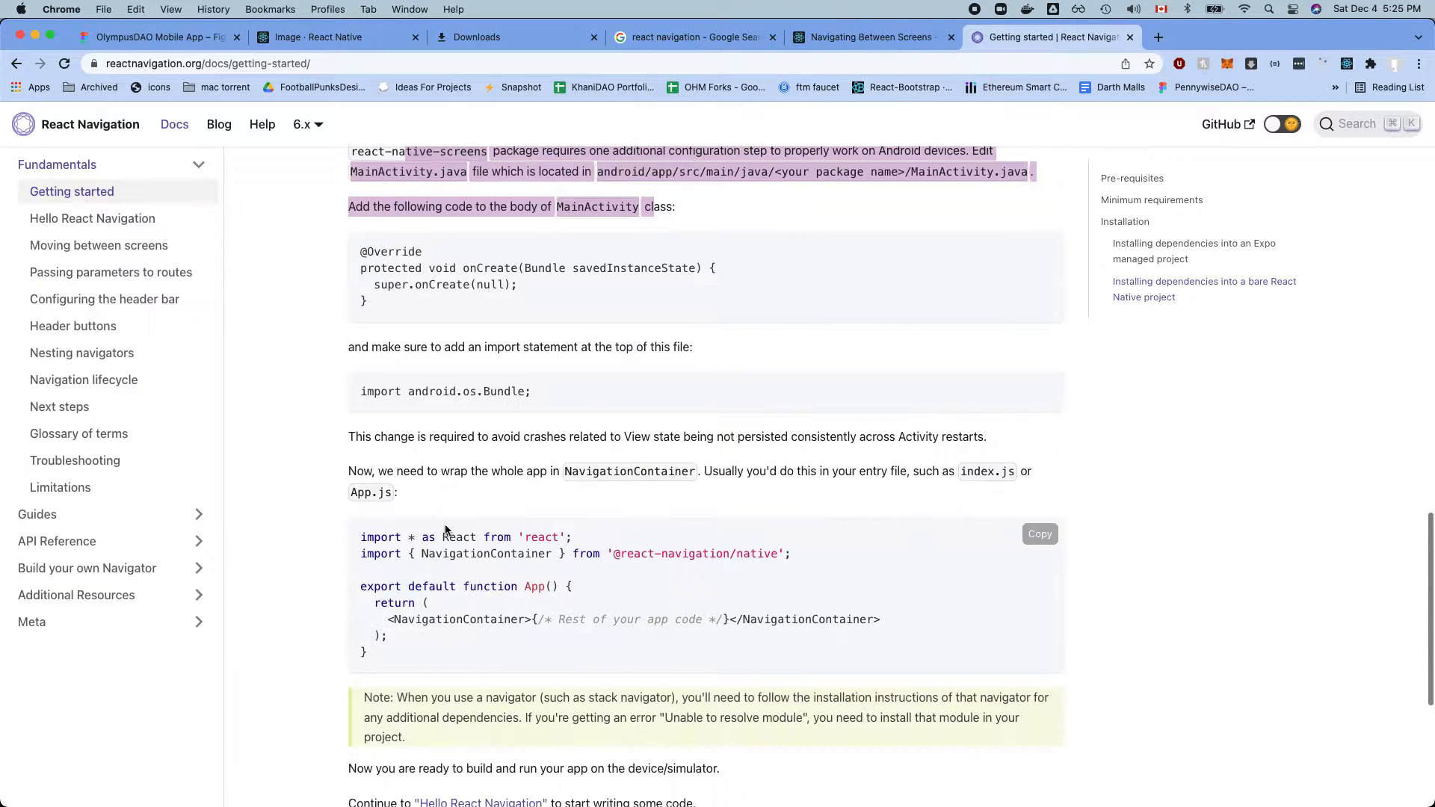
scroll("down", 3)
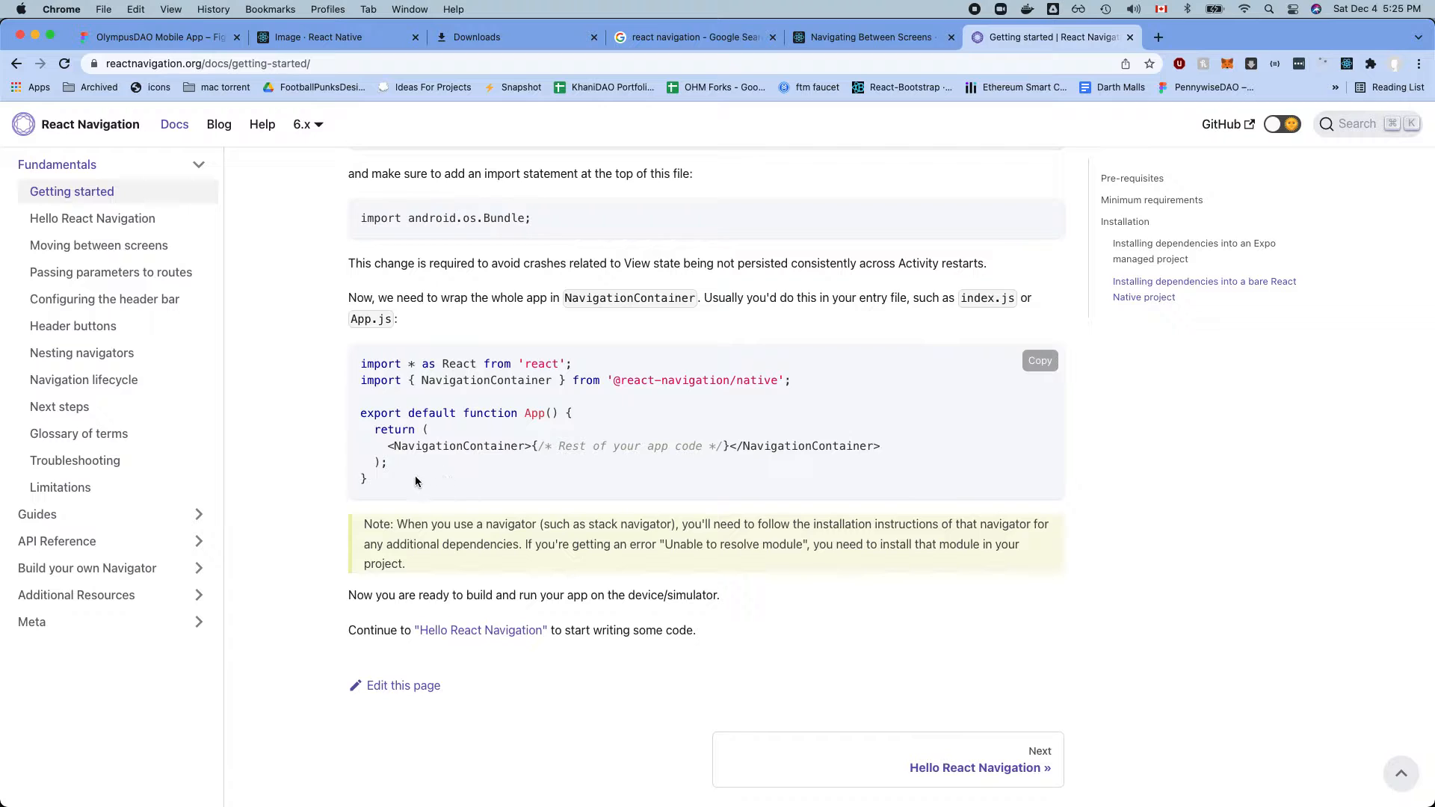
- Move on to the Hello React Navigation guide at the native stack navigator setup section
scroll("down", 3)
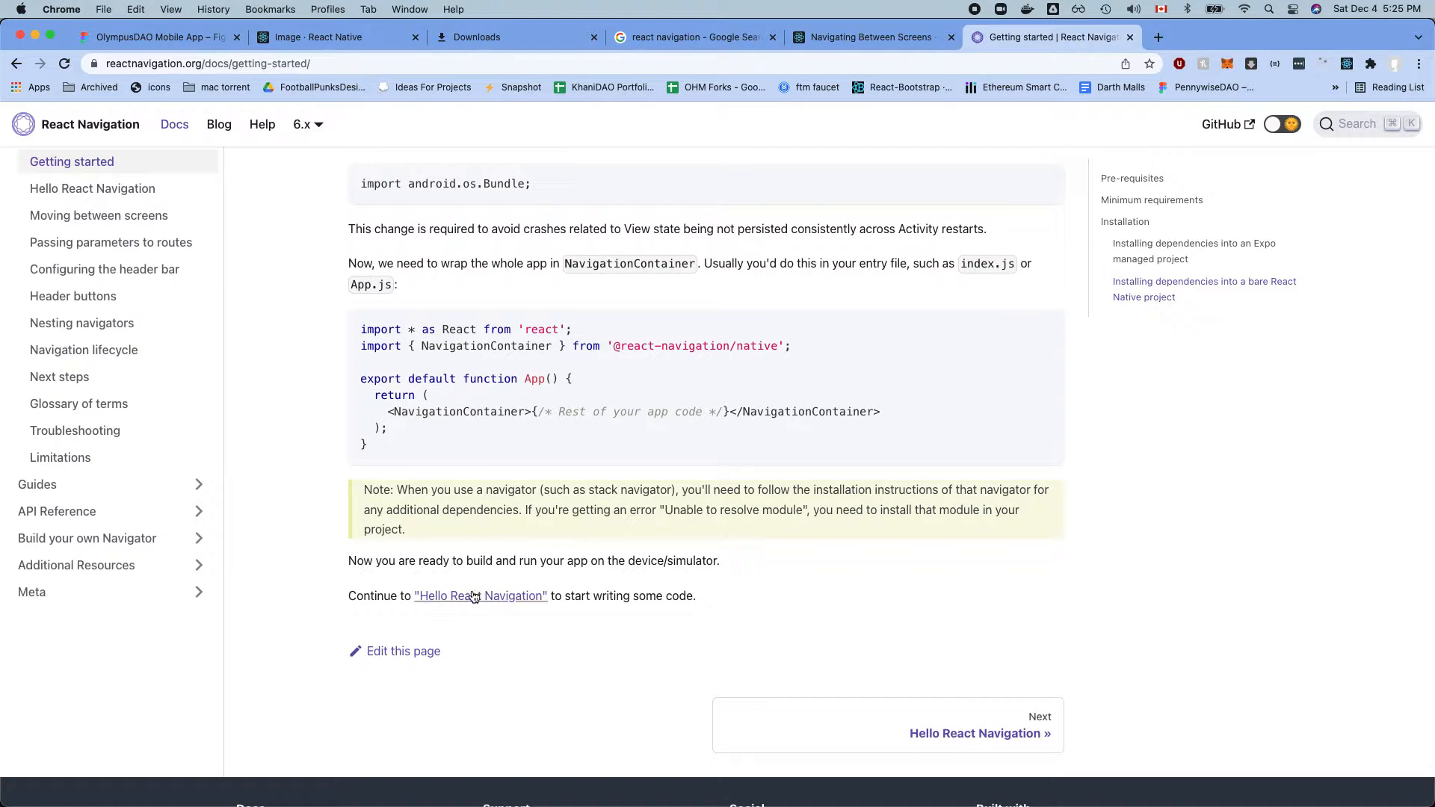
left_click(480, 596)
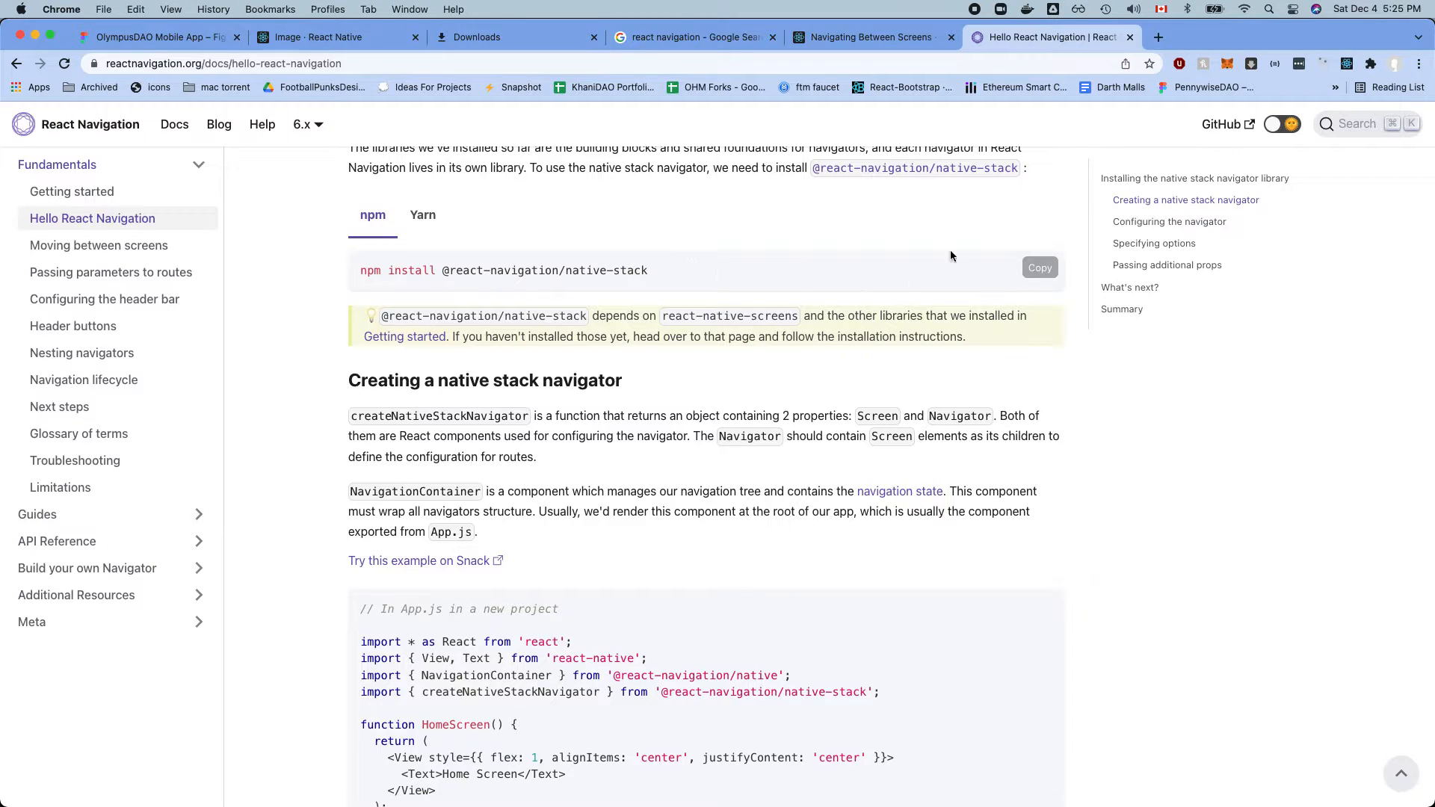
left_click(422, 215)
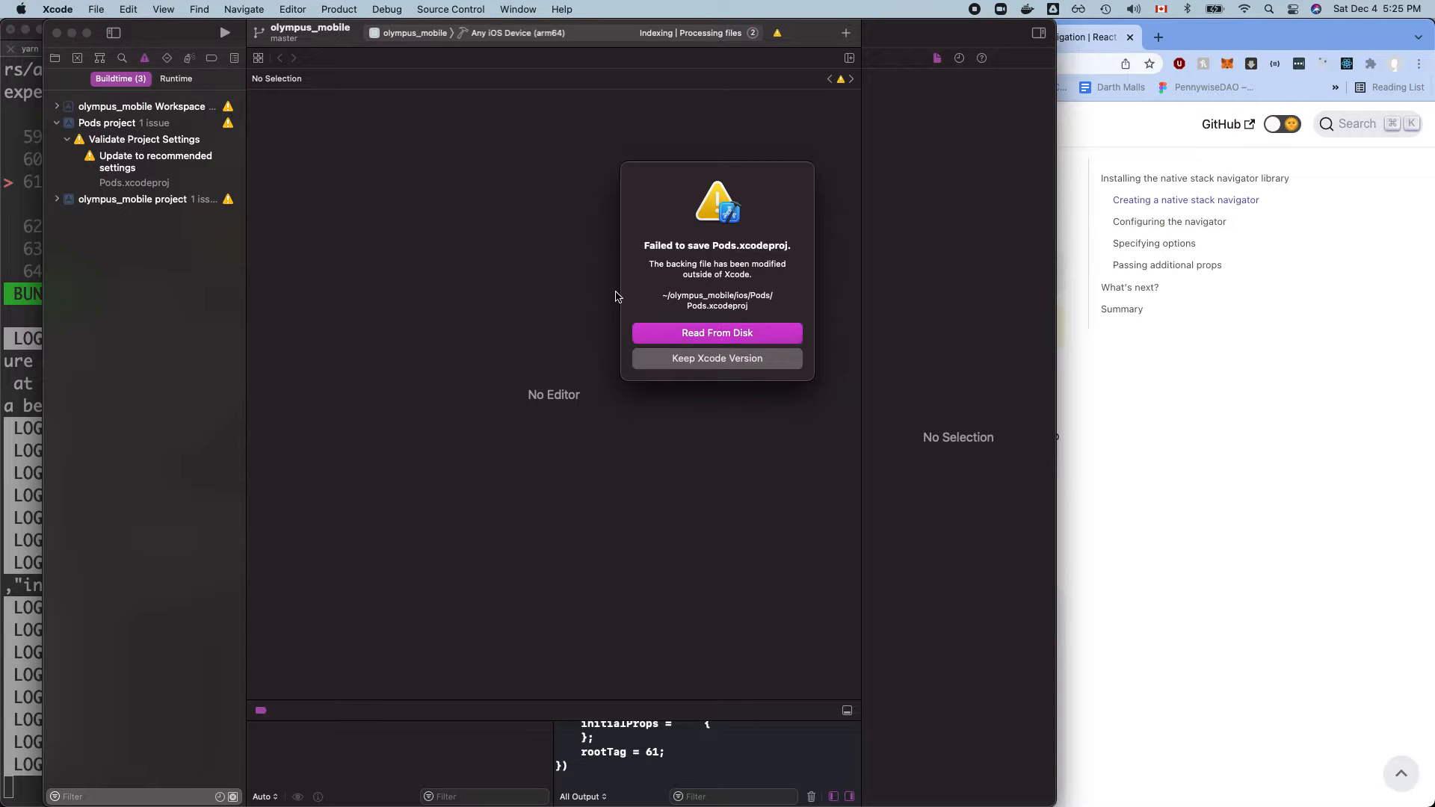
- Reload Pods.xcodeproj from disk in Xcode's failed-to-save alert
left_click(718, 332)
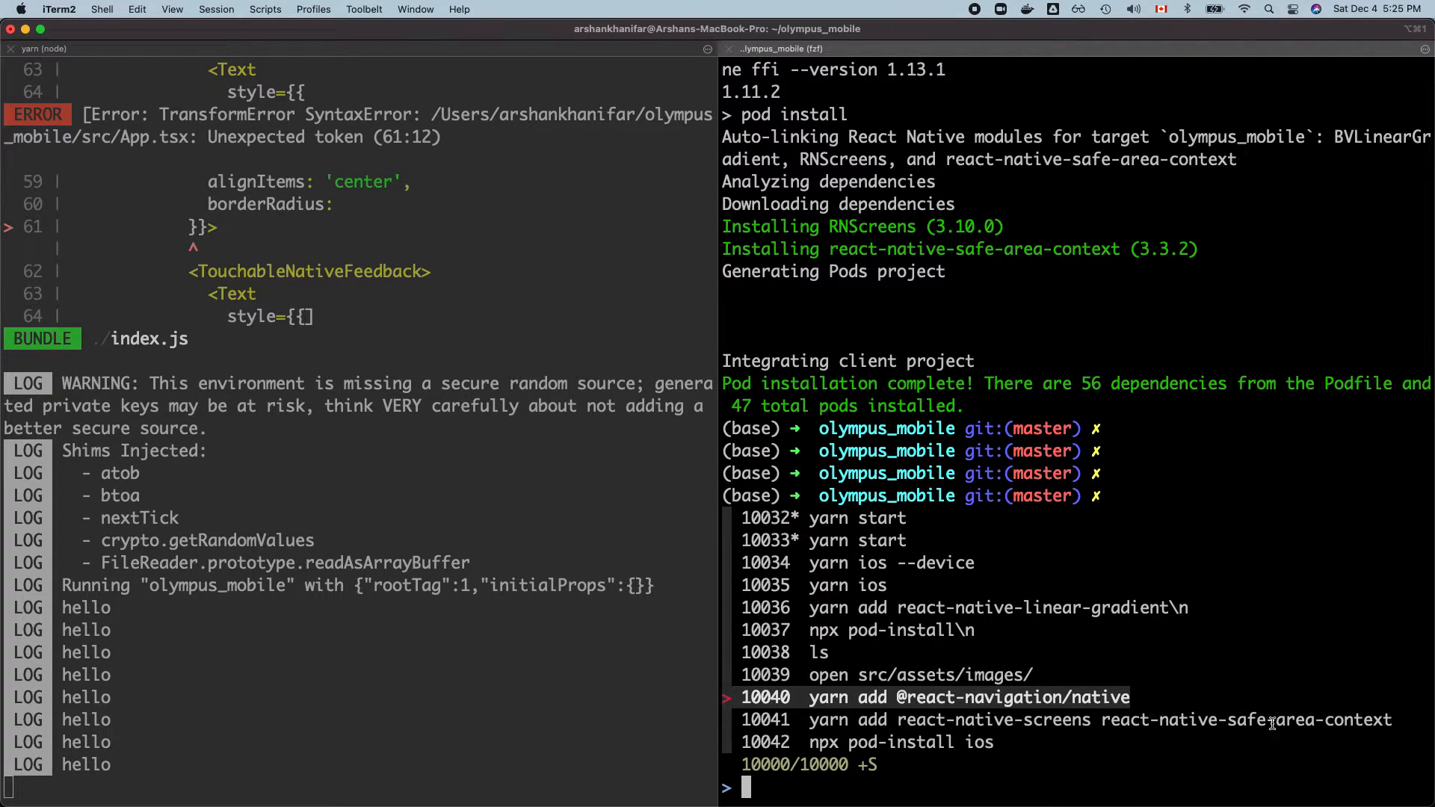
- Switch back to Chrome's stack navigator guide after pod install finishes
key("cmd+tab")
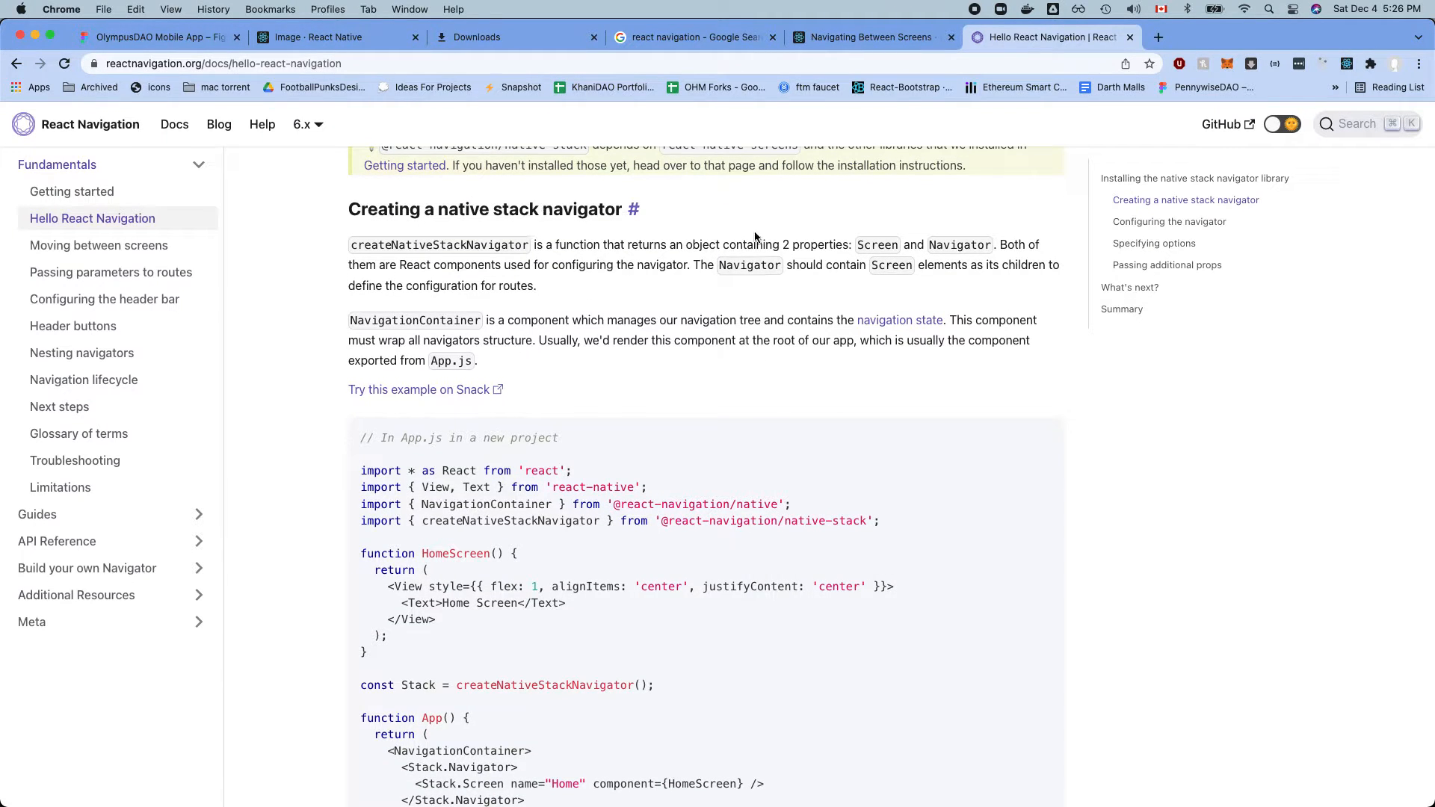
- Scroll through the guide's native stack navigator App.js example
scroll("down", 3)
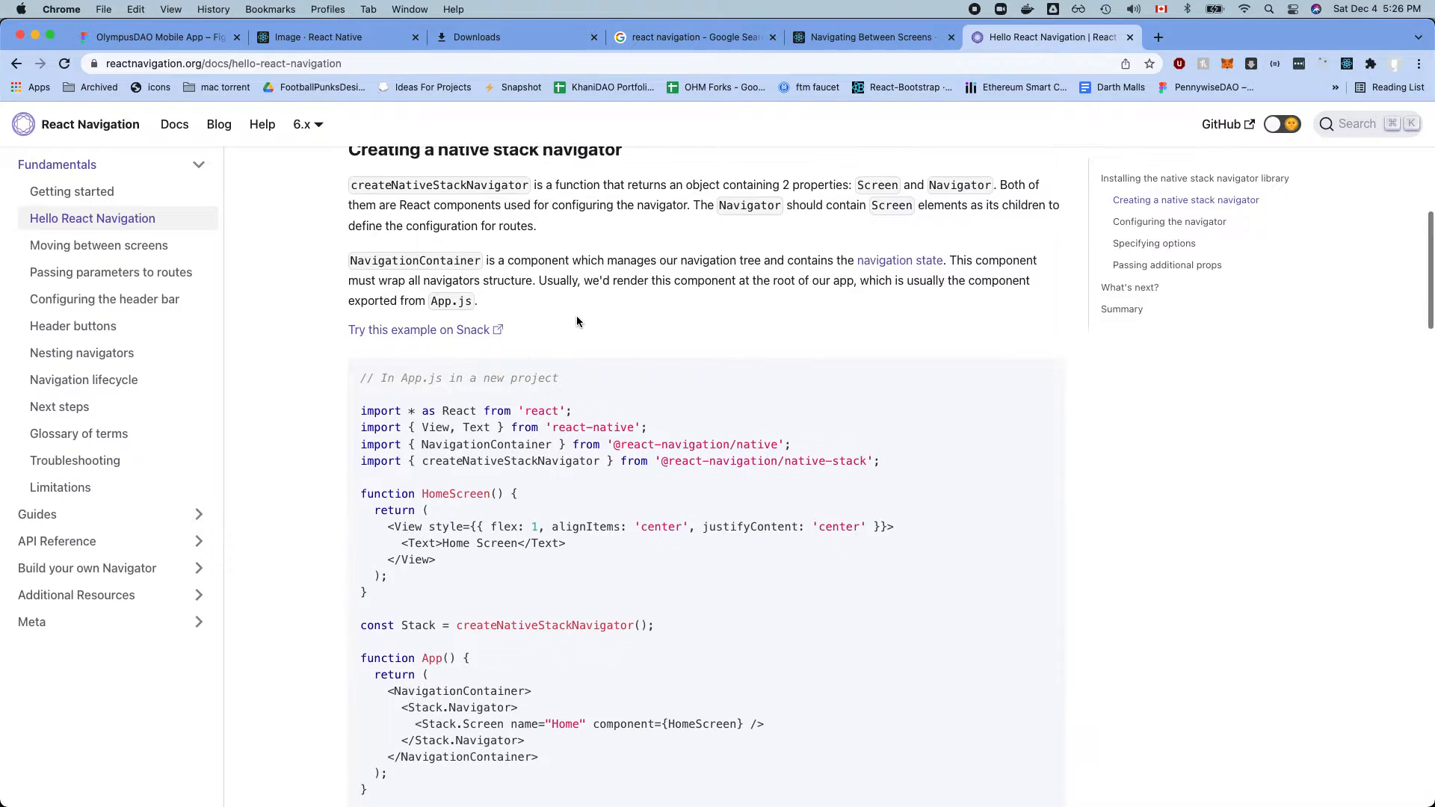
scroll("down", 3)
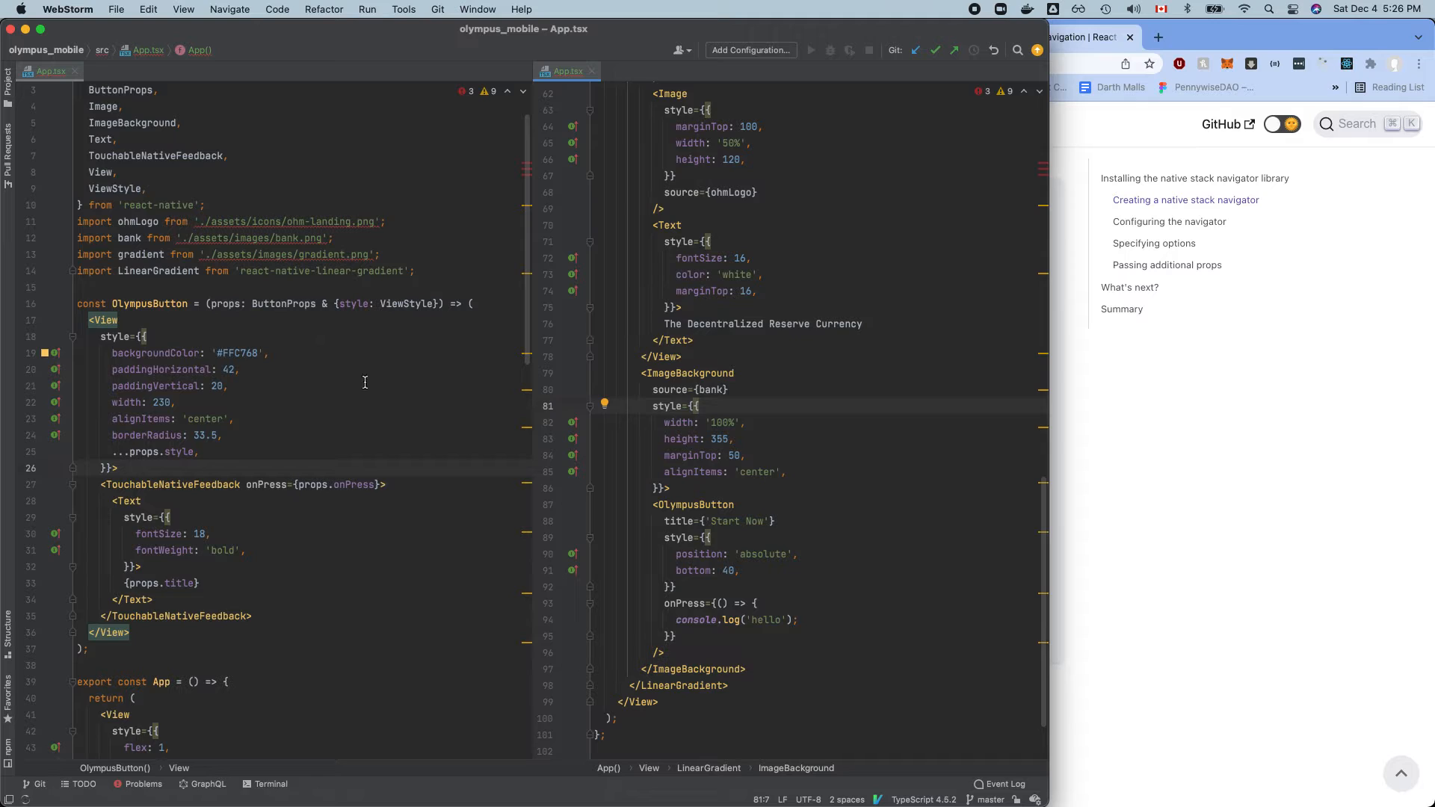
- Show the project file tree, close the split editor and select the src folder
left_click(9, 80)
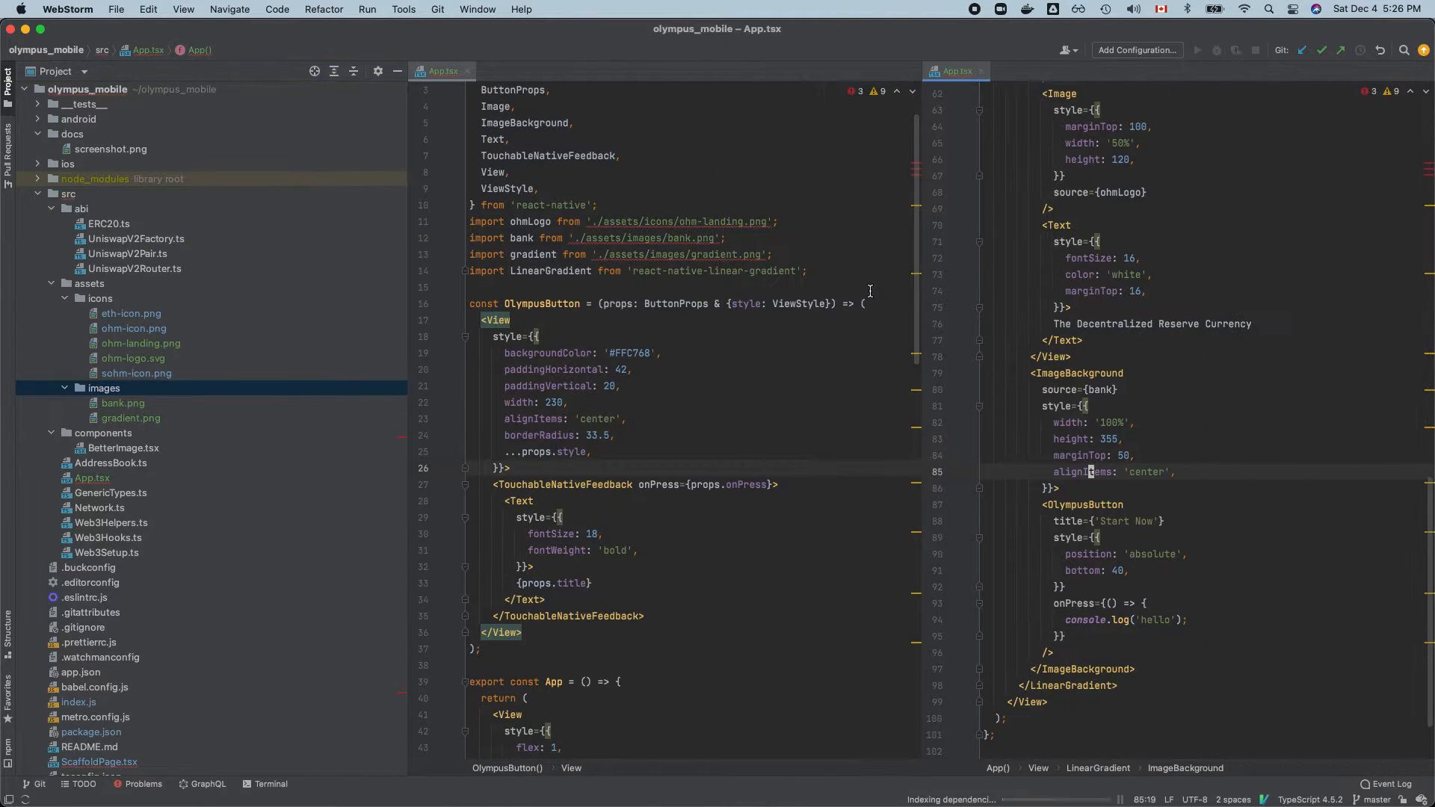
left_click(983, 70)
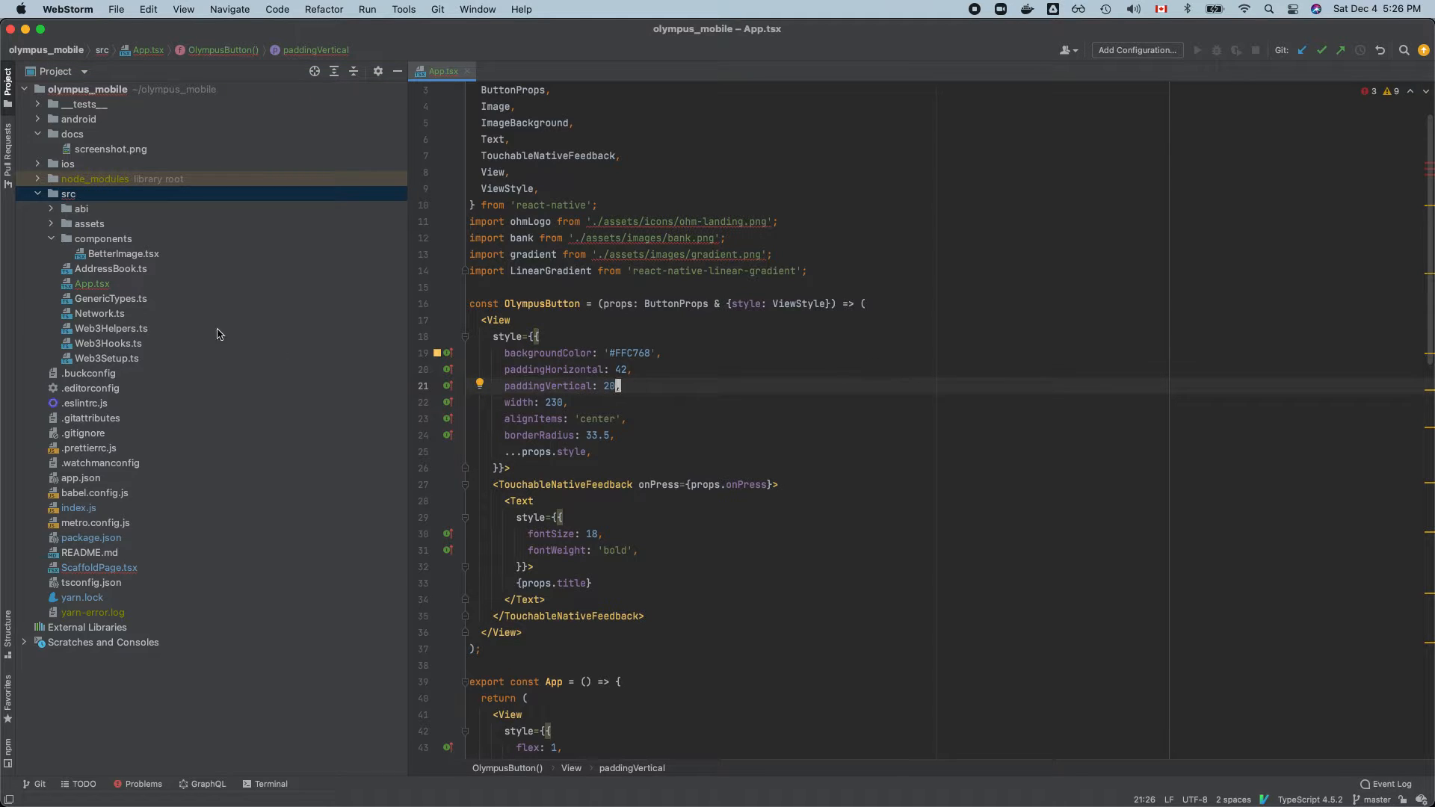
left_click(69, 193)
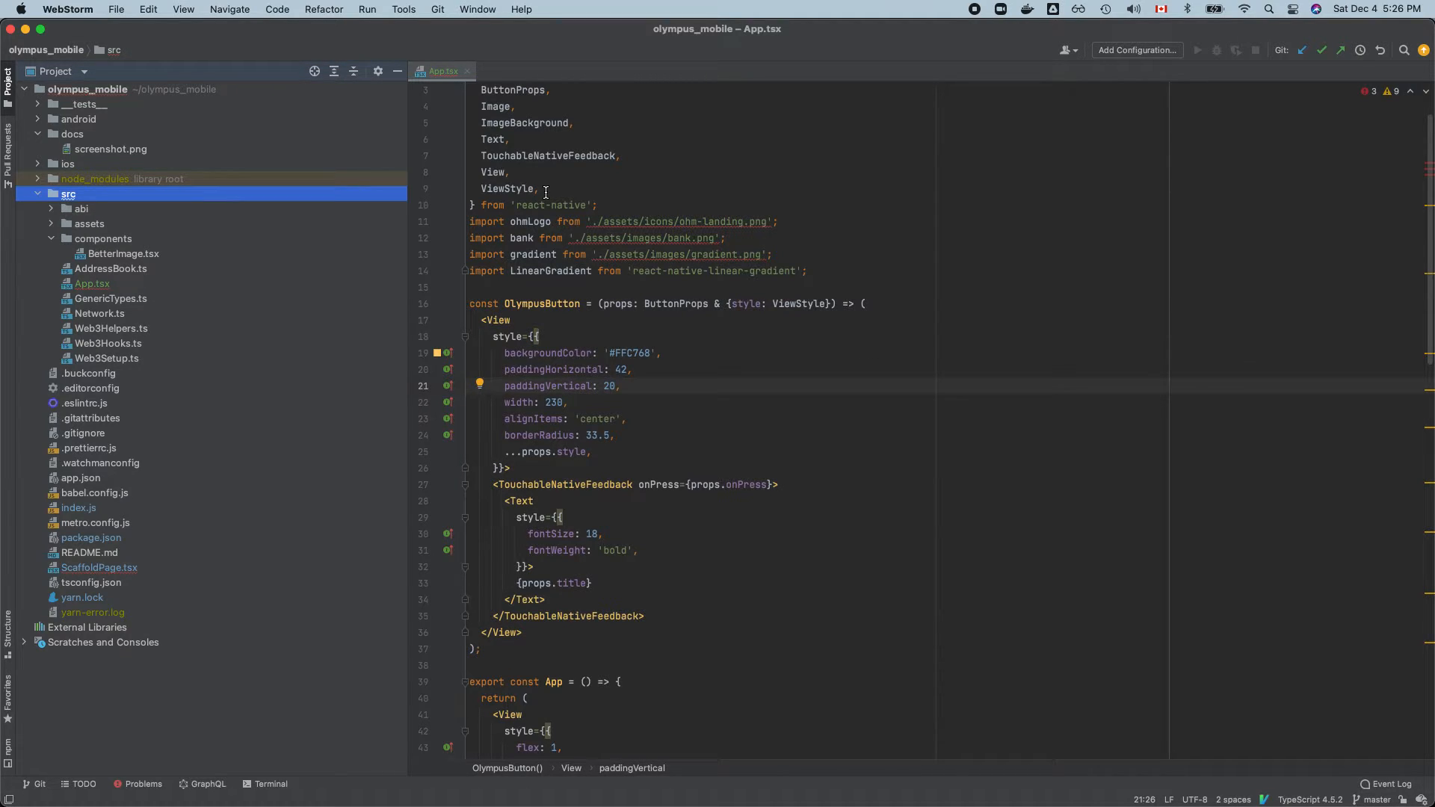
- Create MainPage.tsx as a TypeScript JSX file in src and rename its component to MainPage
right_click(64, 192)
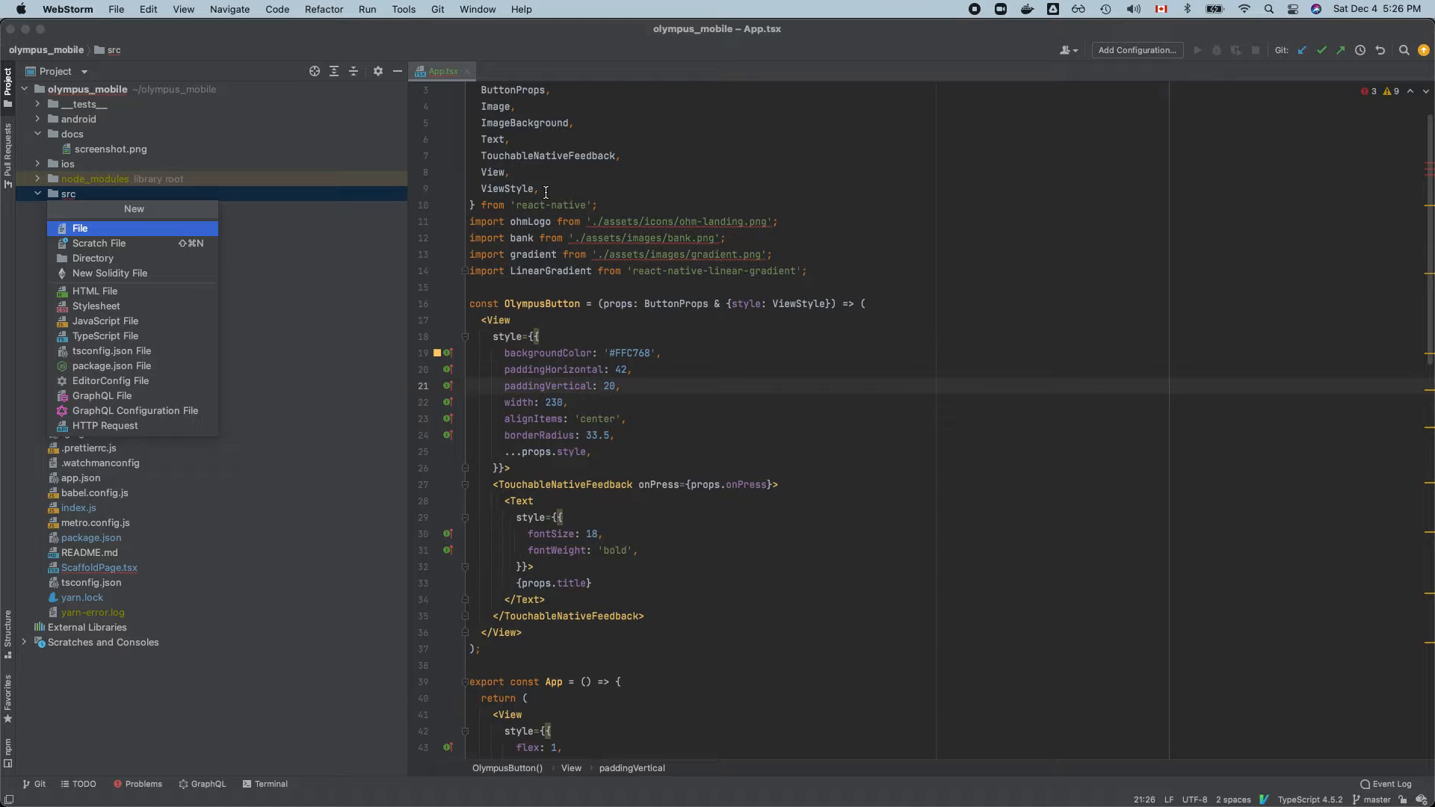
type("typescr")
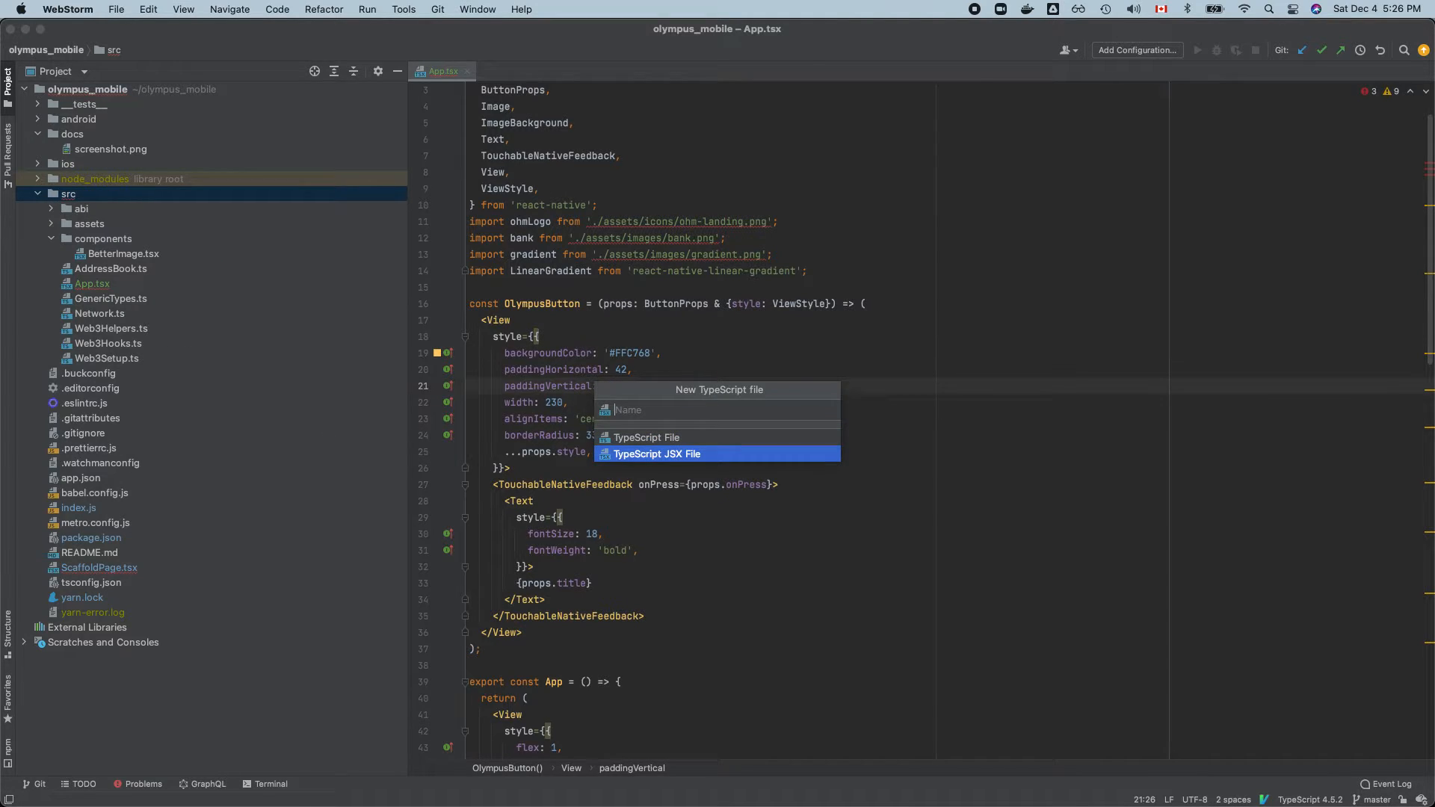
type("Main")
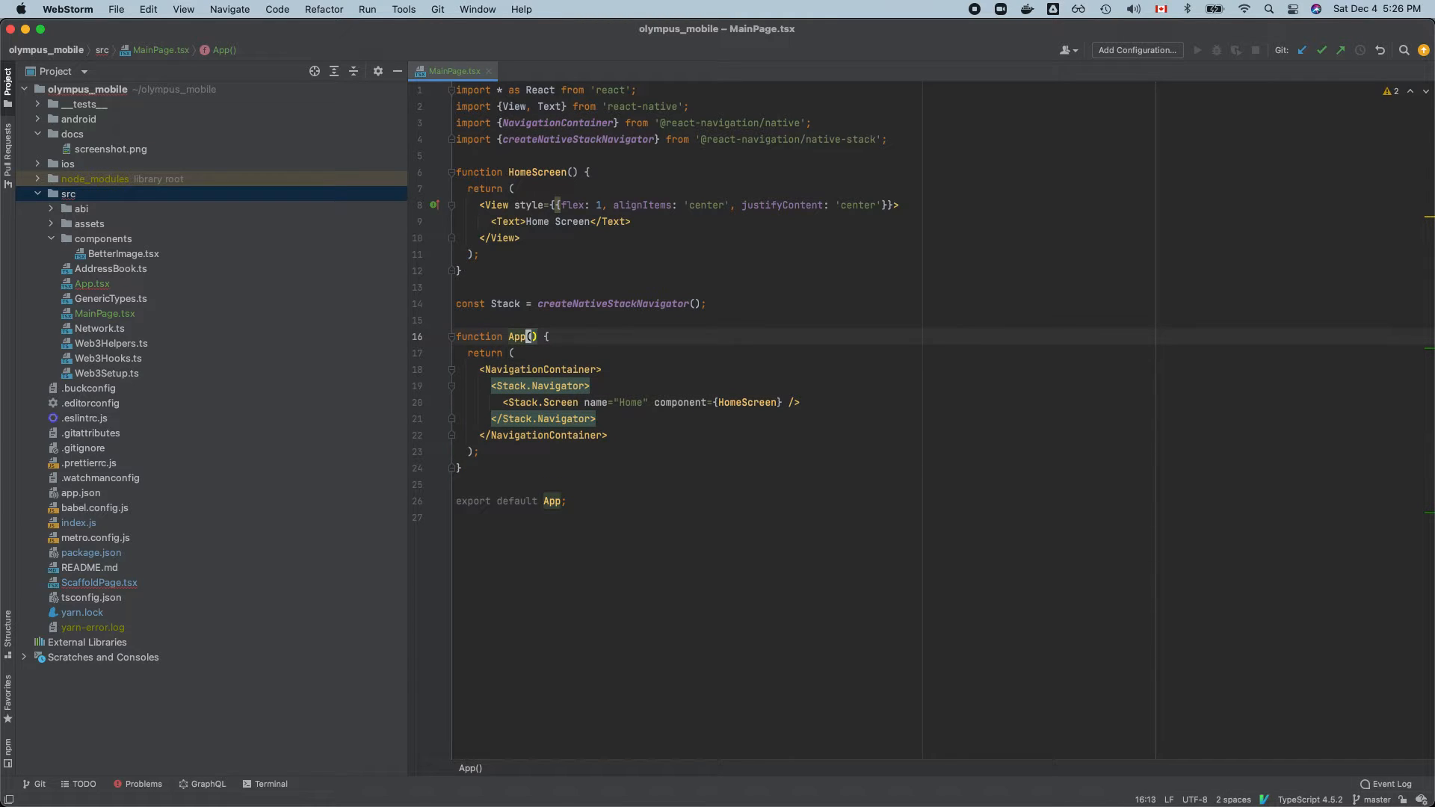
type("MainPage")
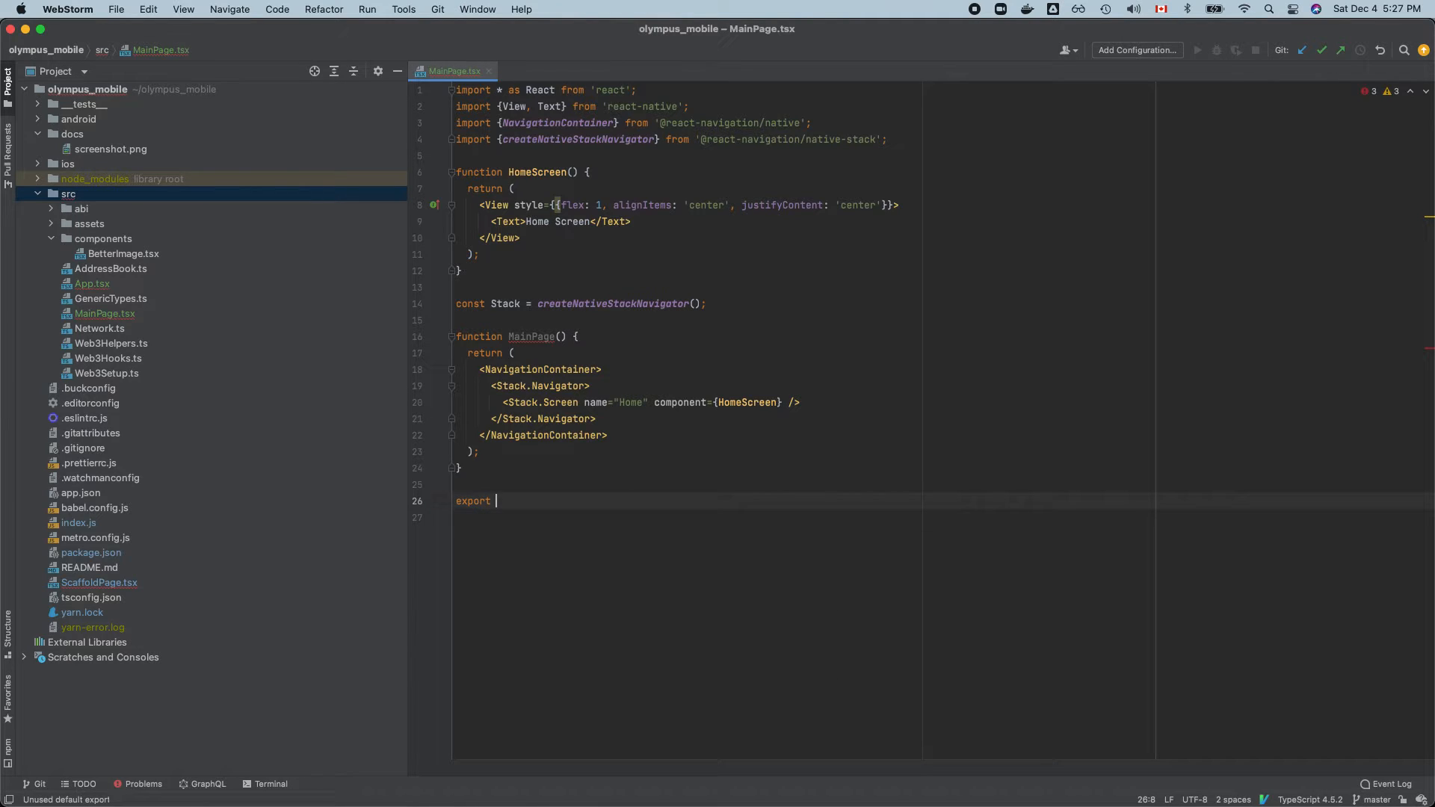
- Export {MainPage} and have index.js import and register MainPage as the app component
type("Main")
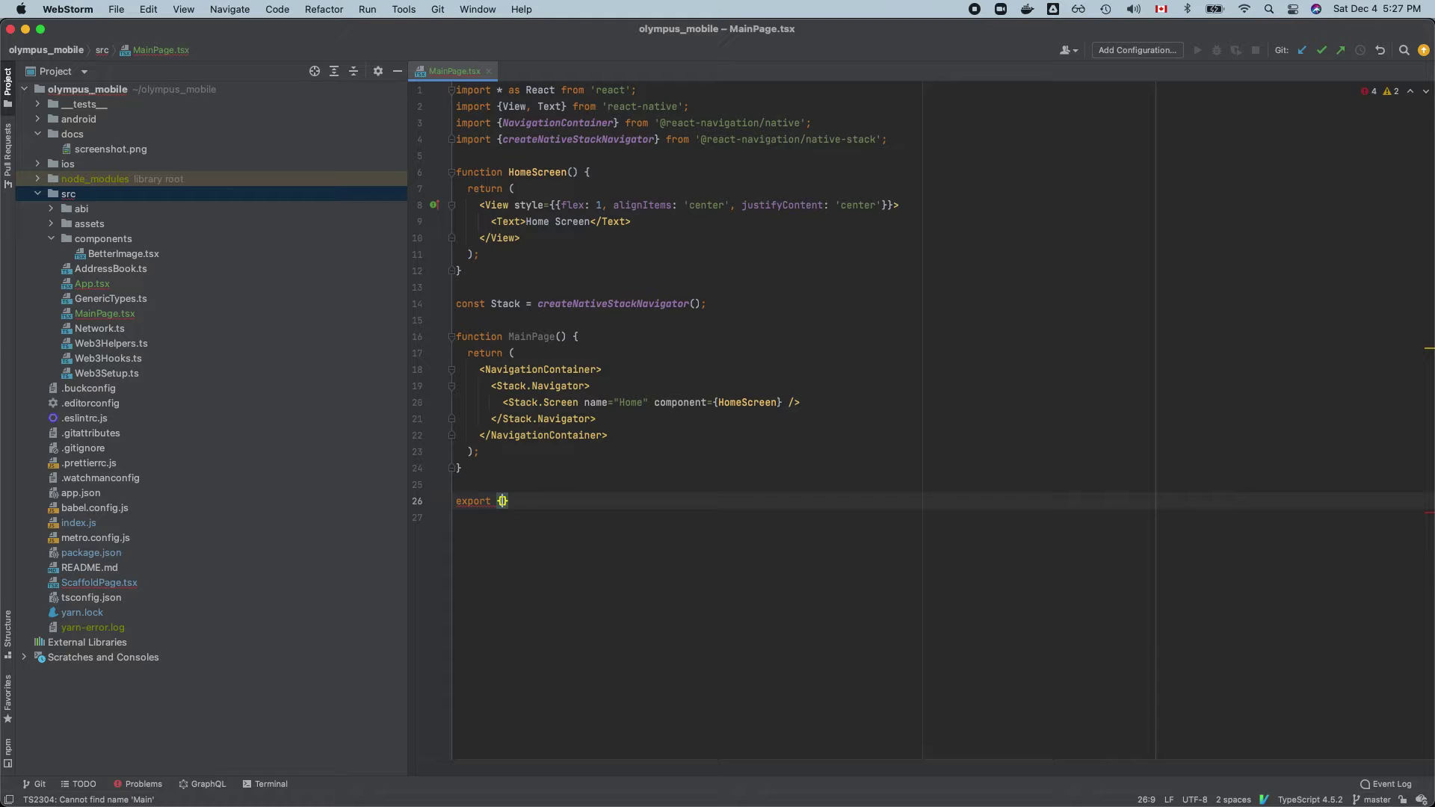
type("{MainPage};")
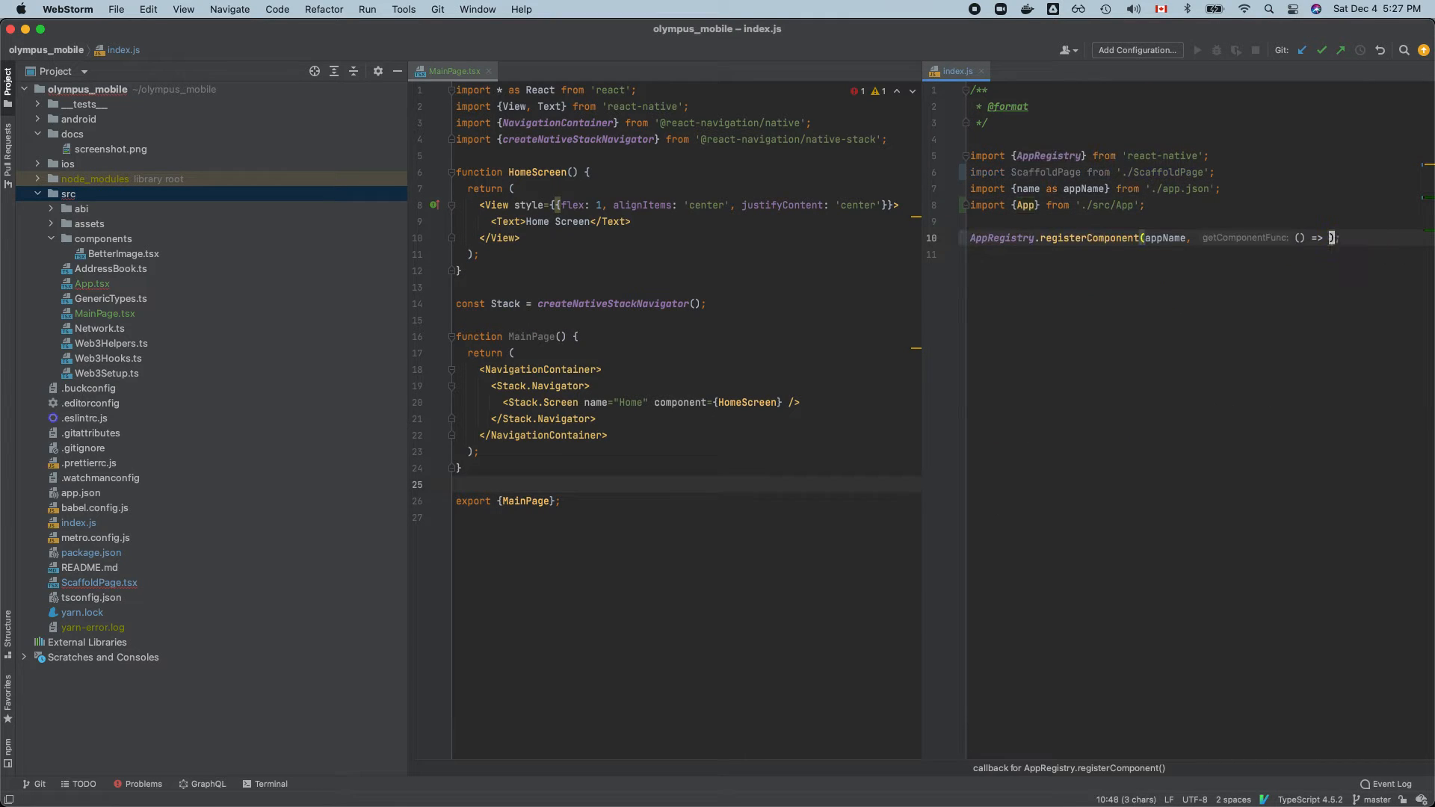
type("MainPage")
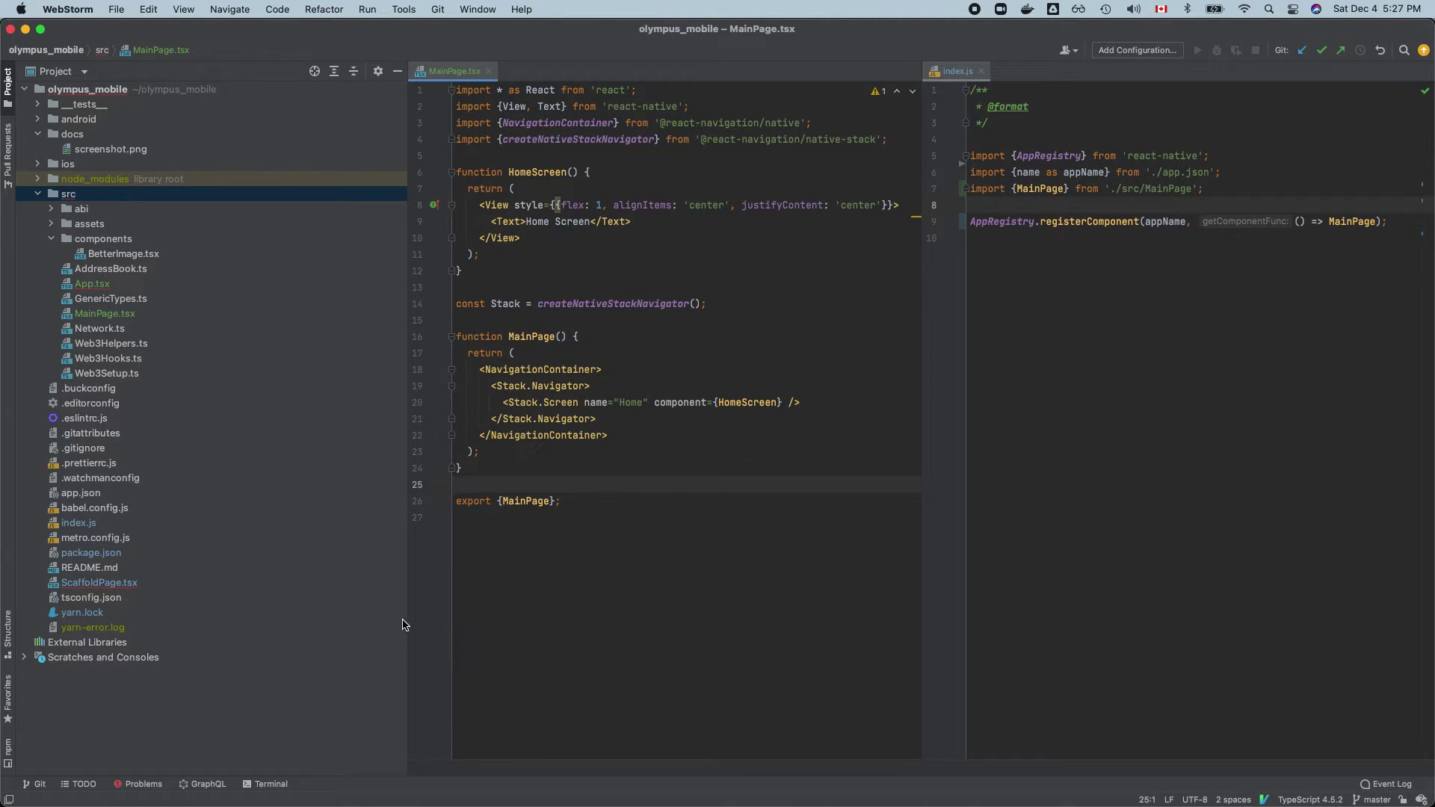
- Rename the exported App constant to HomePage and the file to HomePage.tsx
left_click(93, 626)
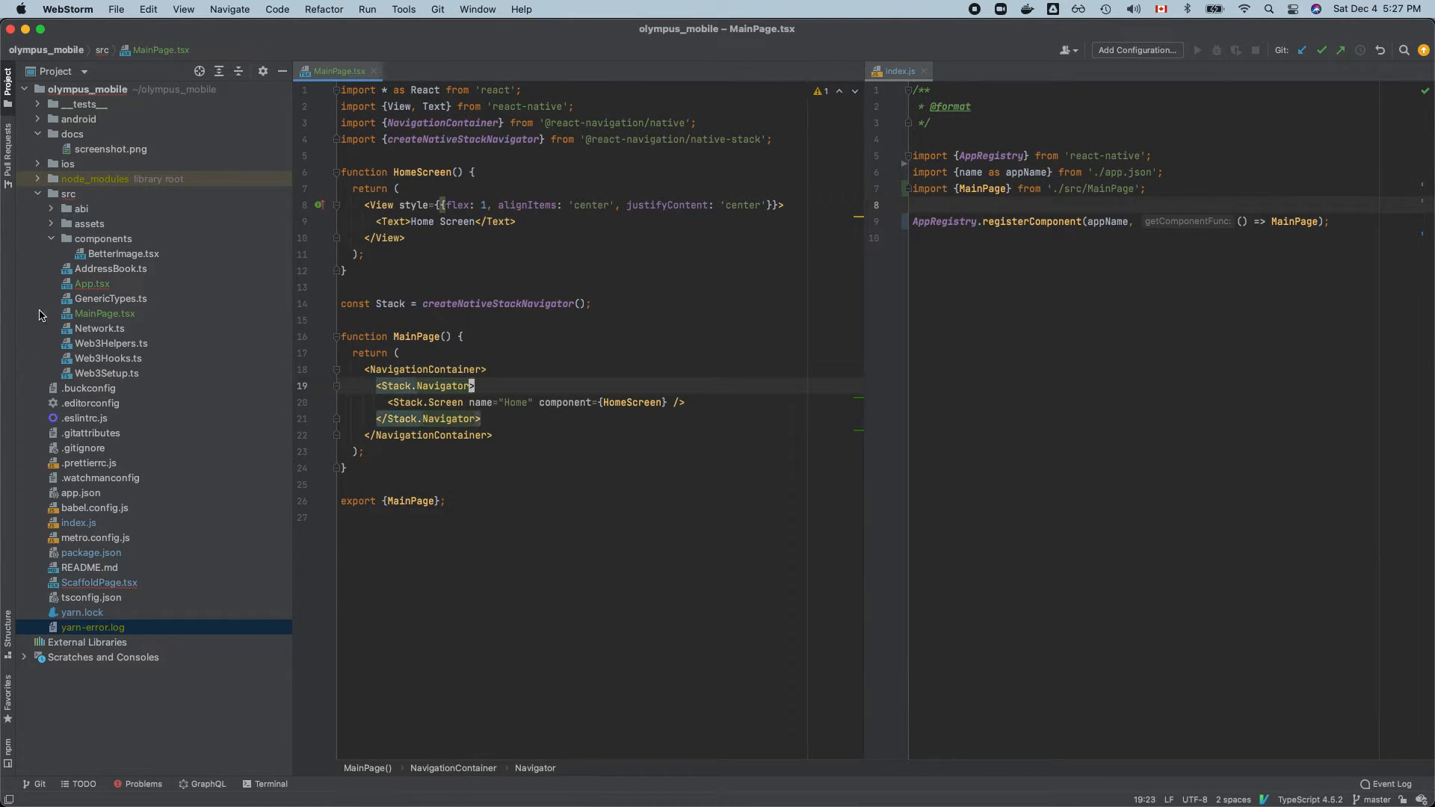
left_click(93, 284)
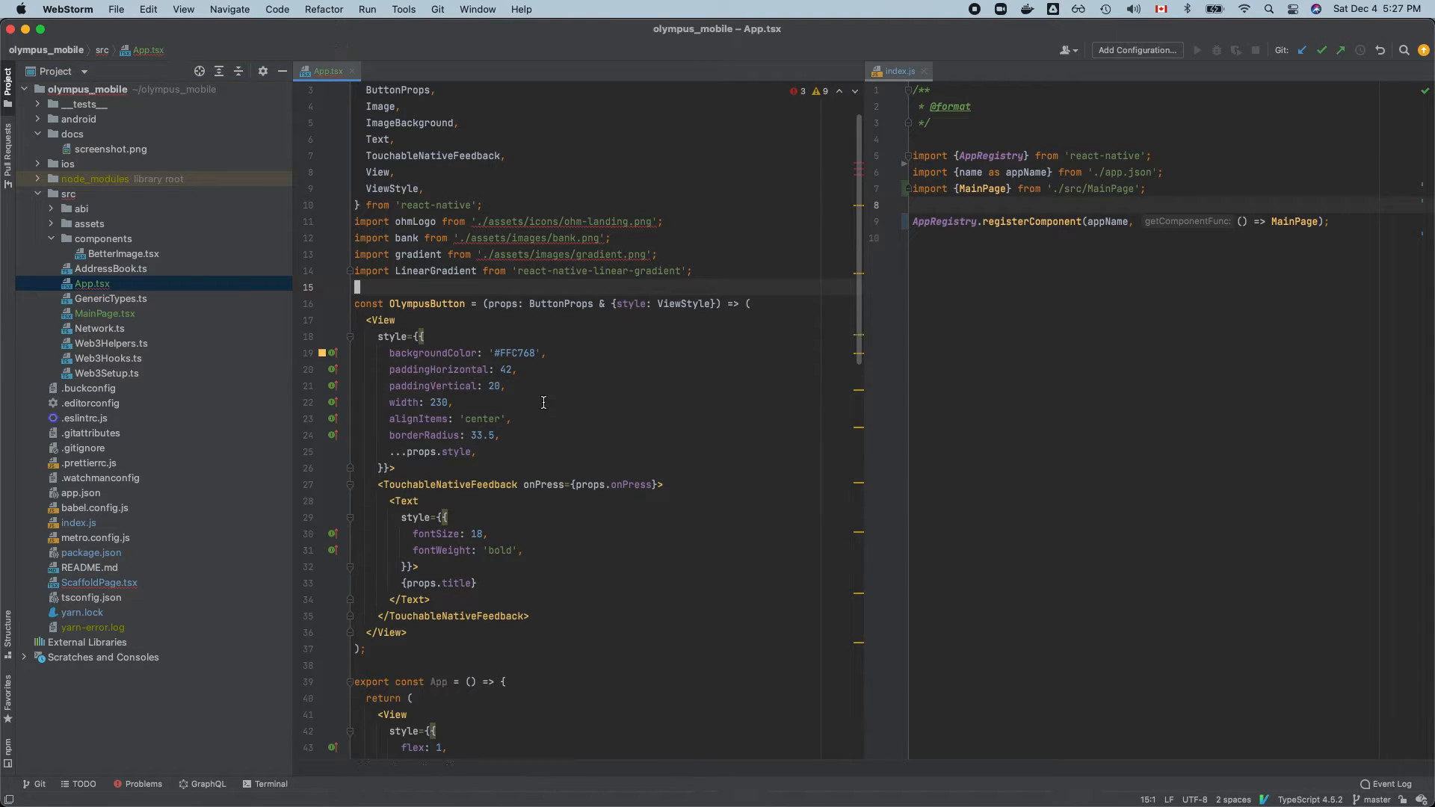
scroll("down", 3)
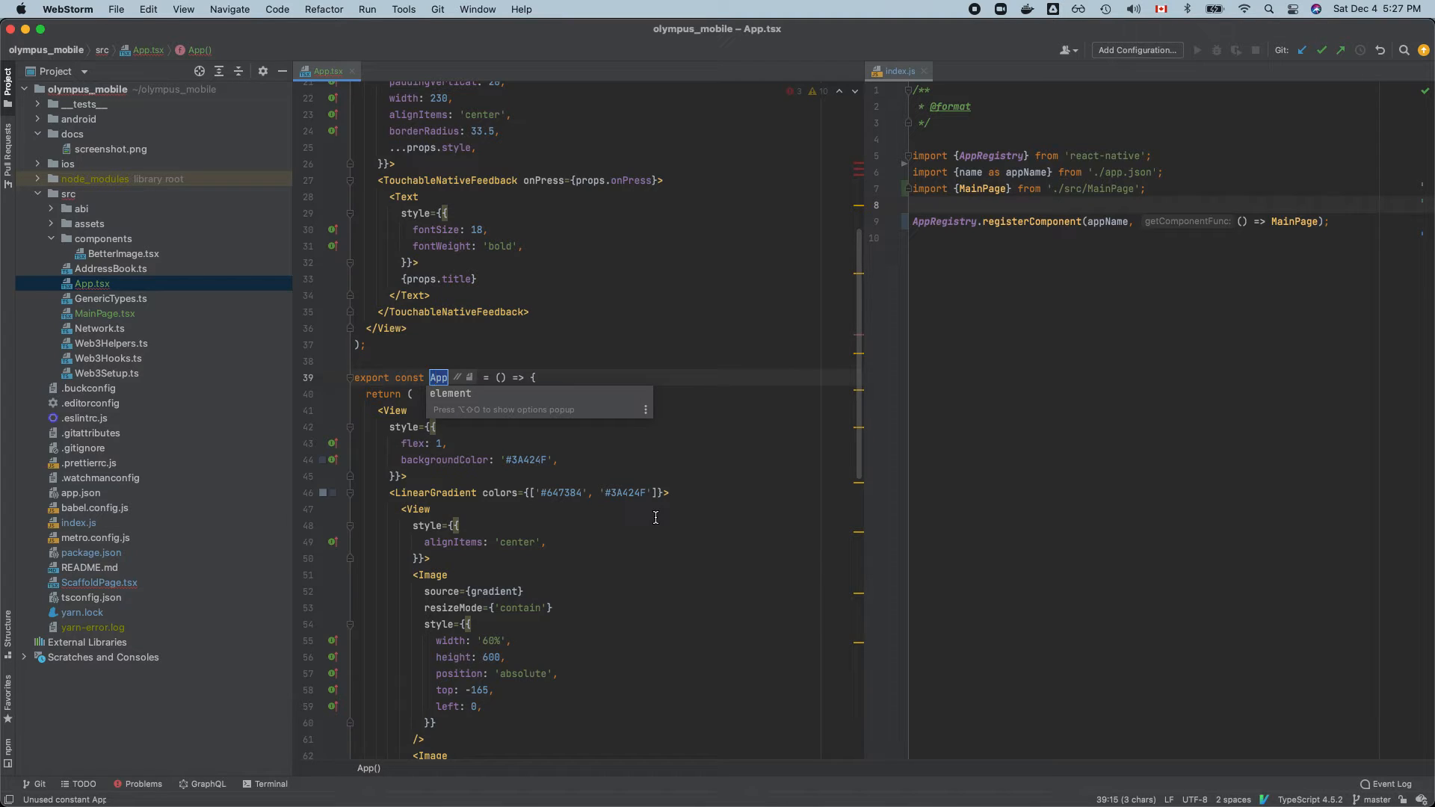
type("HomePag")
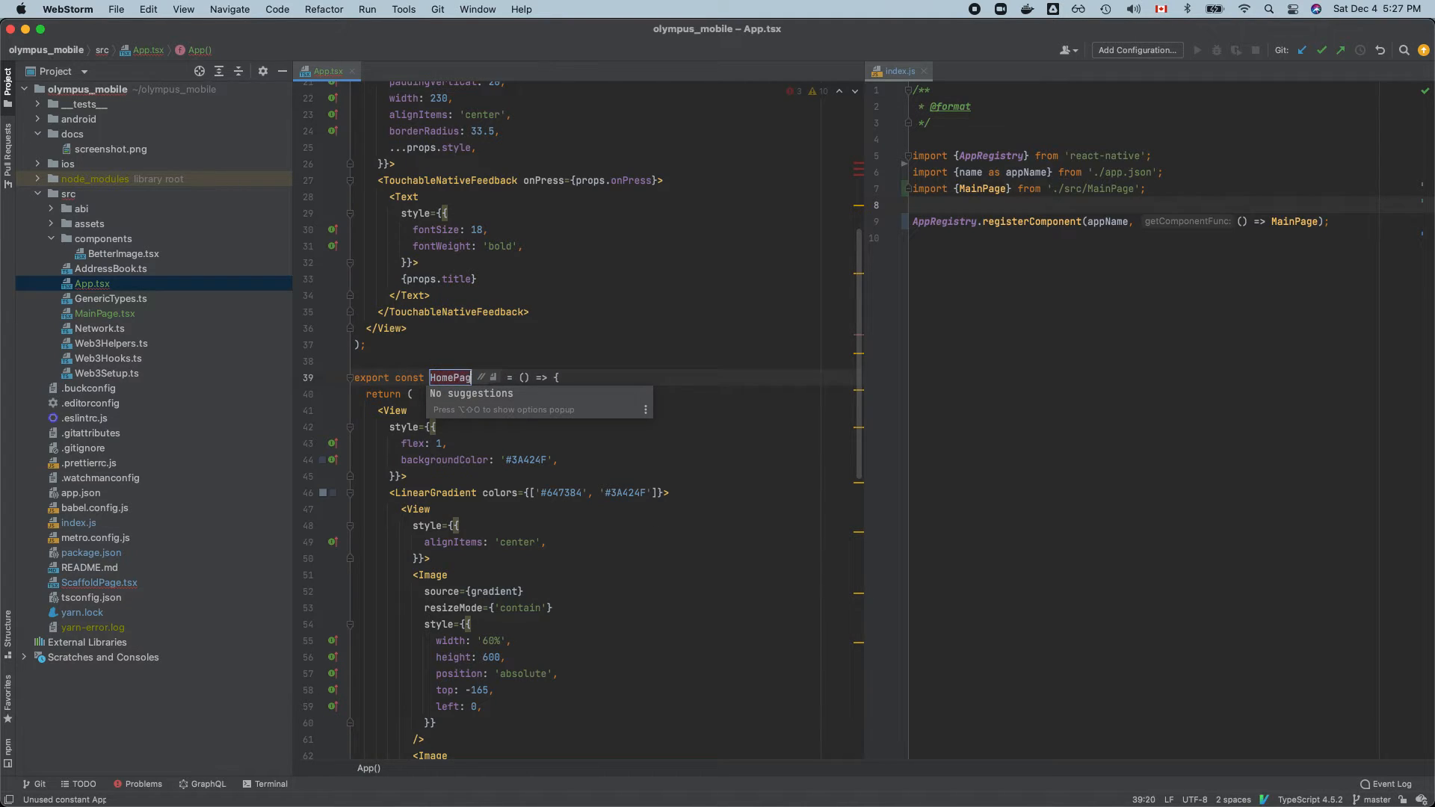
type("e")
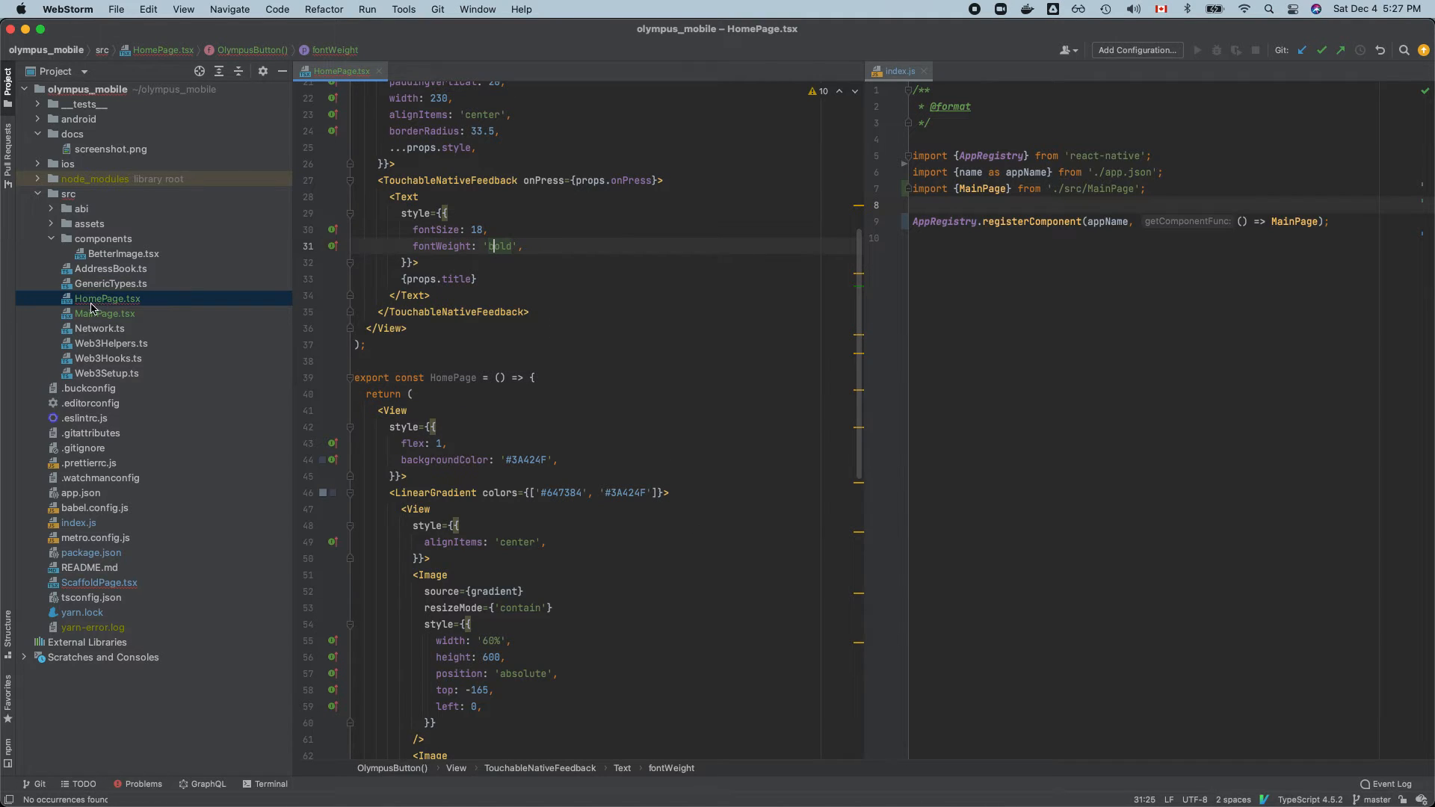
left_click(468, 231)
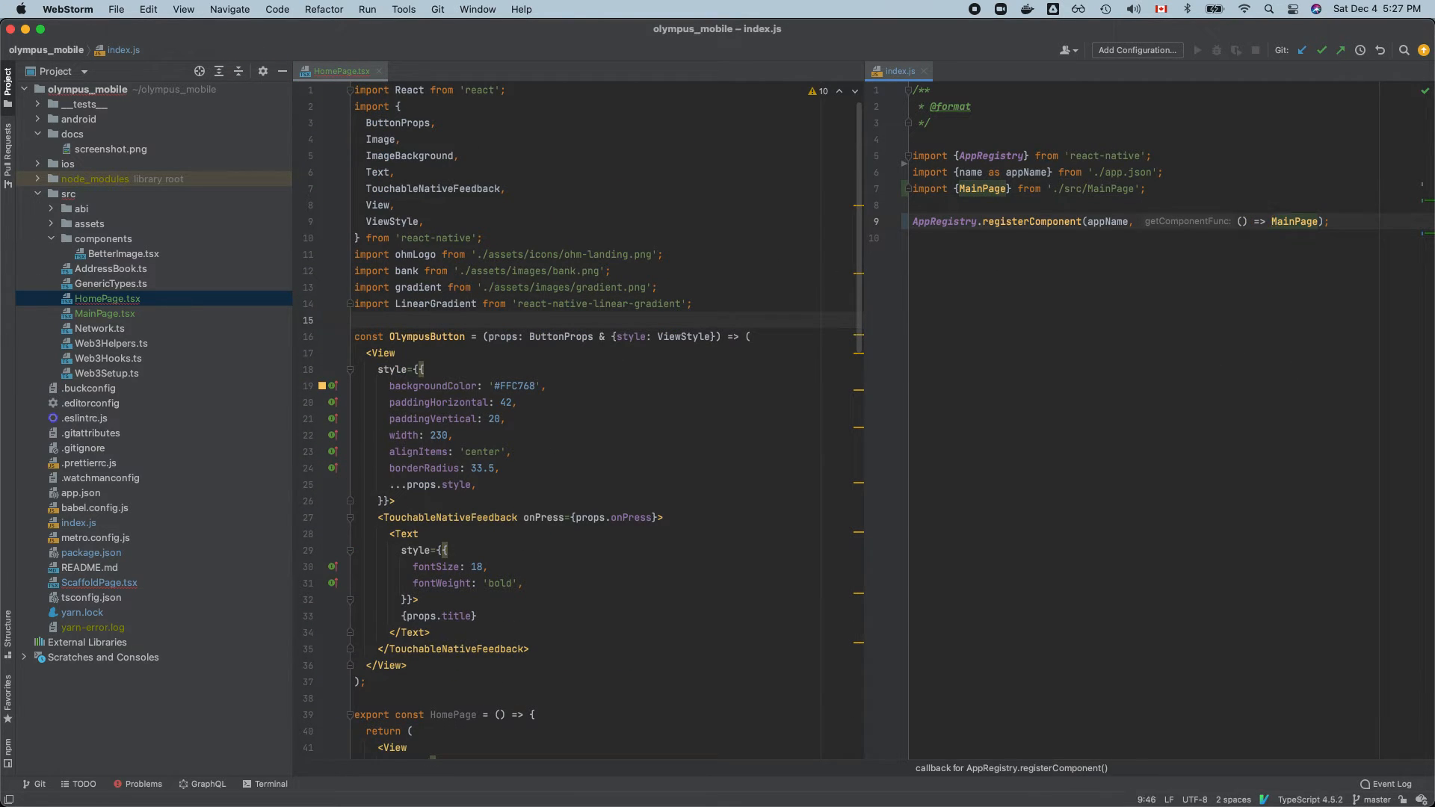
- Close the HomePage.tsx editor and bring Xcode to the front
left_click(380, 70)
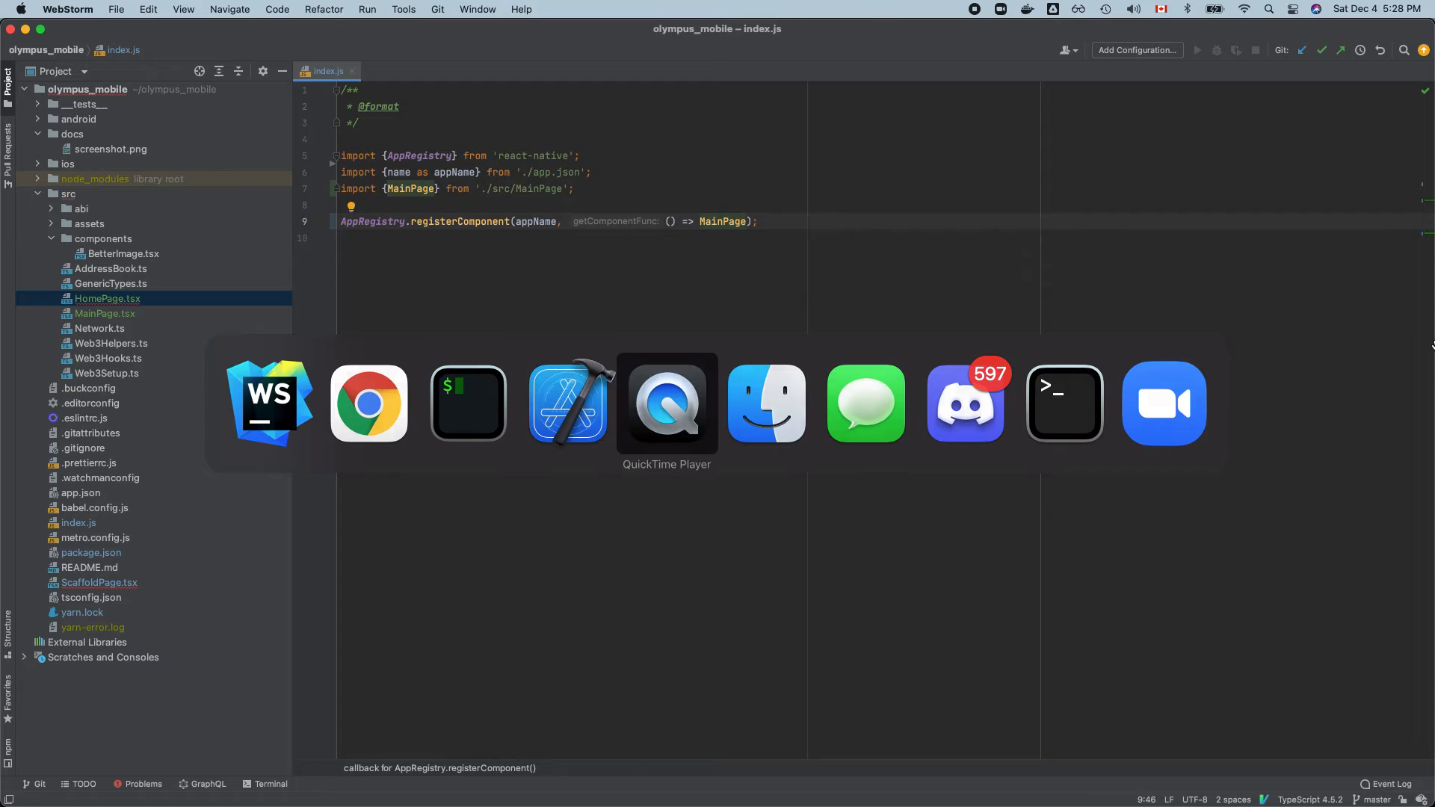
left_click(667, 403)
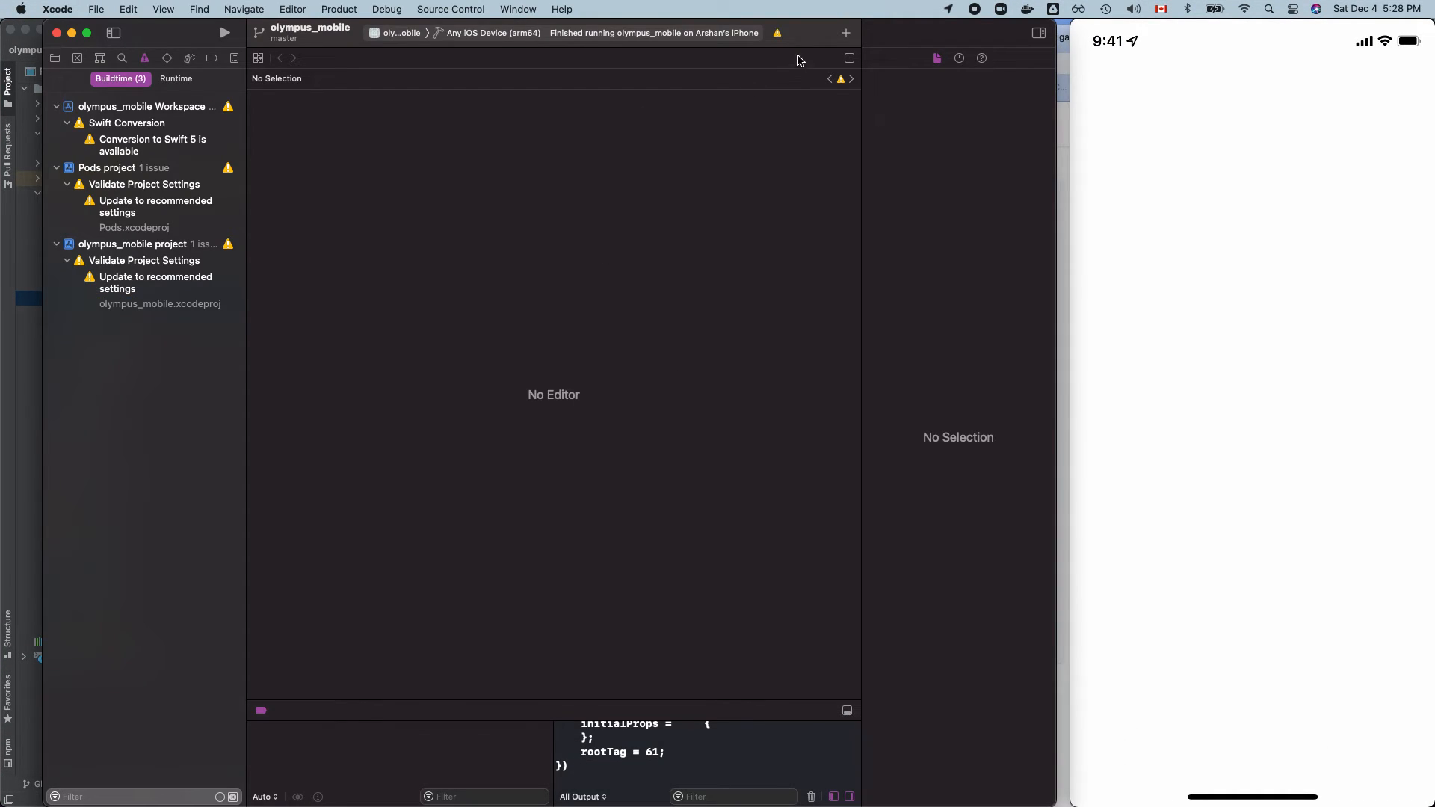
- Attempt a run, dismiss the build-only device alert, and list the run destinations
left_click(224, 32)
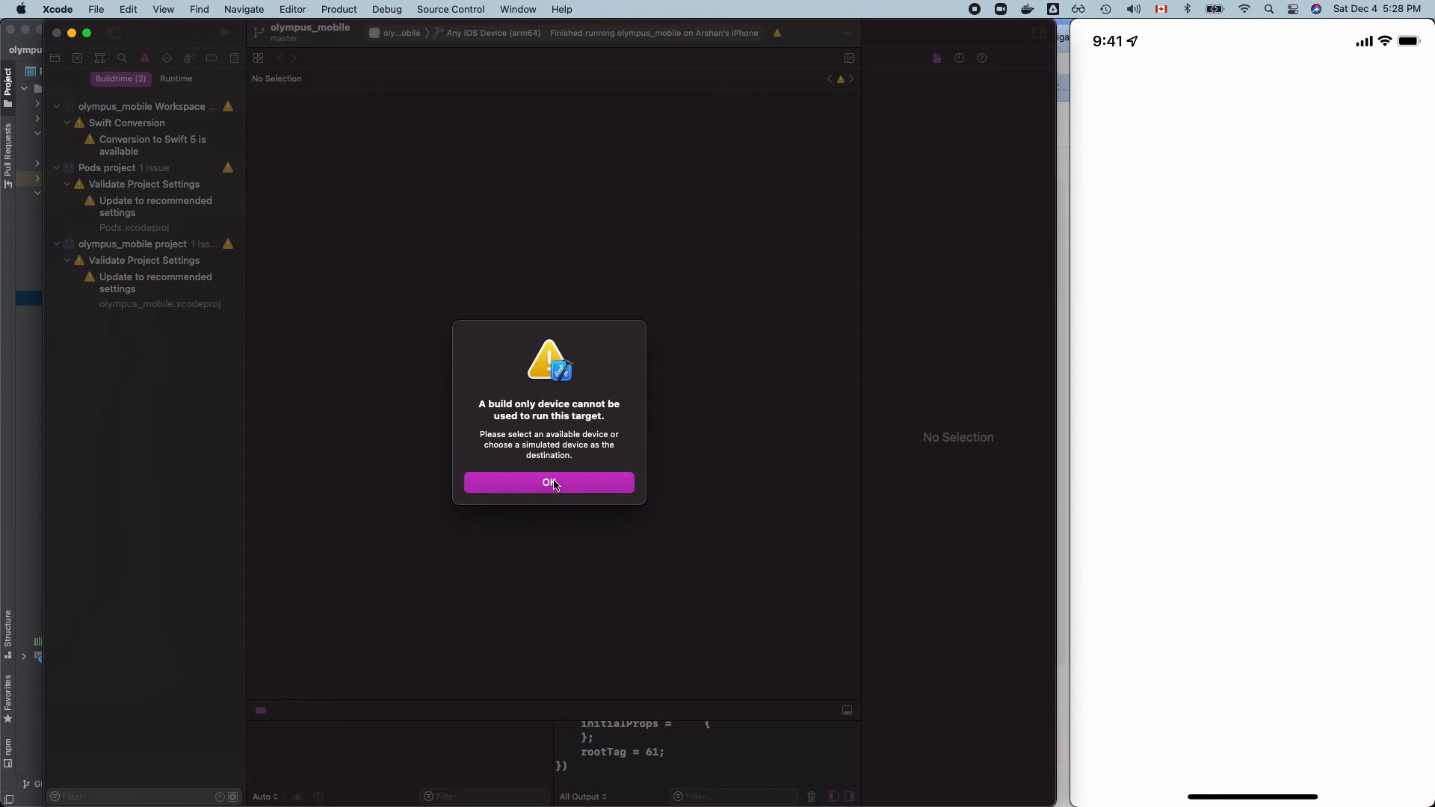
left_click(549, 481)
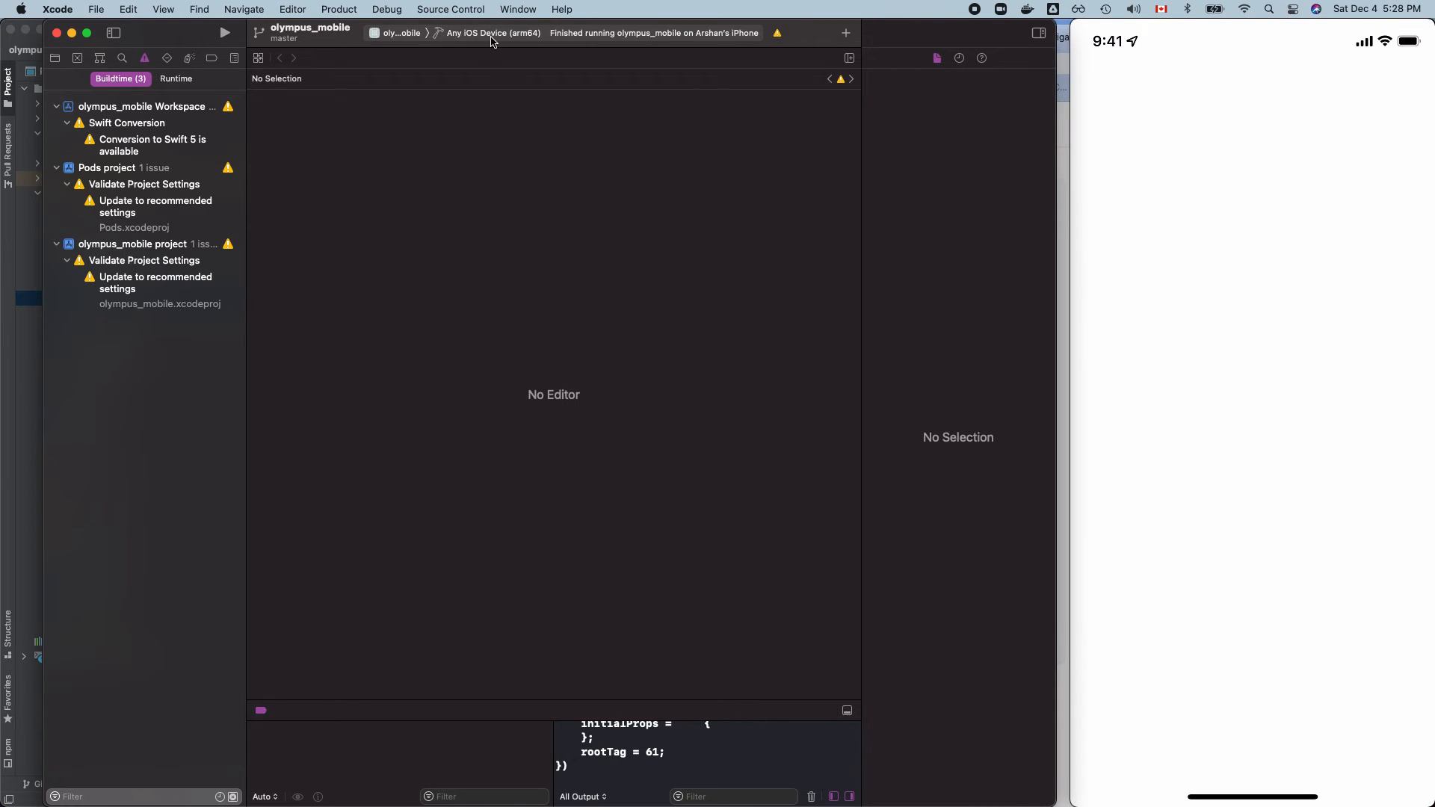
left_click(495, 33)
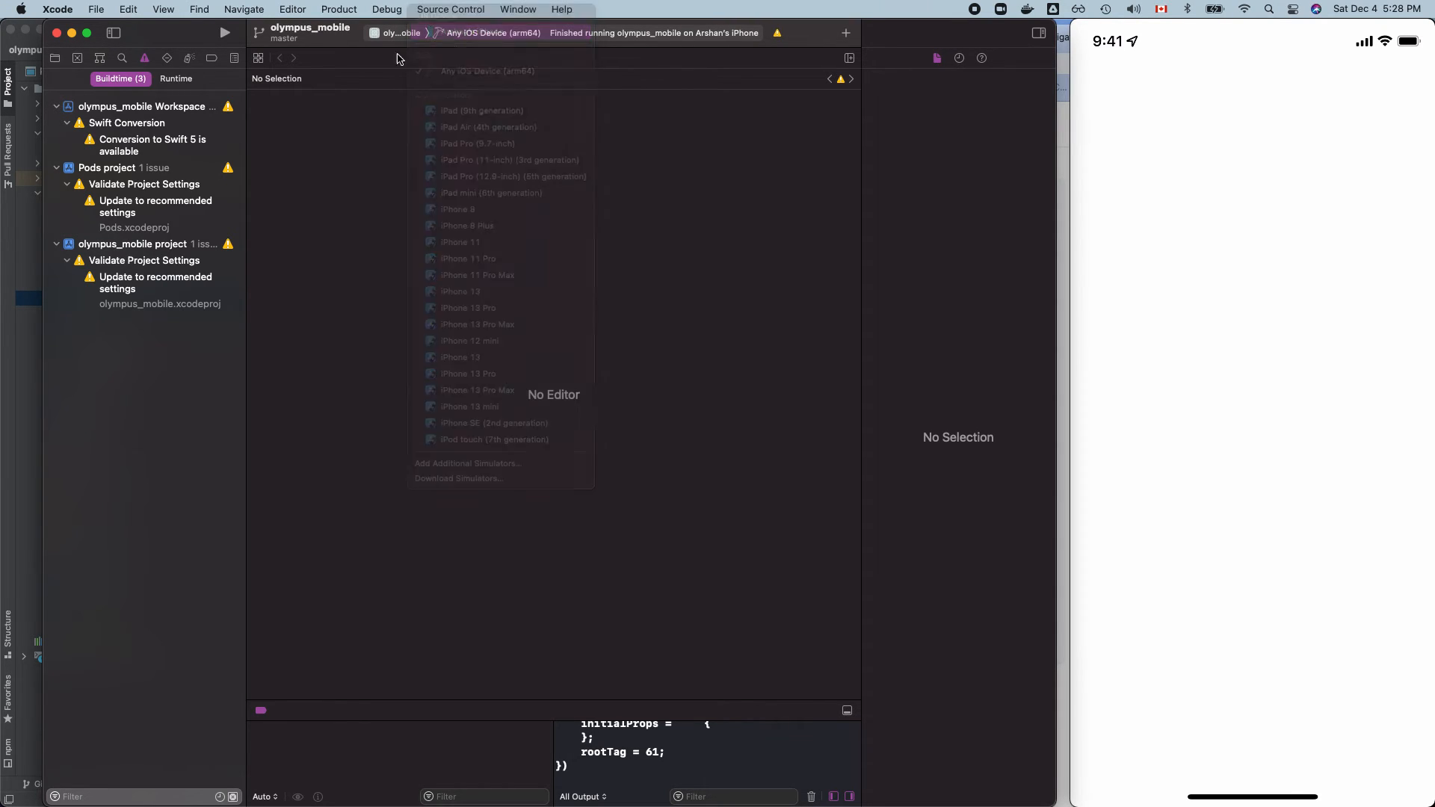
- Select the connected iPhone as destination and start building olympus_mobile for it
left_click(502, 33)
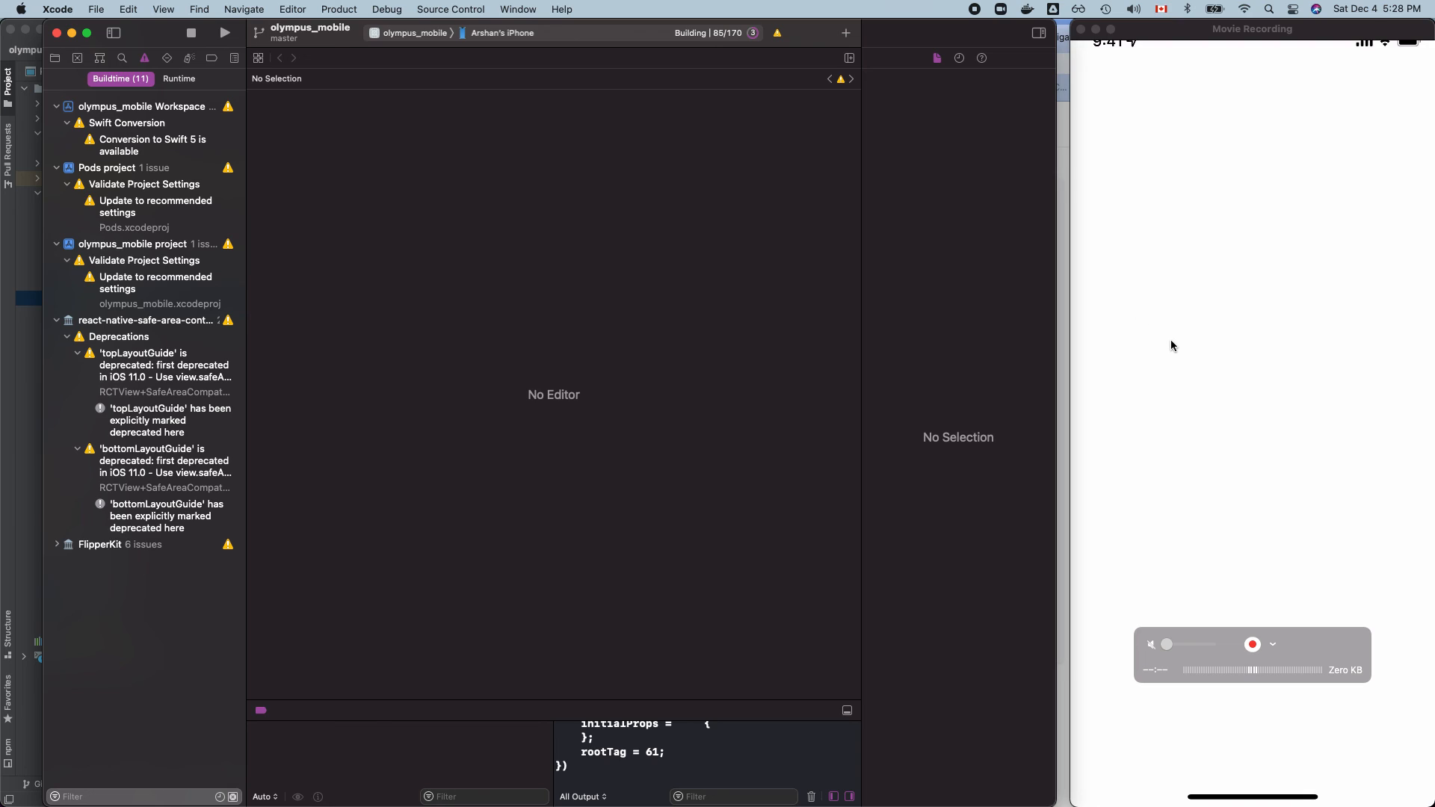
mouse_move(1172, 294)
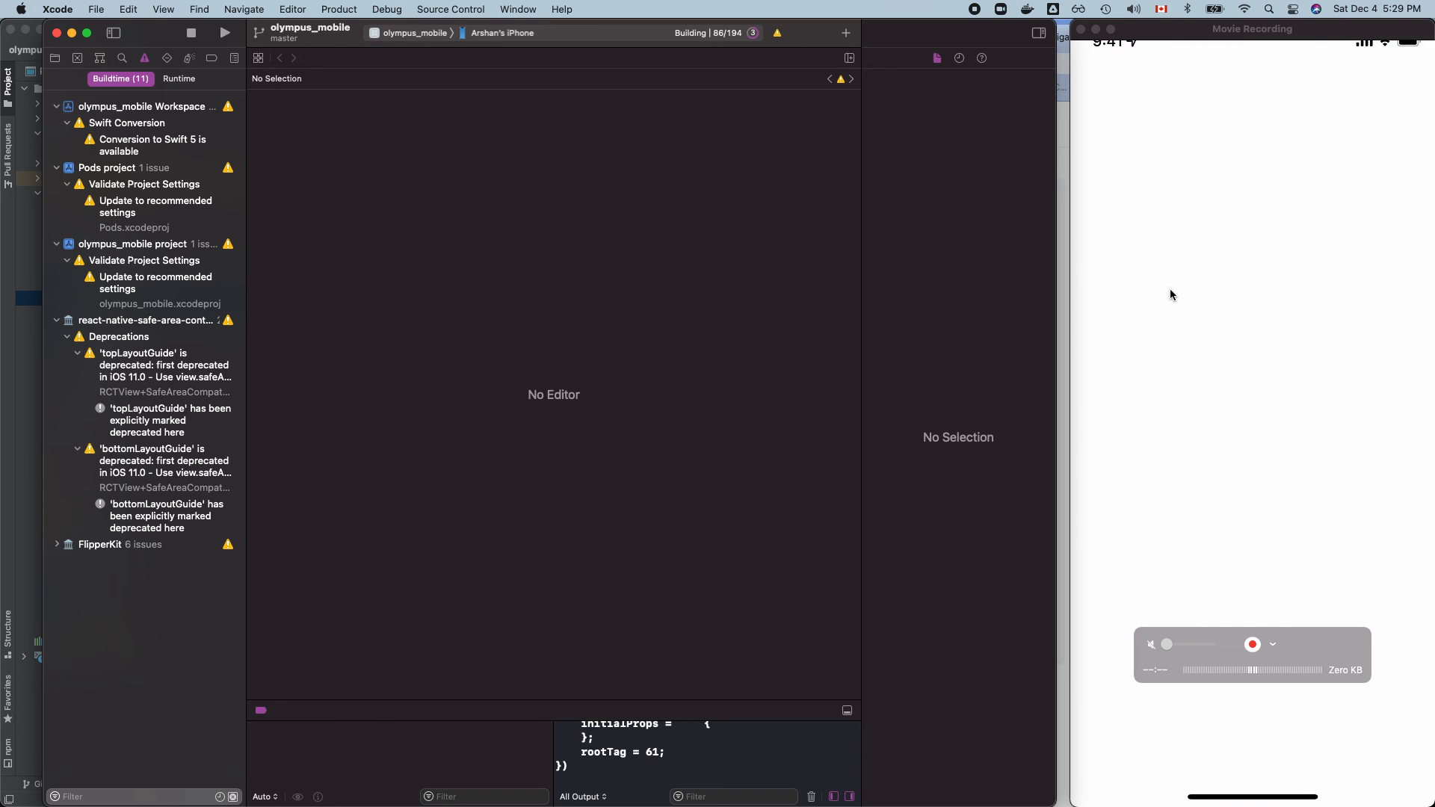
mouse_move(1098, 179)
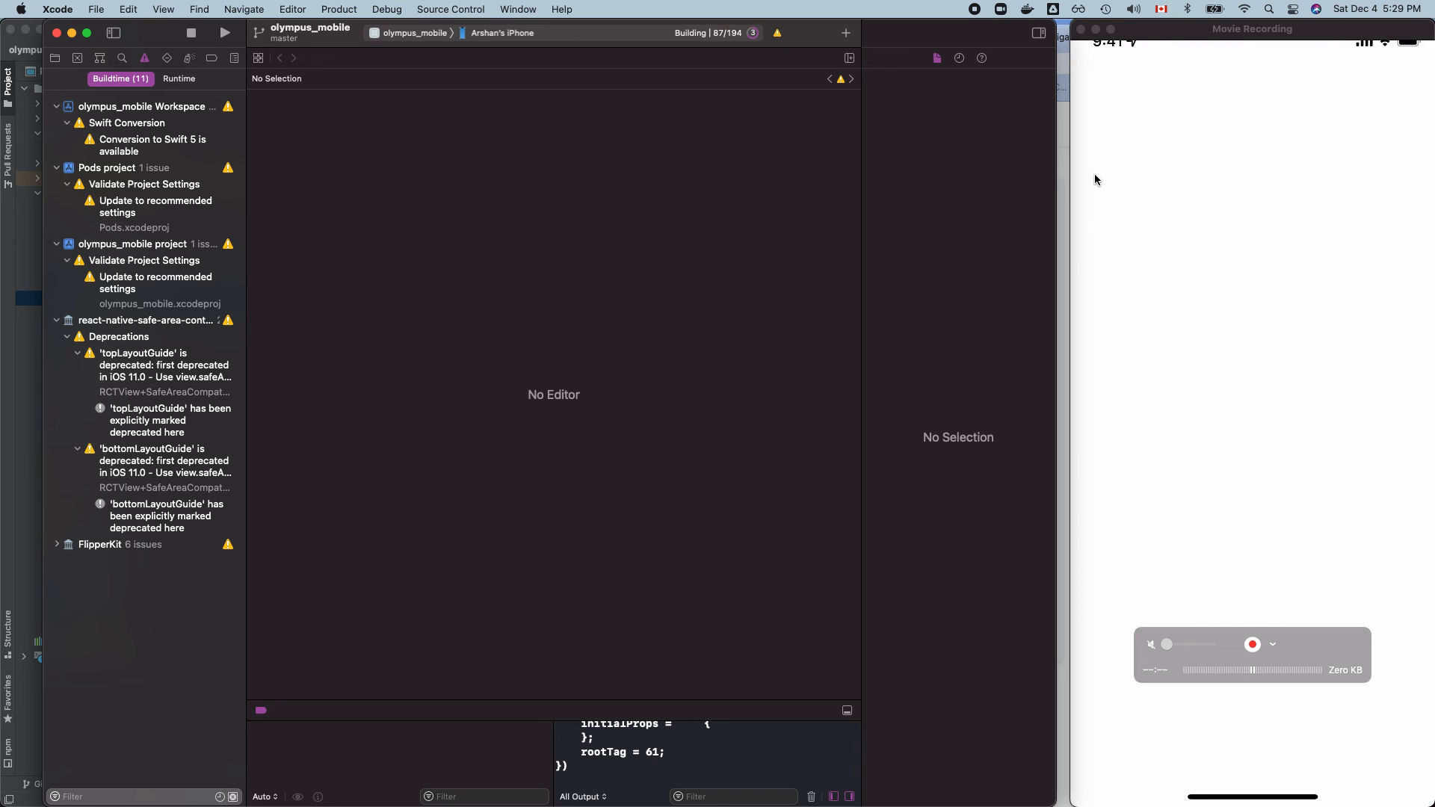